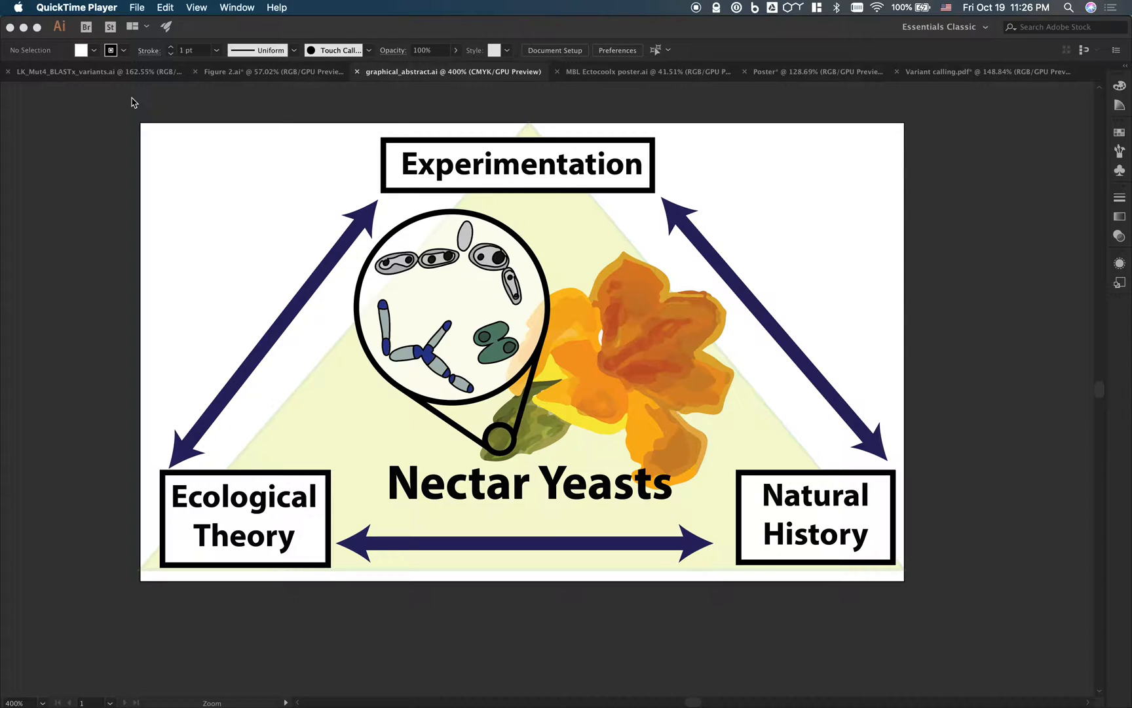
{"action": "mouse_move", "coordinate": [660, 196]}
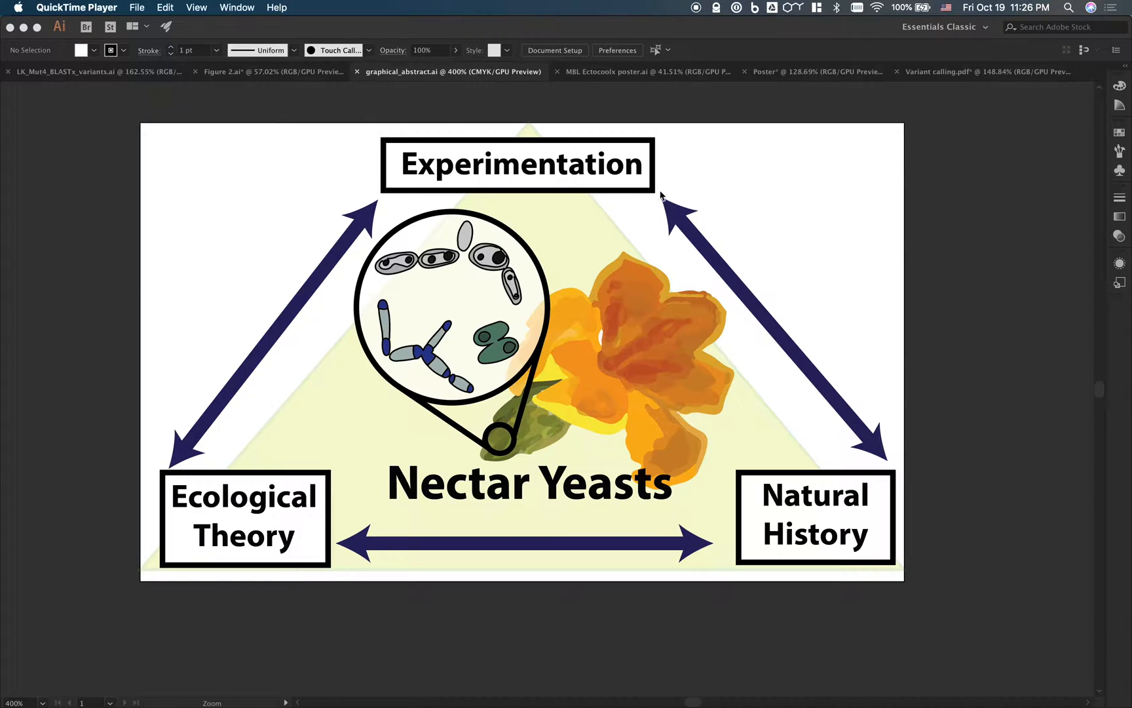
{"action": "mouse_move", "coordinate": [819, 586]}
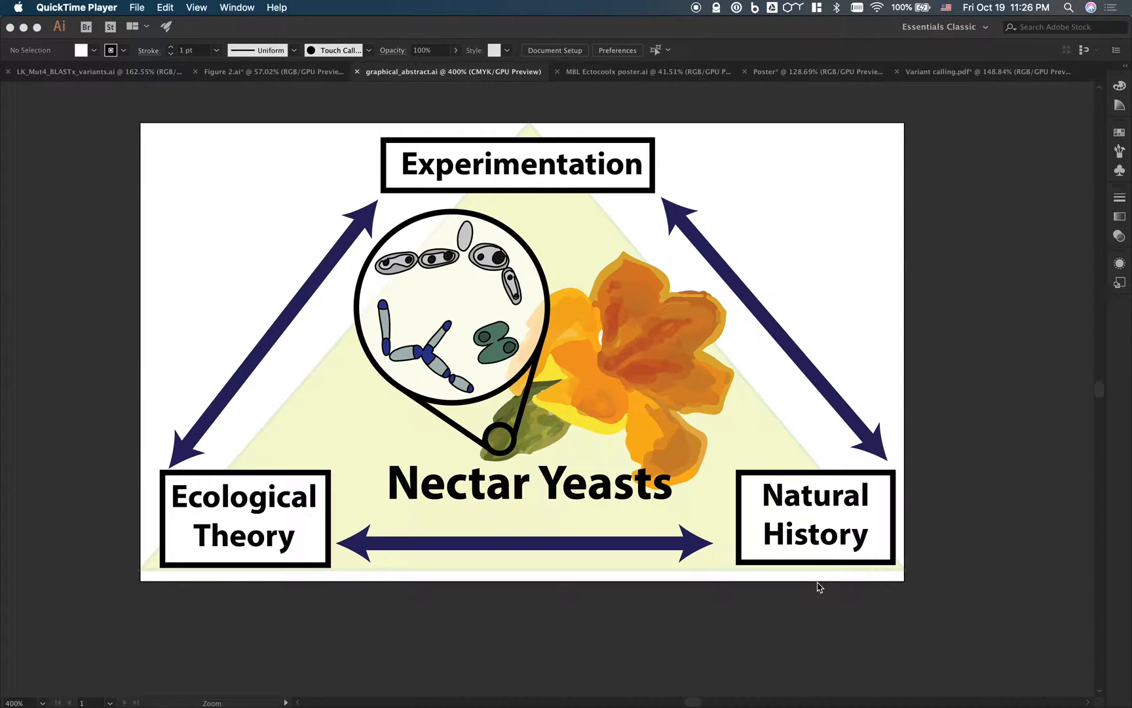
{"action": "mouse_move", "coordinate": [274, 60]}
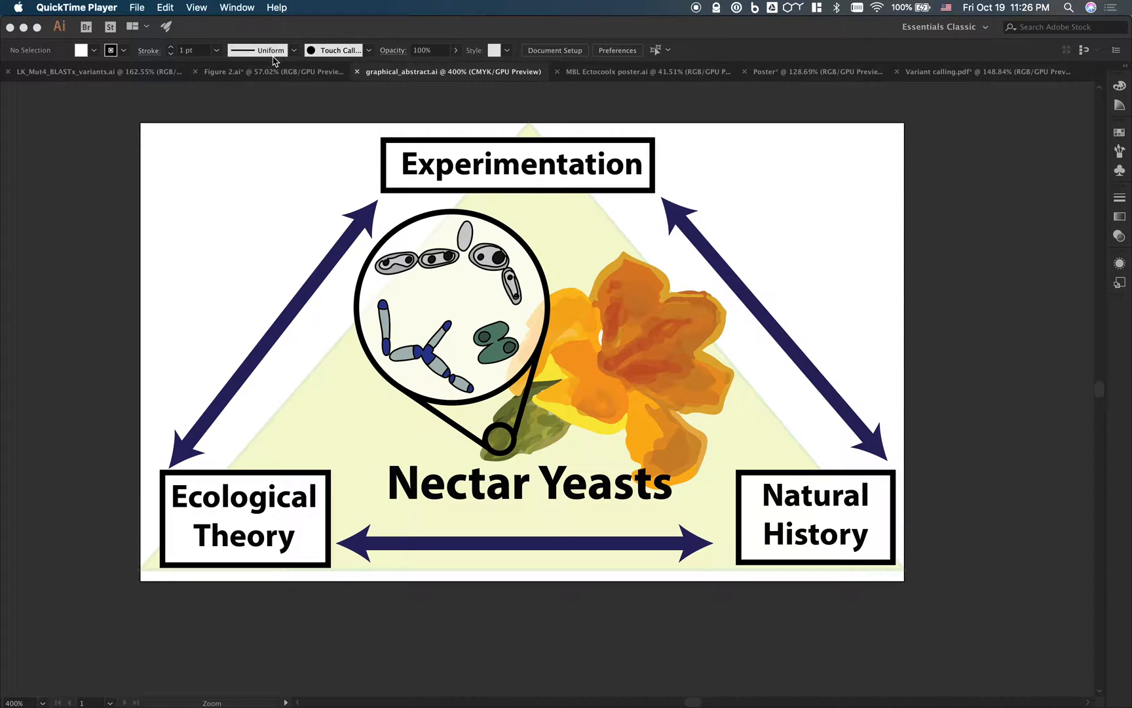
Step: Create a new document from the Web presets at the Common 1366 × 768 px size
{"action": "left_click", "coordinate": [137, 8]}
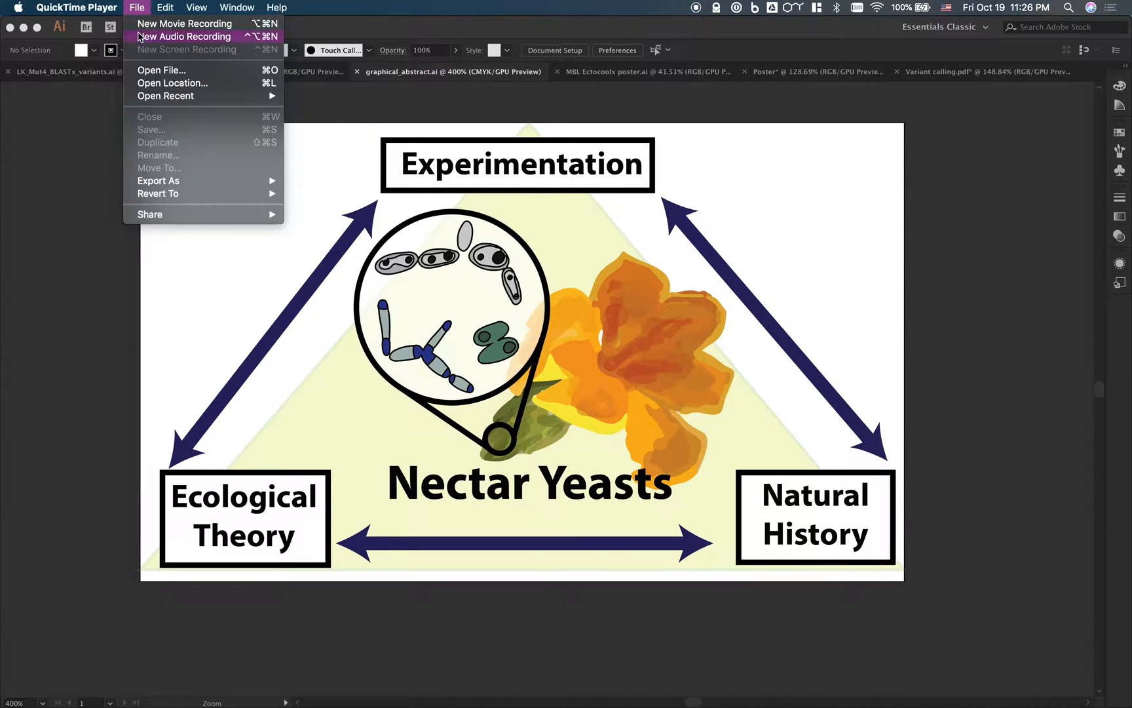
{"action": "left_click", "coordinate": [120, 8]}
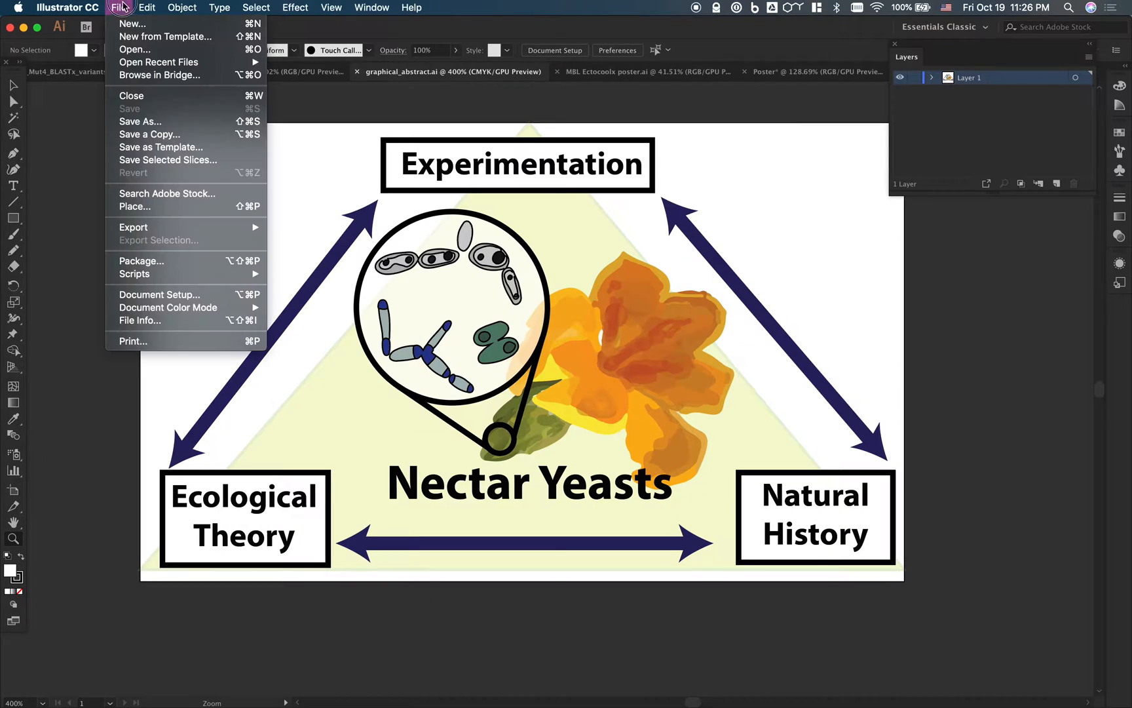
{"action": "mouse_move", "coordinate": [133, 23]}
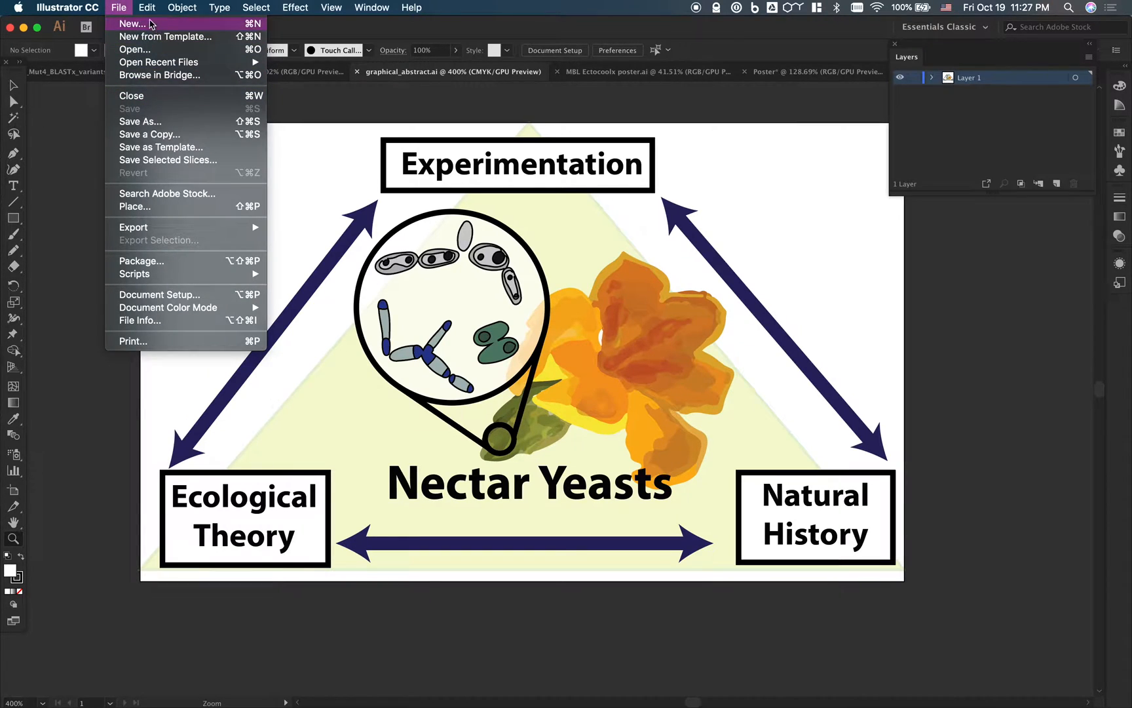
{"action": "left_click", "coordinate": [131, 24]}
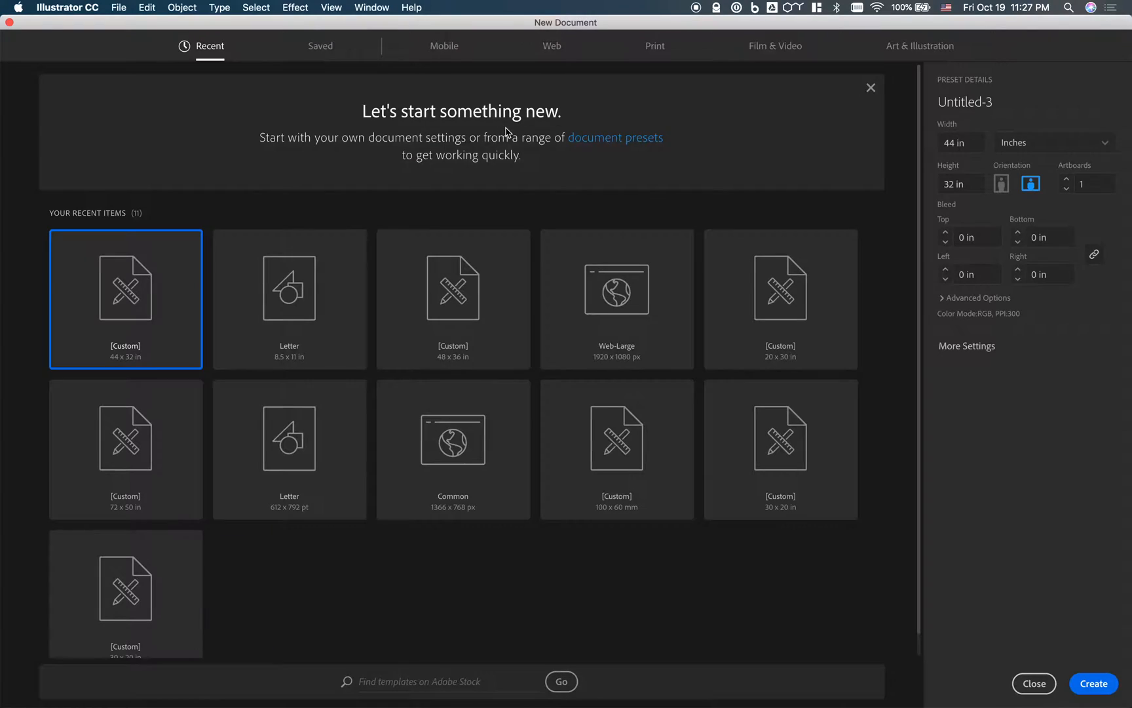
{"action": "left_click", "coordinate": [552, 46]}
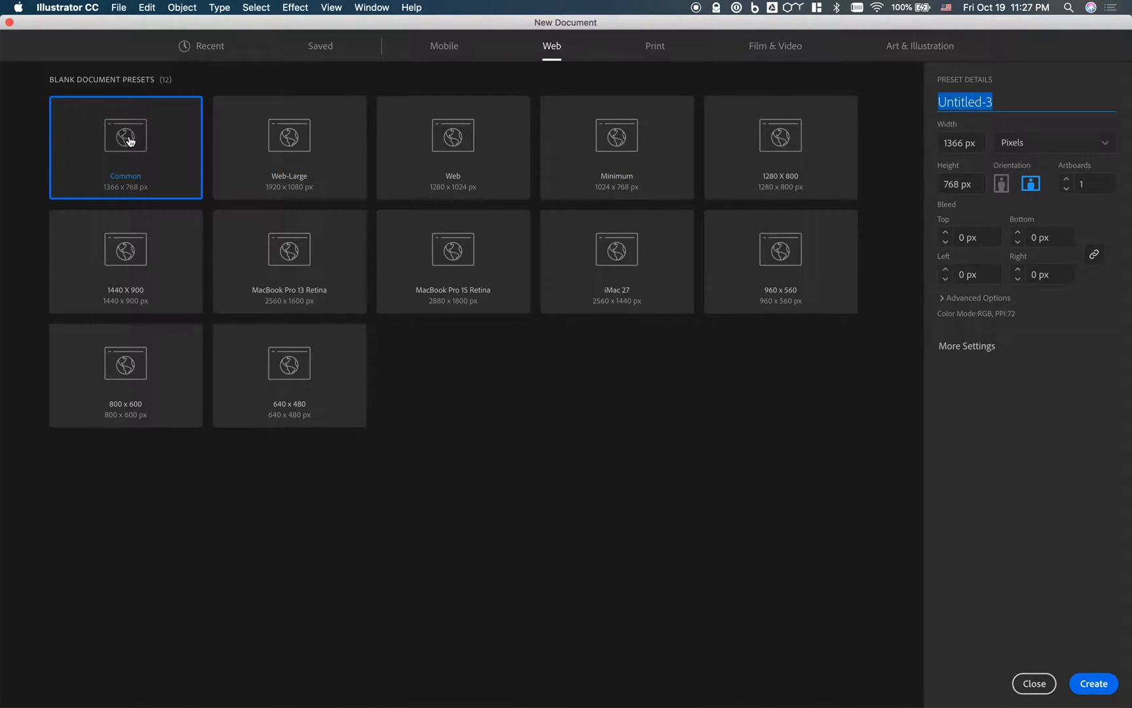
{"action": "left_click", "coordinate": [1093, 683]}
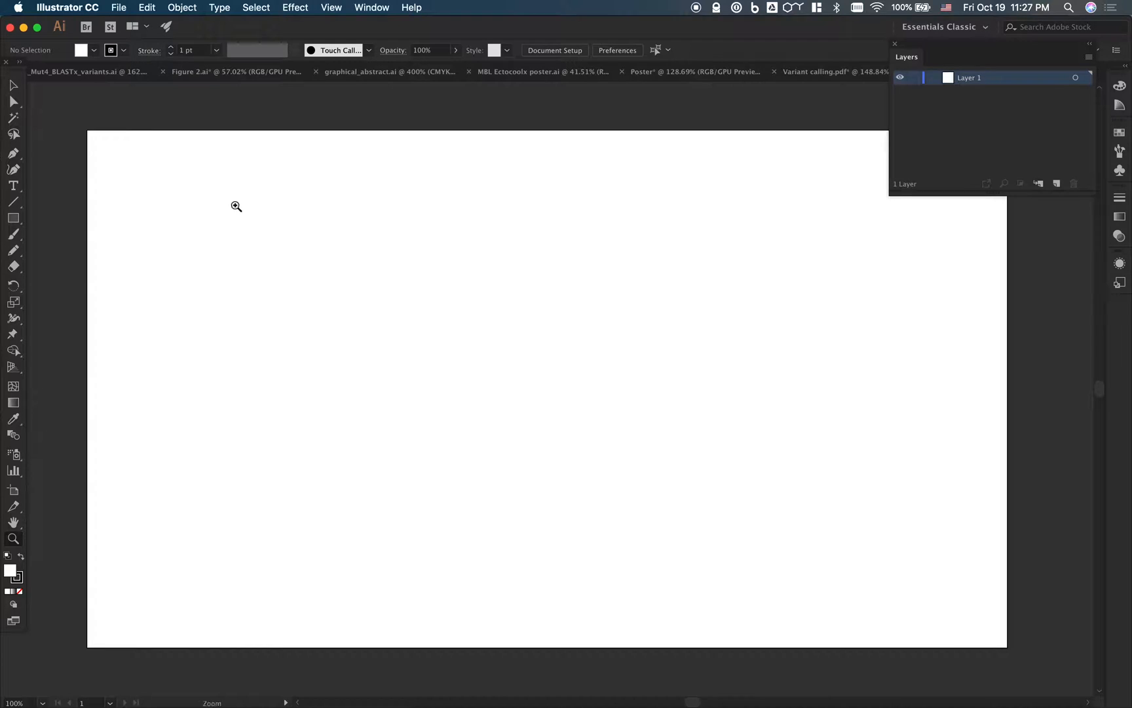
{"action": "left_click", "coordinate": [235, 206]}
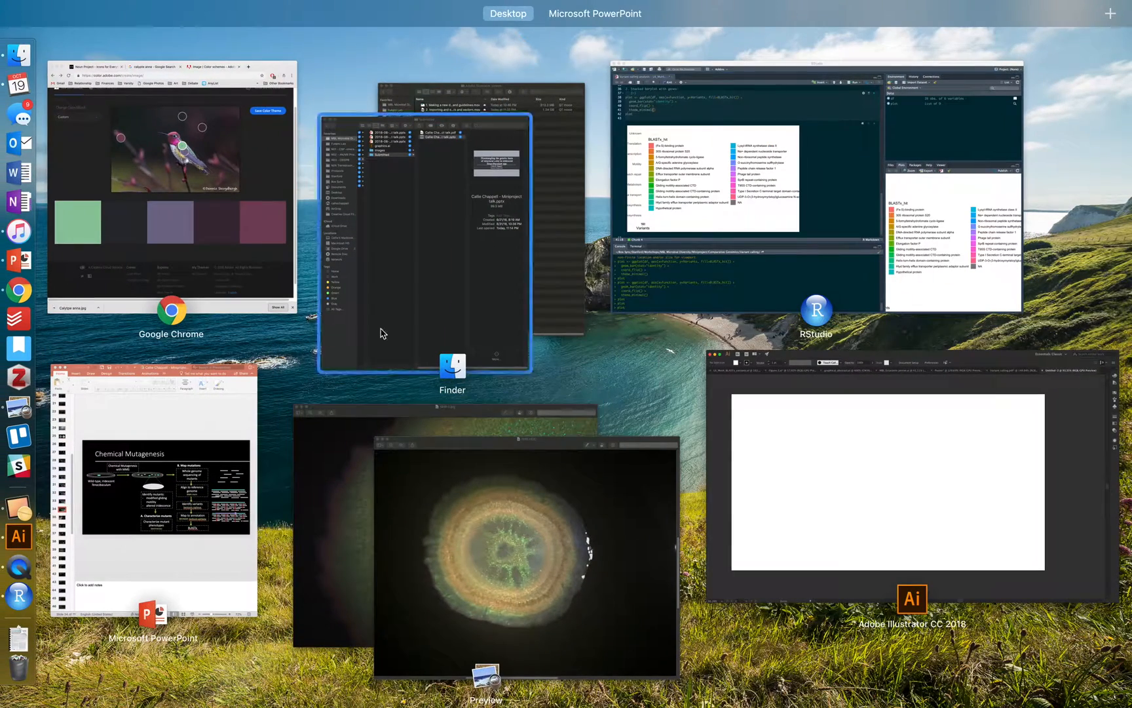
Step: In Chrome's image results, enlarge the hovering Anna's Hummingbird photo and copy it for Illustrator
{"action": "left_click", "coordinate": [171, 180]}
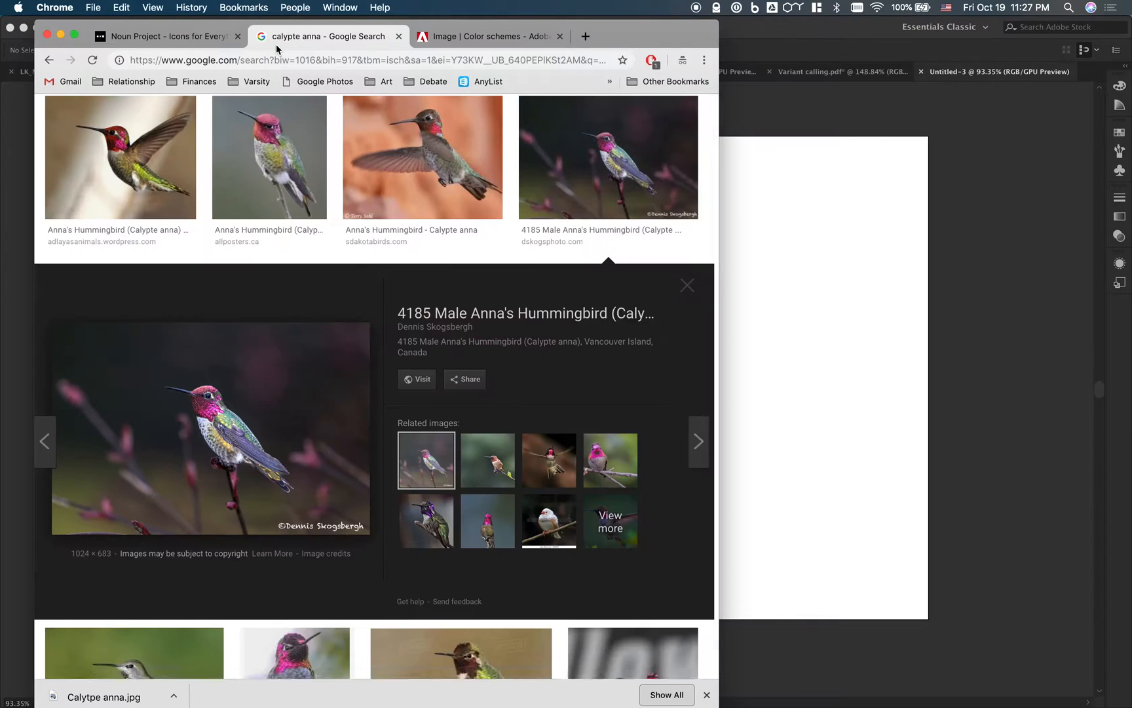
{"action": "left_click", "coordinate": [685, 284]}
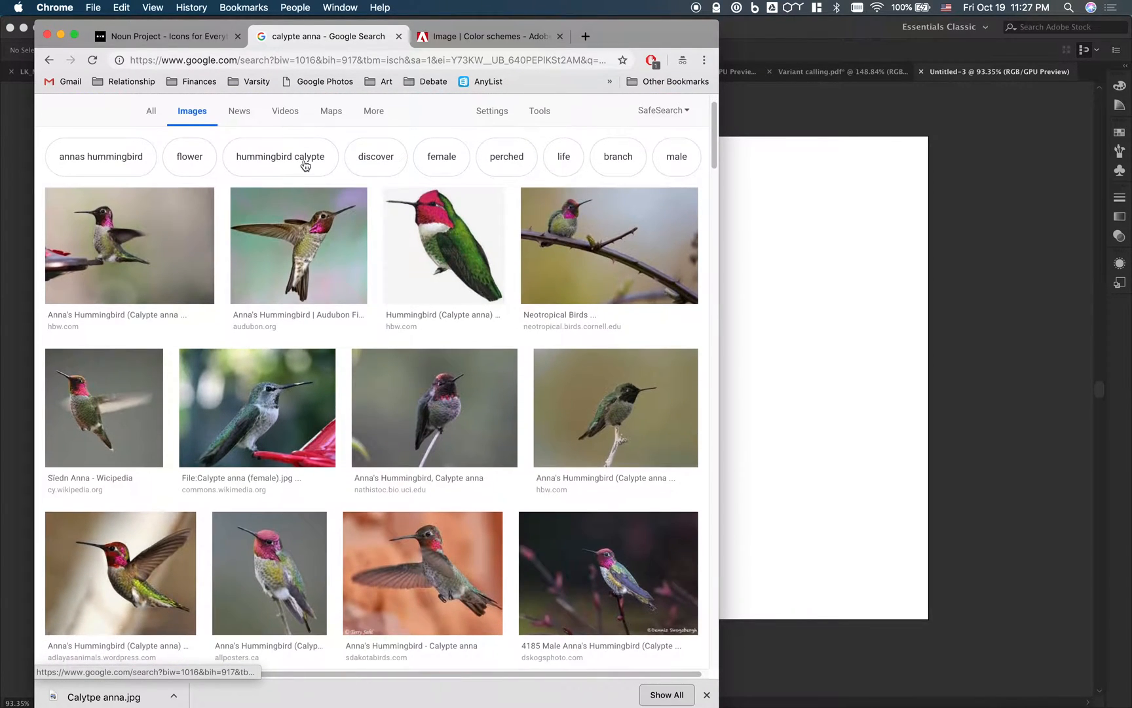
{"action": "scroll", "scroll_direction": "down", "scroll_amount": 3}
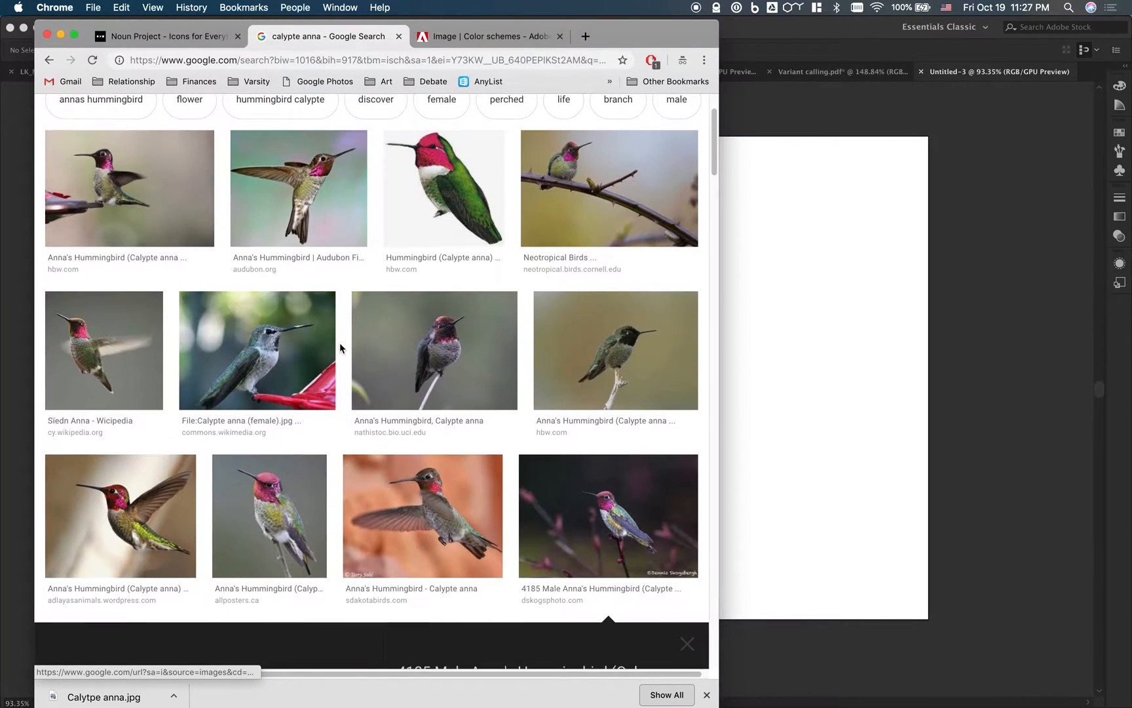
{"action": "scroll", "scroll_direction": "up", "scroll_amount": 3}
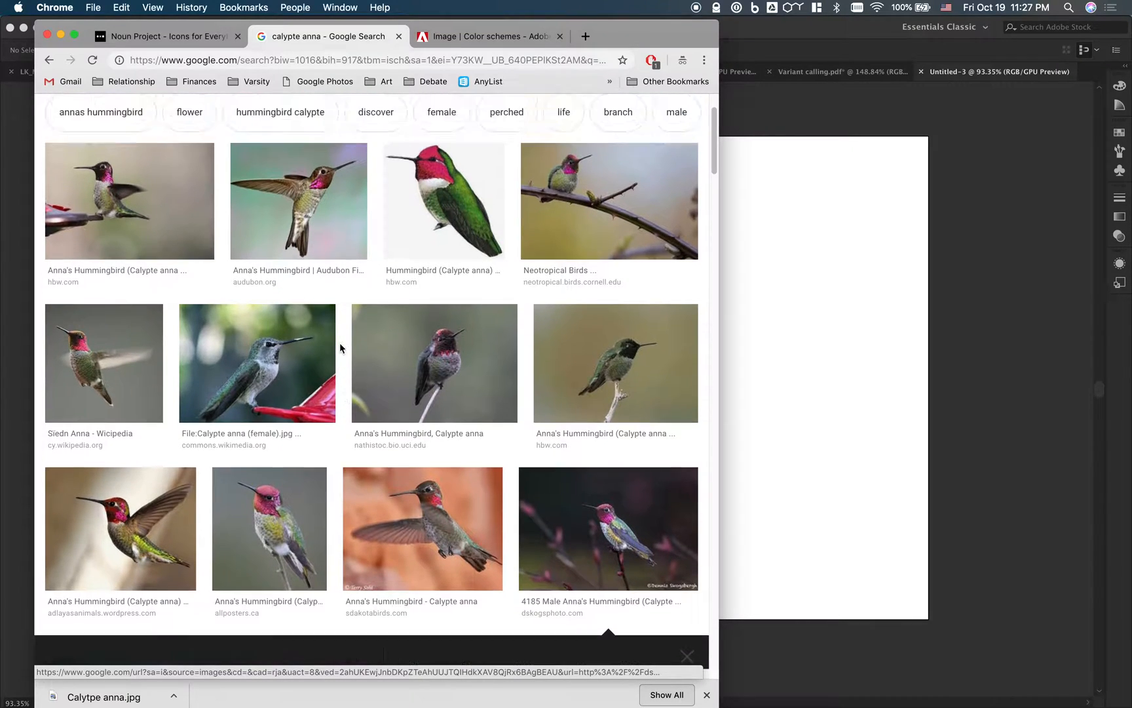
{"action": "left_click", "coordinate": [298, 200]}
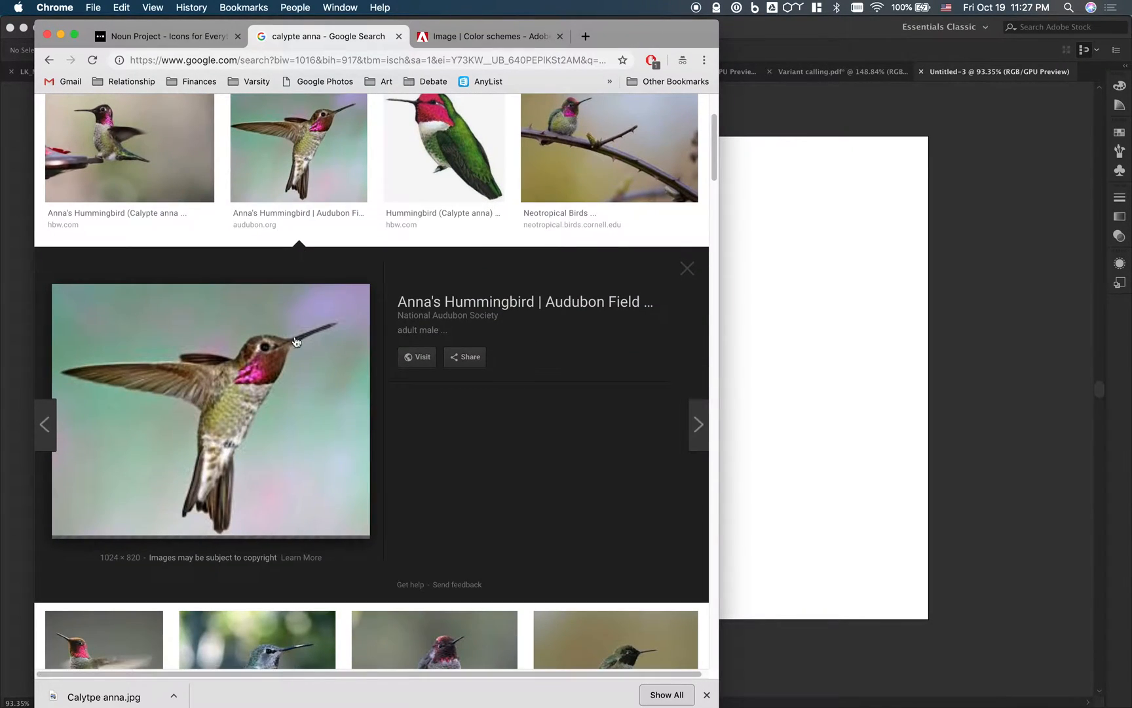
{"action": "mouse_move", "coordinate": [227, 429]}
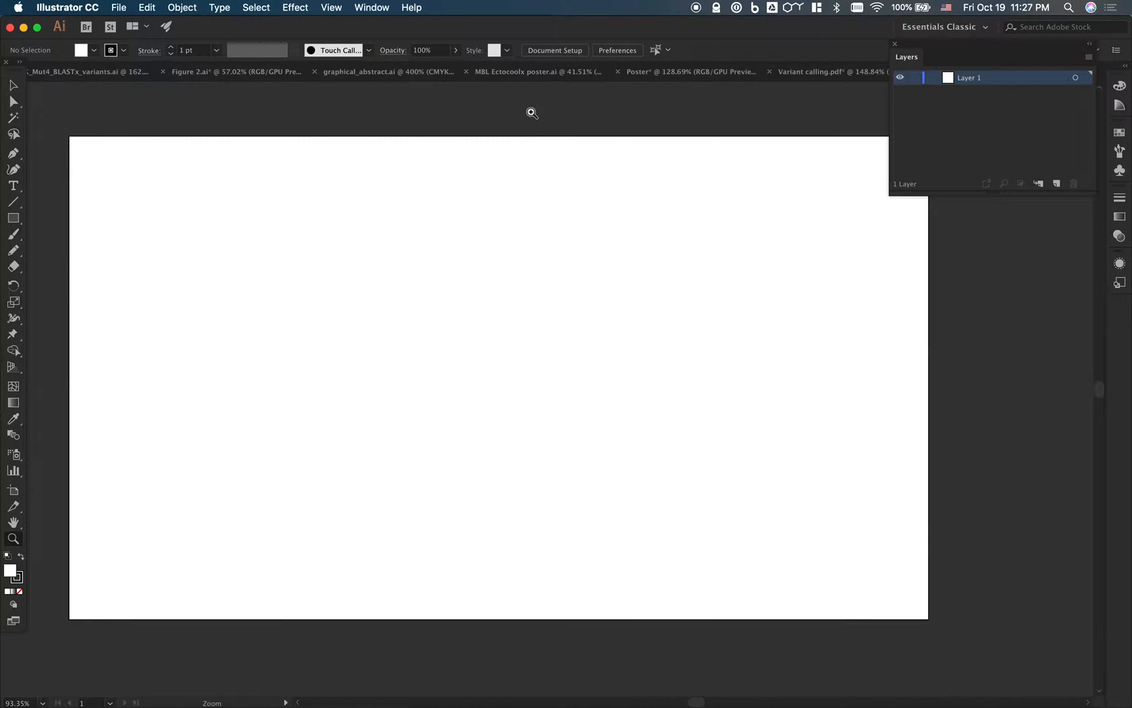
{"action": "left_click", "coordinate": [231, 72]}
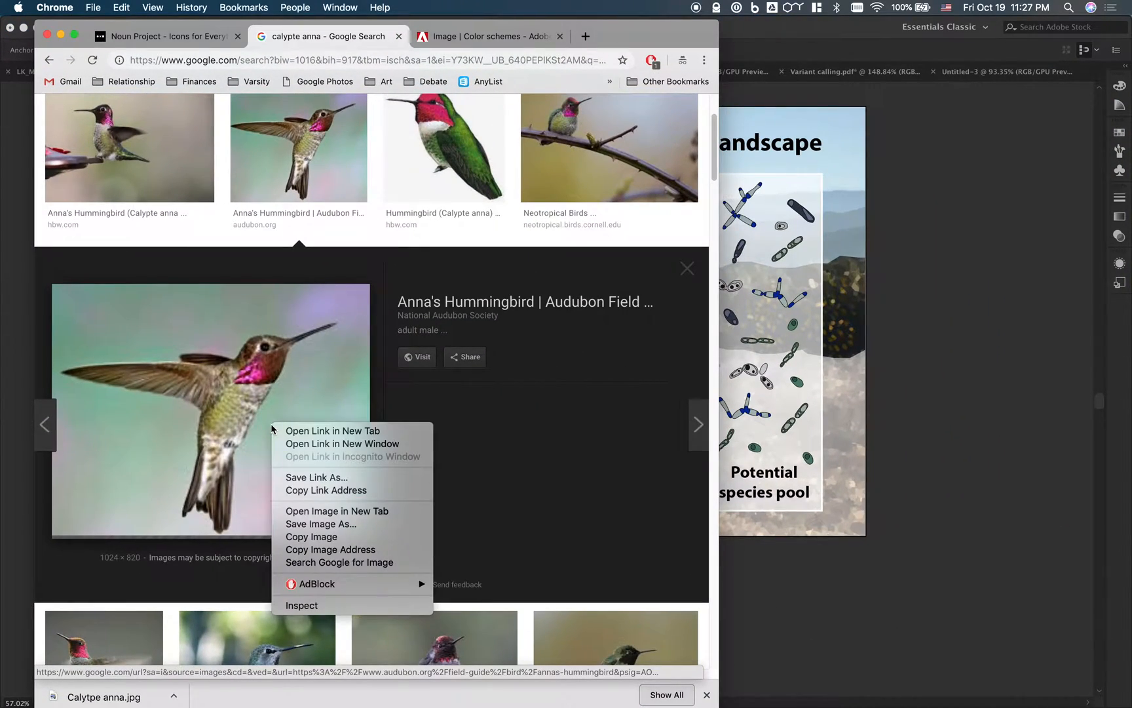
{"action": "mouse_move", "coordinate": [312, 536]}
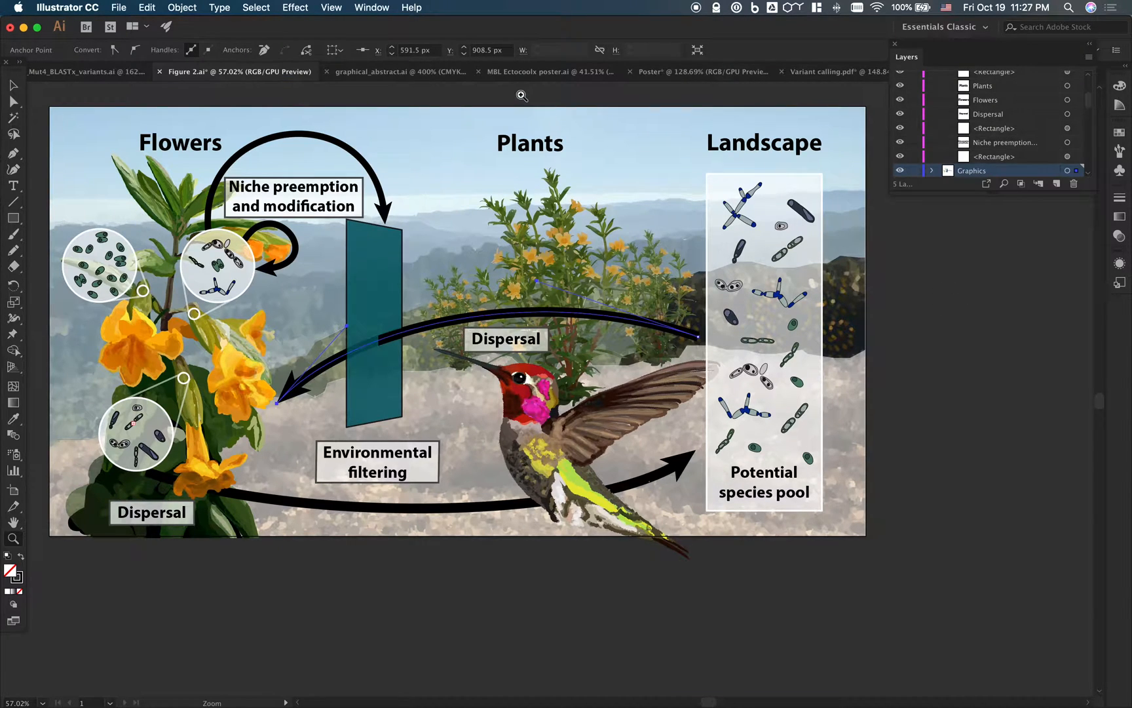
{"action": "mouse_move", "coordinate": [613, 93]}
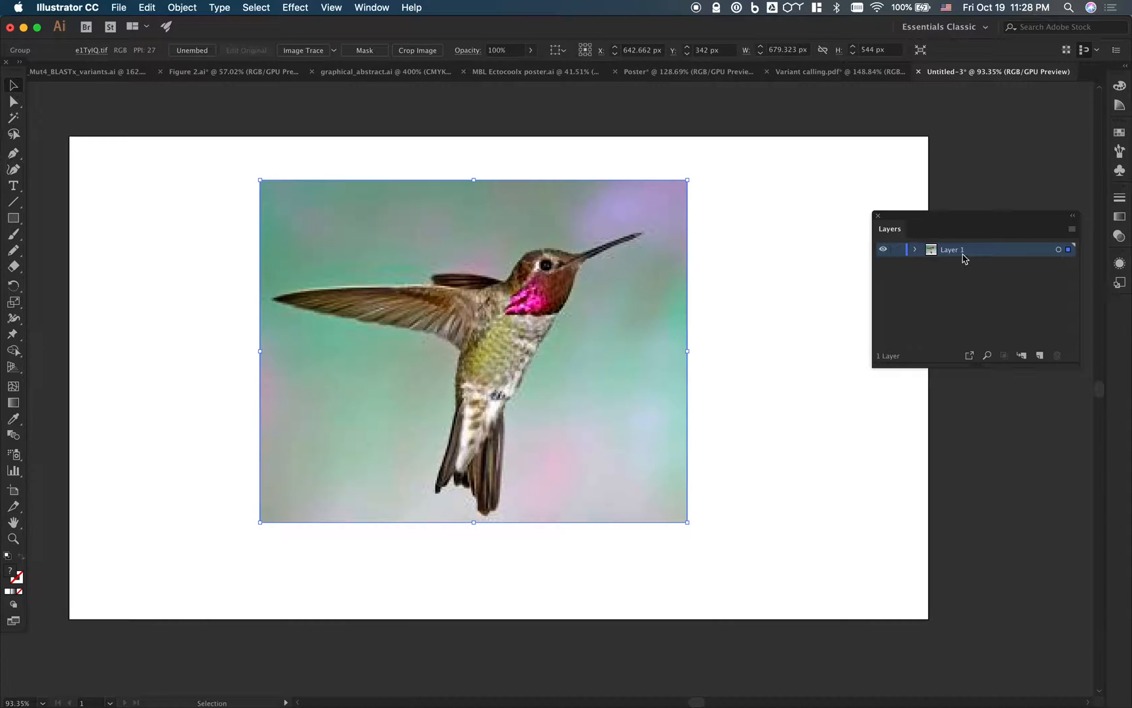
Step: Rename Layer 1, which holds the photo, to Photo
{"action": "double_click", "coordinate": [953, 249]}
{"action": "type", "text": "Photo"}
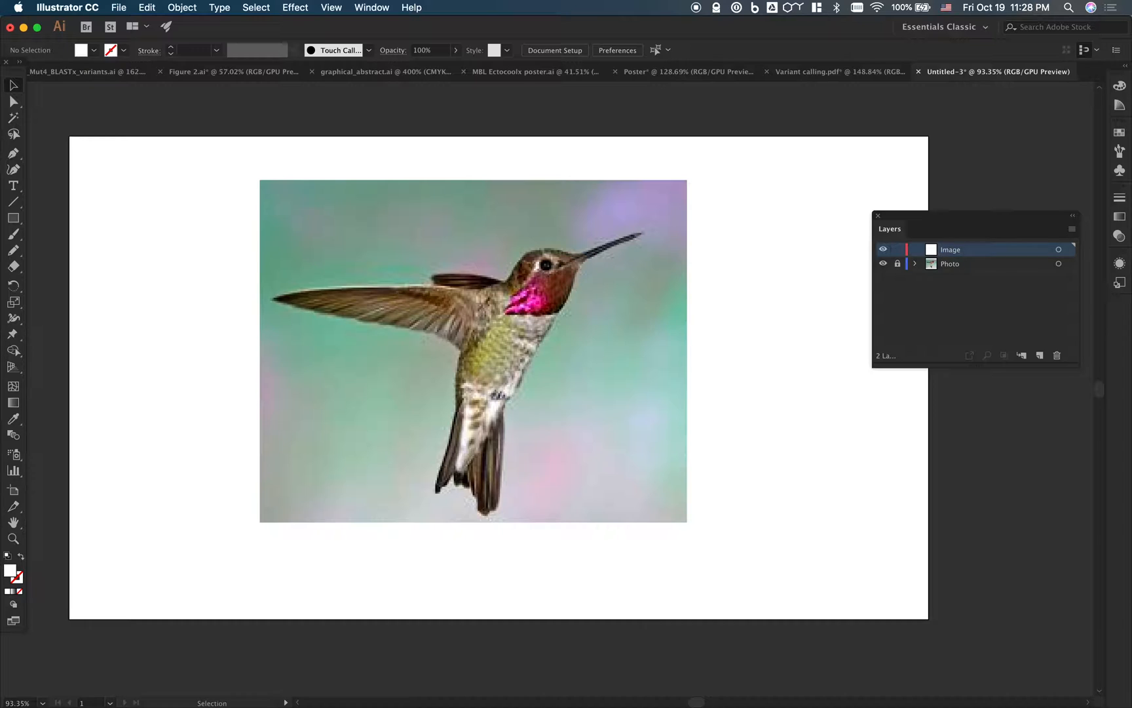
{"action": "mouse_move", "coordinate": [40, 239]}
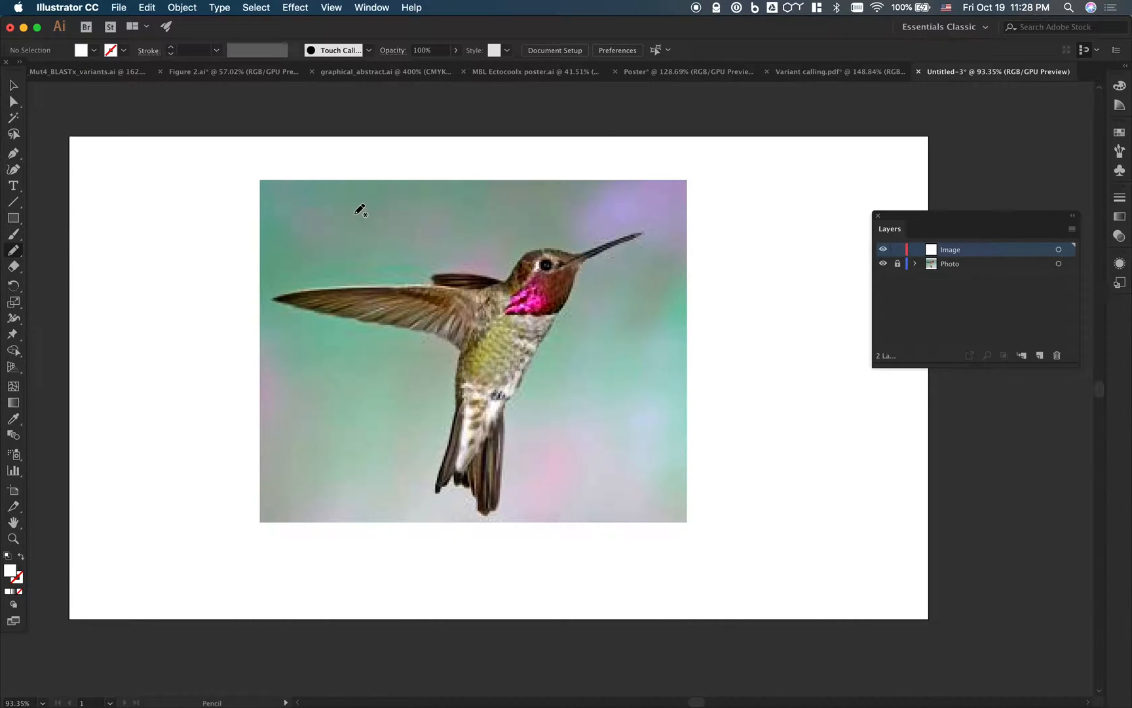
{"action": "mouse_move", "coordinate": [534, 269]}
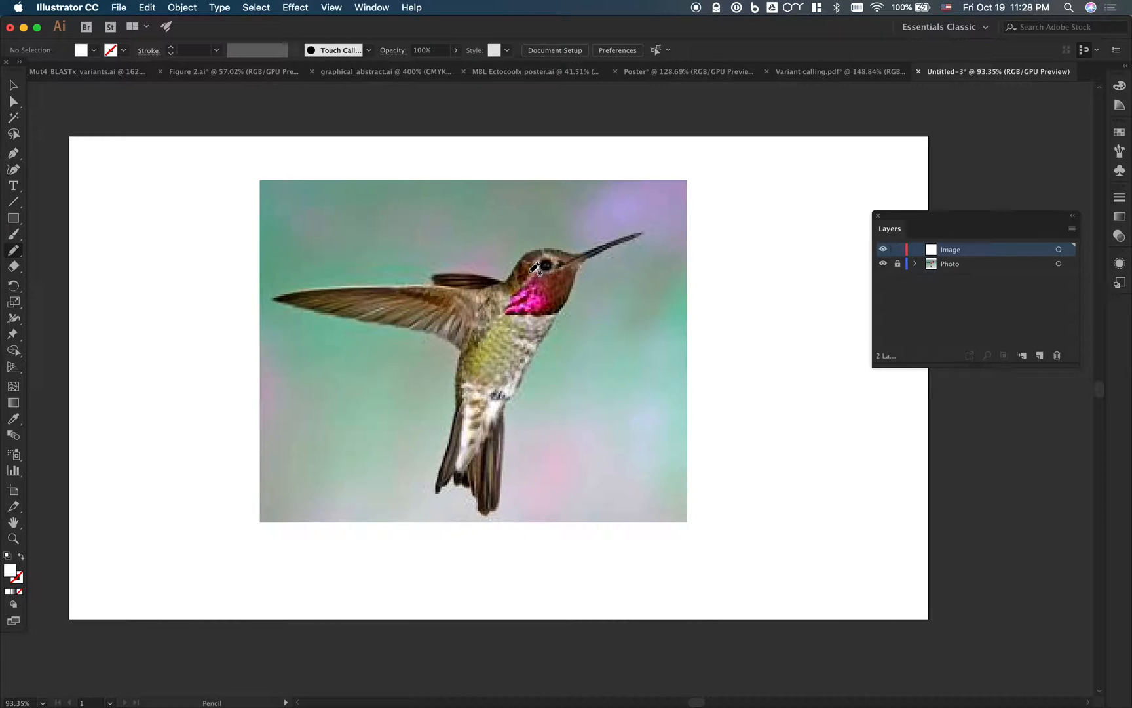
{"action": "mouse_move", "coordinate": [638, 236]}
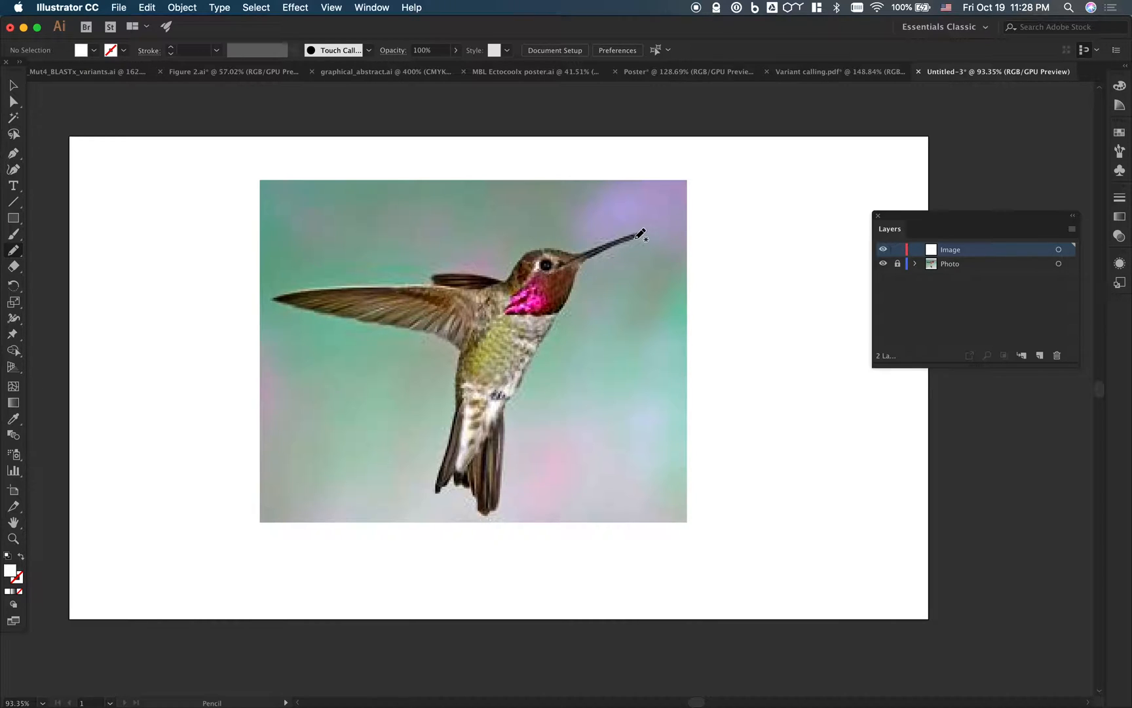
{"action": "mouse_move", "coordinate": [581, 257]}
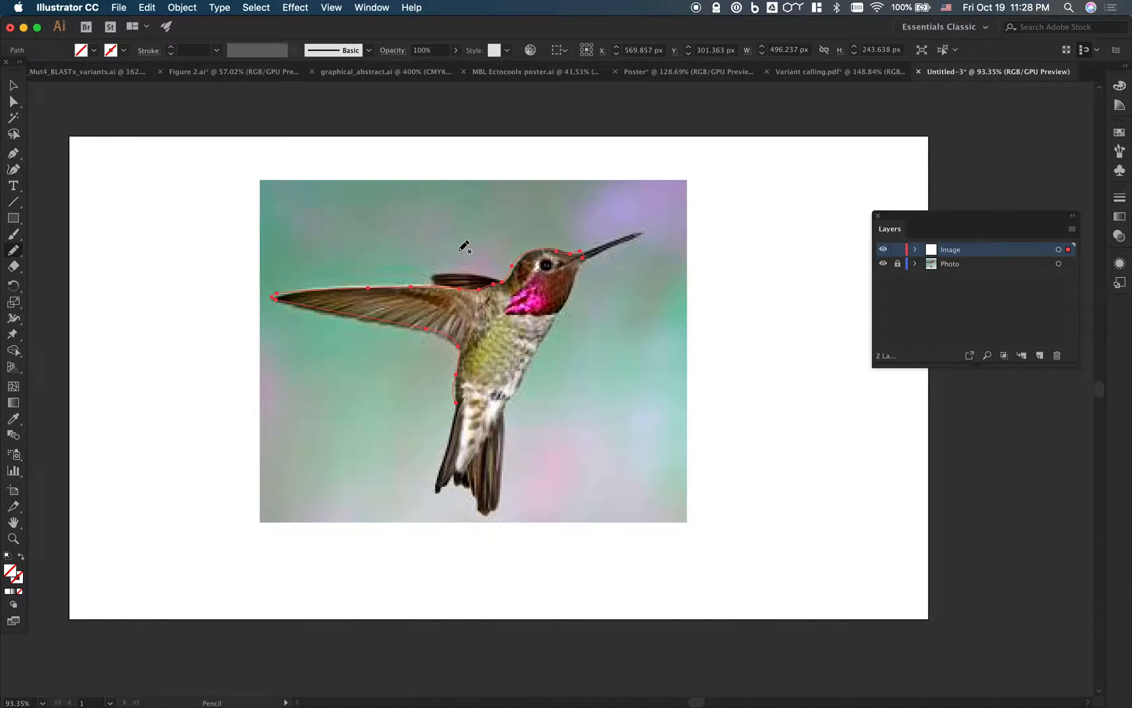
{"action": "mouse_move", "coordinate": [335, 214]}
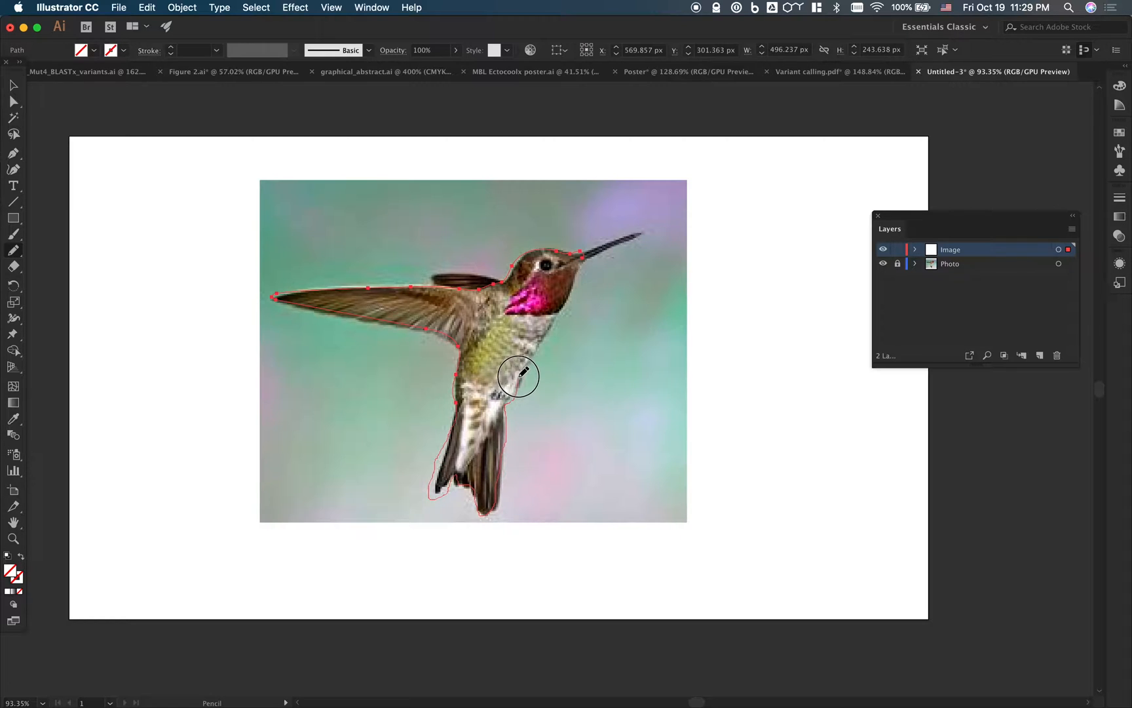
{"action": "mouse_move", "coordinate": [573, 287]}
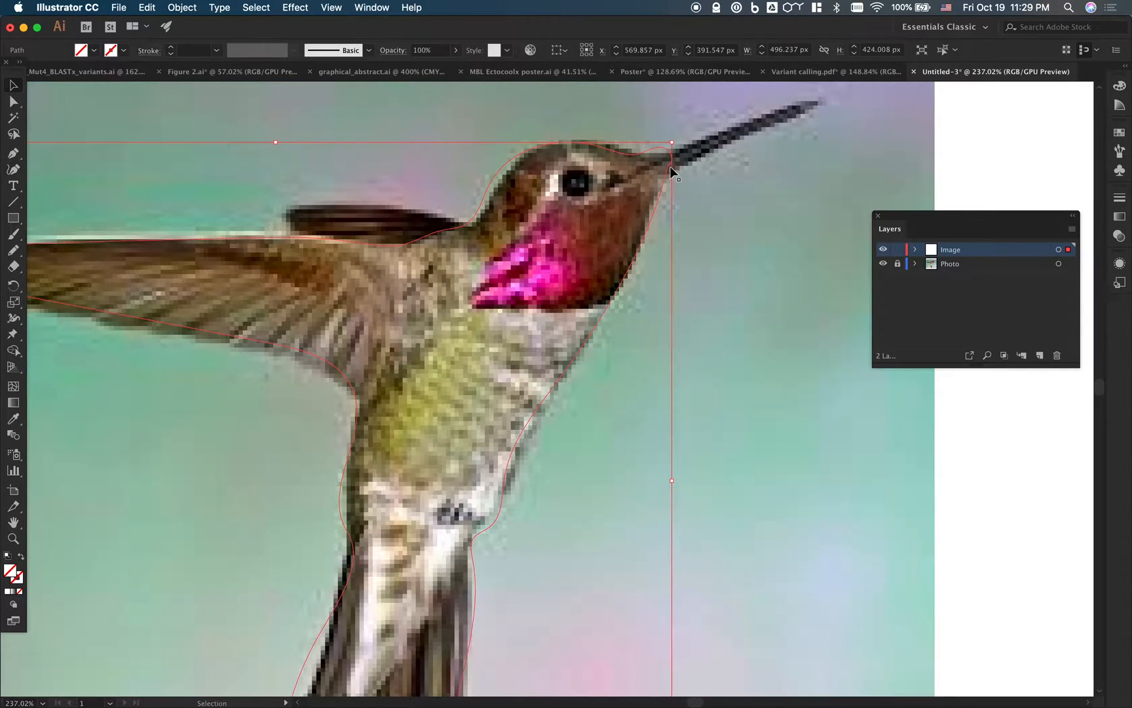
Step: Attempt to join the ends of the traced body outline and dismiss the join-failed warning
{"action": "right_click", "coordinate": [600, 150]}
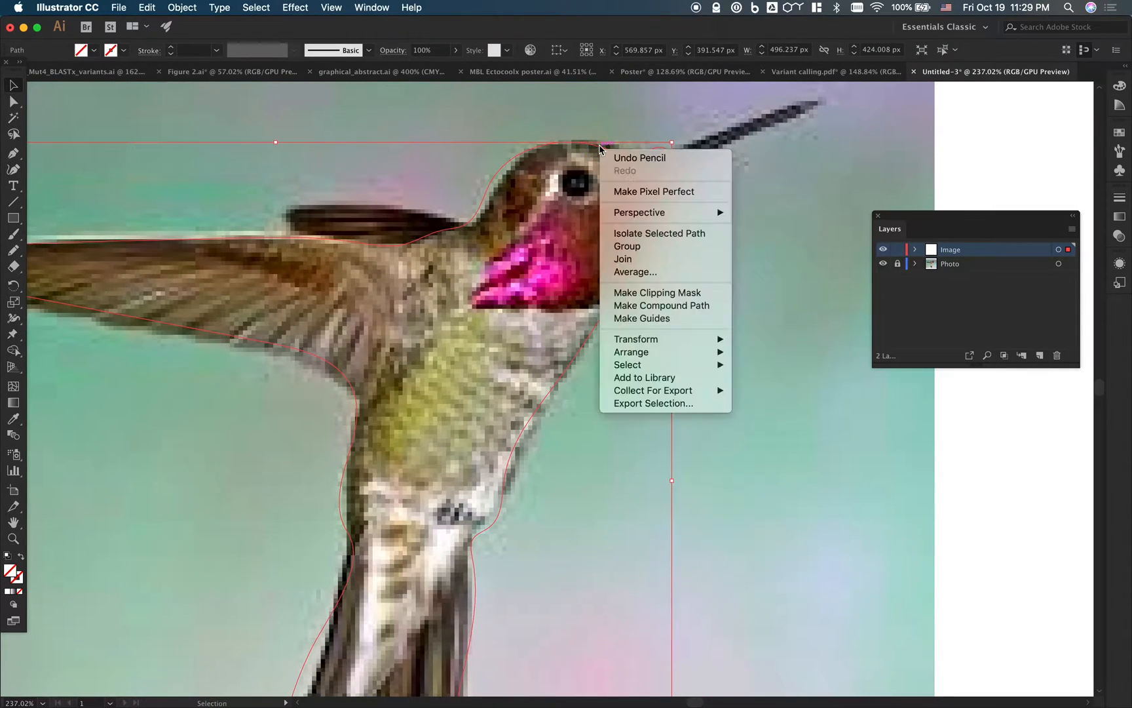
{"action": "mouse_move", "coordinate": [647, 258]}
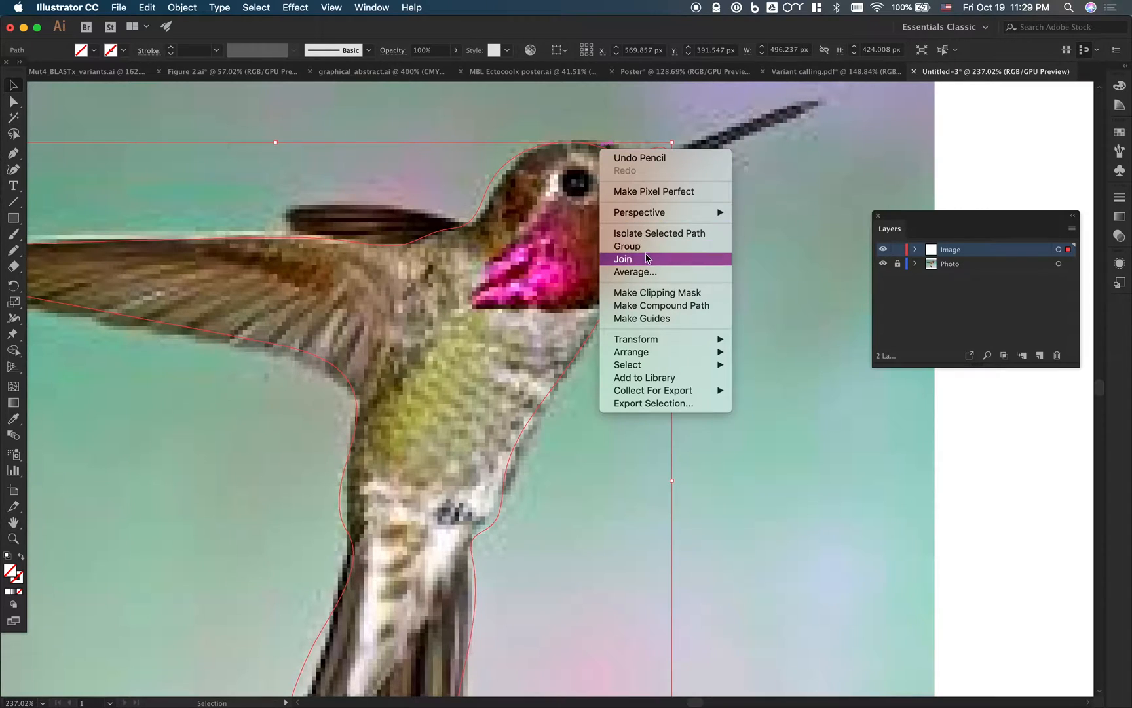
{"action": "left_click", "coordinate": [623, 258]}
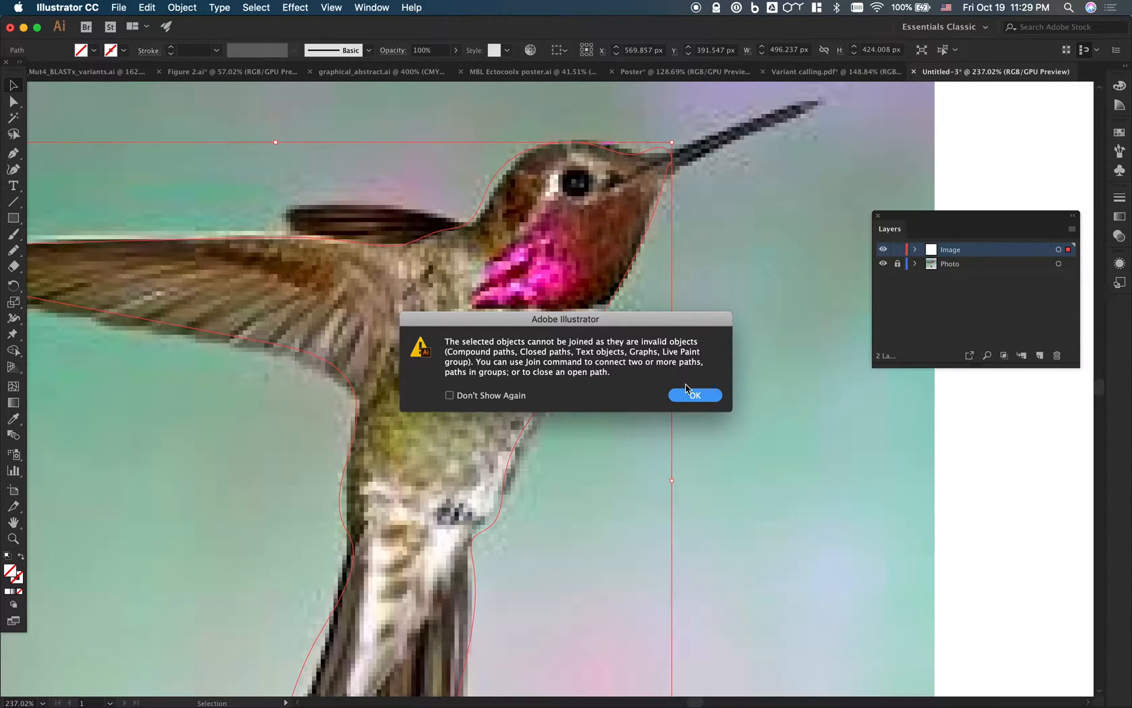
{"action": "left_click", "coordinate": [695, 394]}
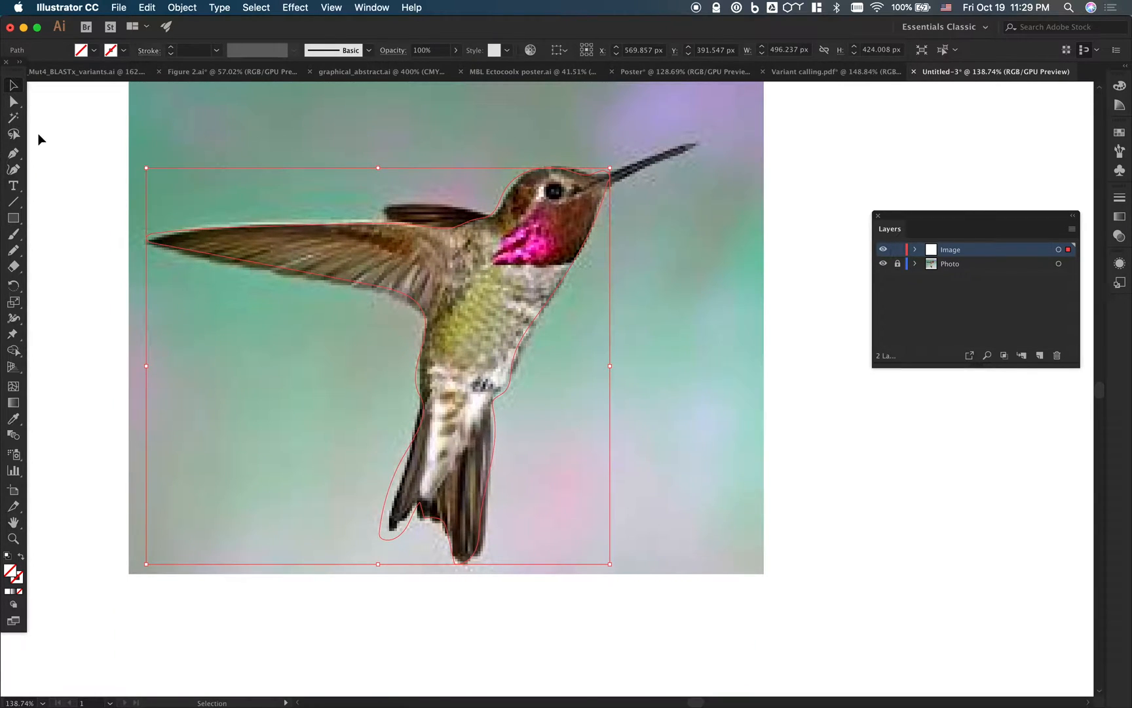
Step: Drag the outline's anchor points with Direct Selection so it hugs the tail and body edges
{"action": "left_click", "coordinate": [12, 101]}
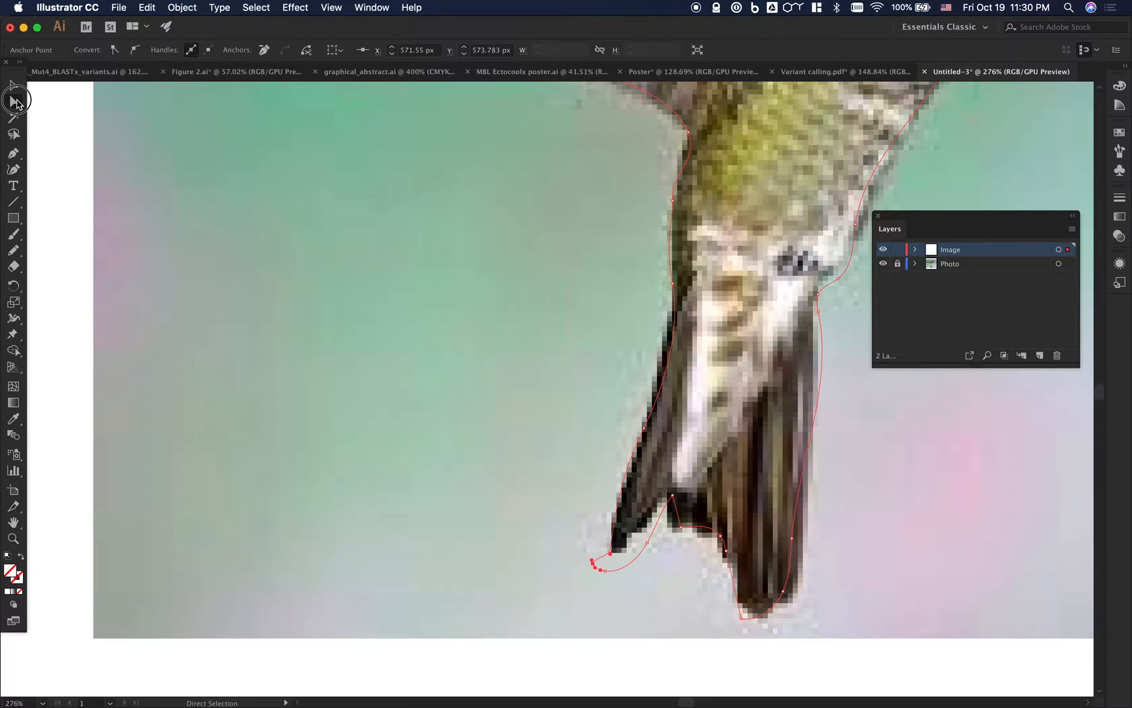
{"action": "left_click", "coordinate": [13, 153]}
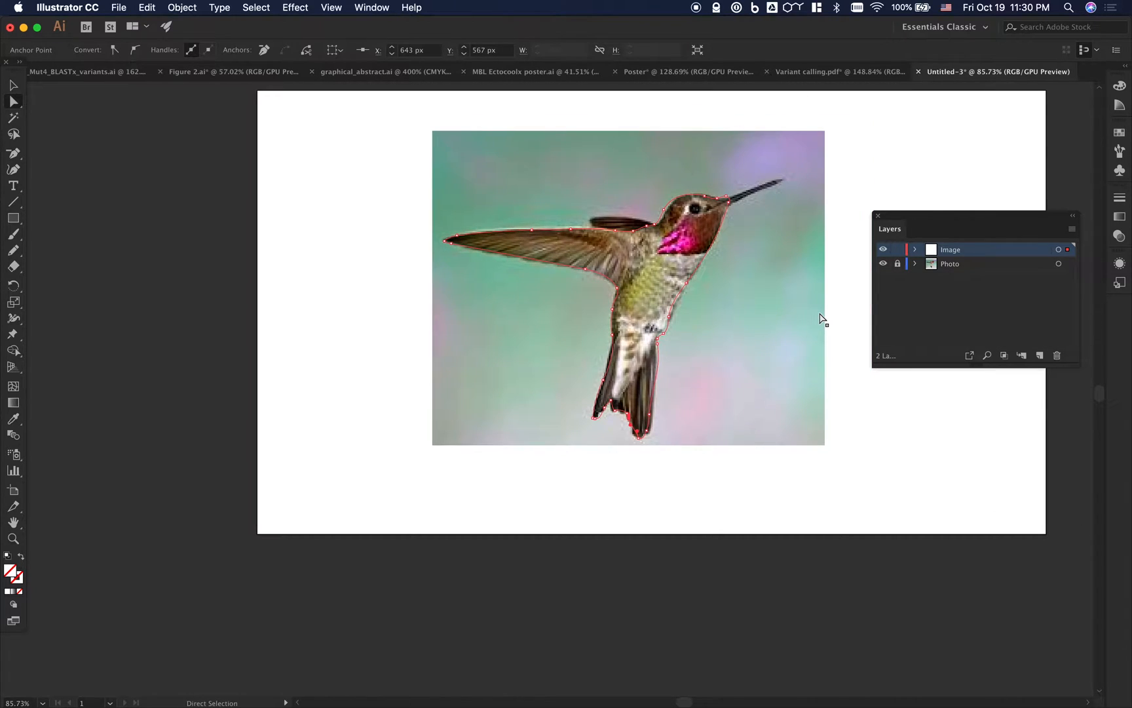
{"action": "left_click", "coordinate": [13, 84]}
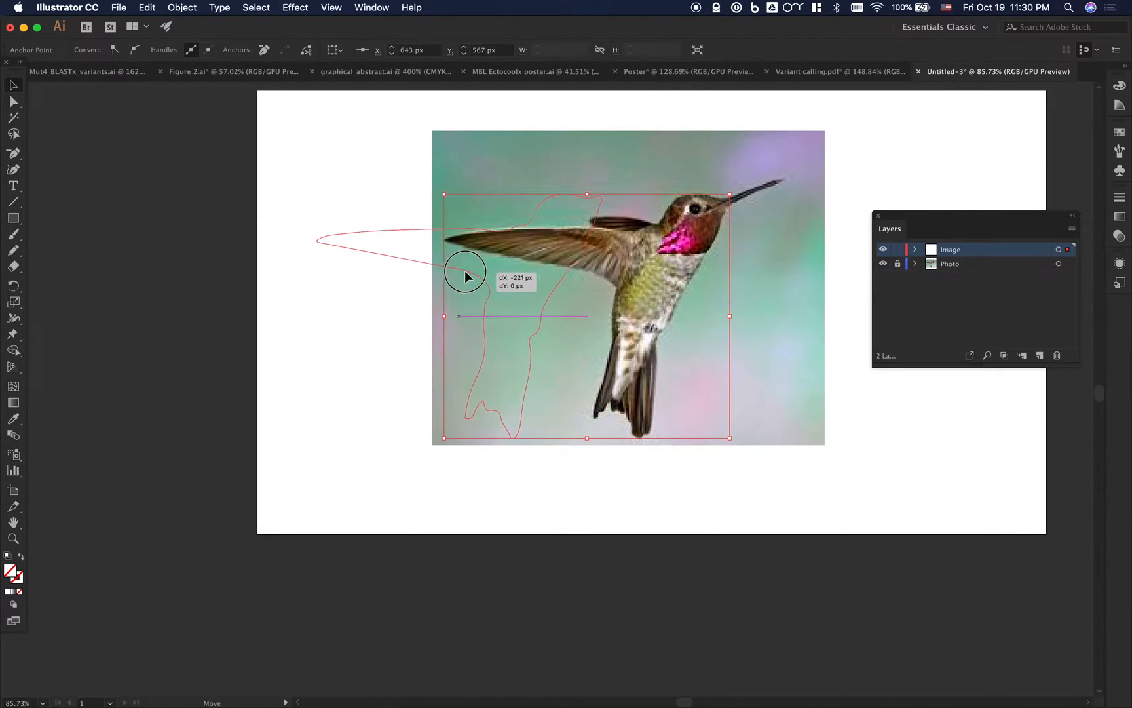
Step: Move the body shape left of the bird and eyedropper its fill from the bird's green body
{"action": "left_click", "coordinate": [346, 243]}
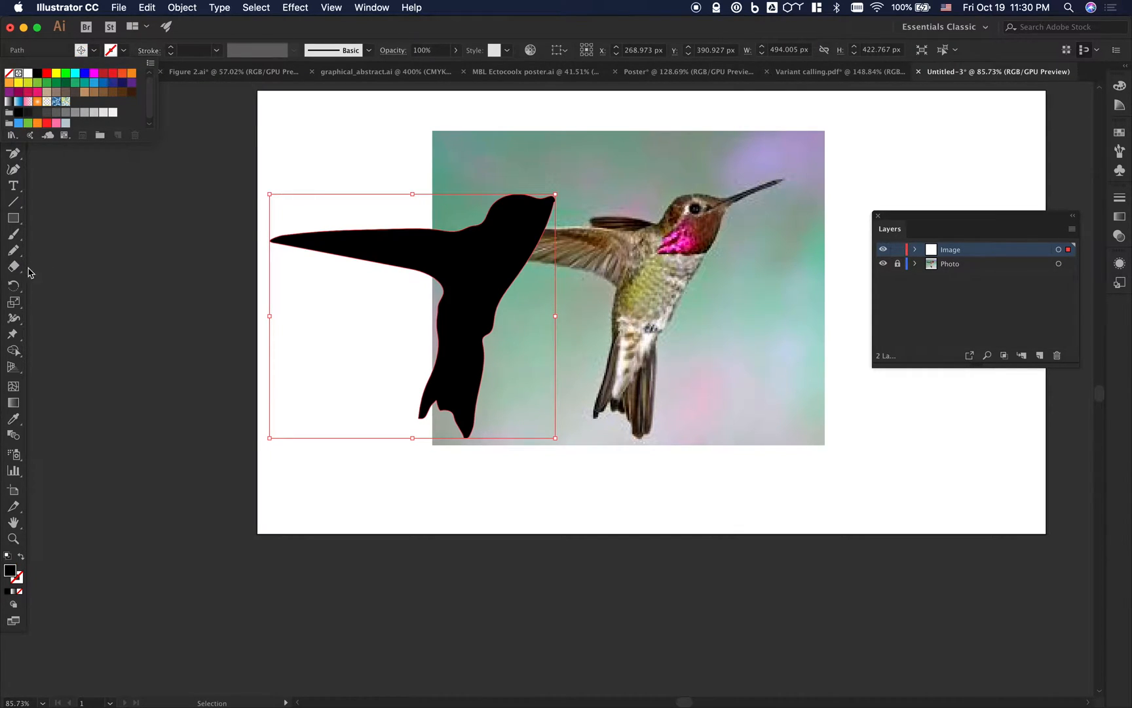
{"action": "mouse_move", "coordinate": [30, 424]}
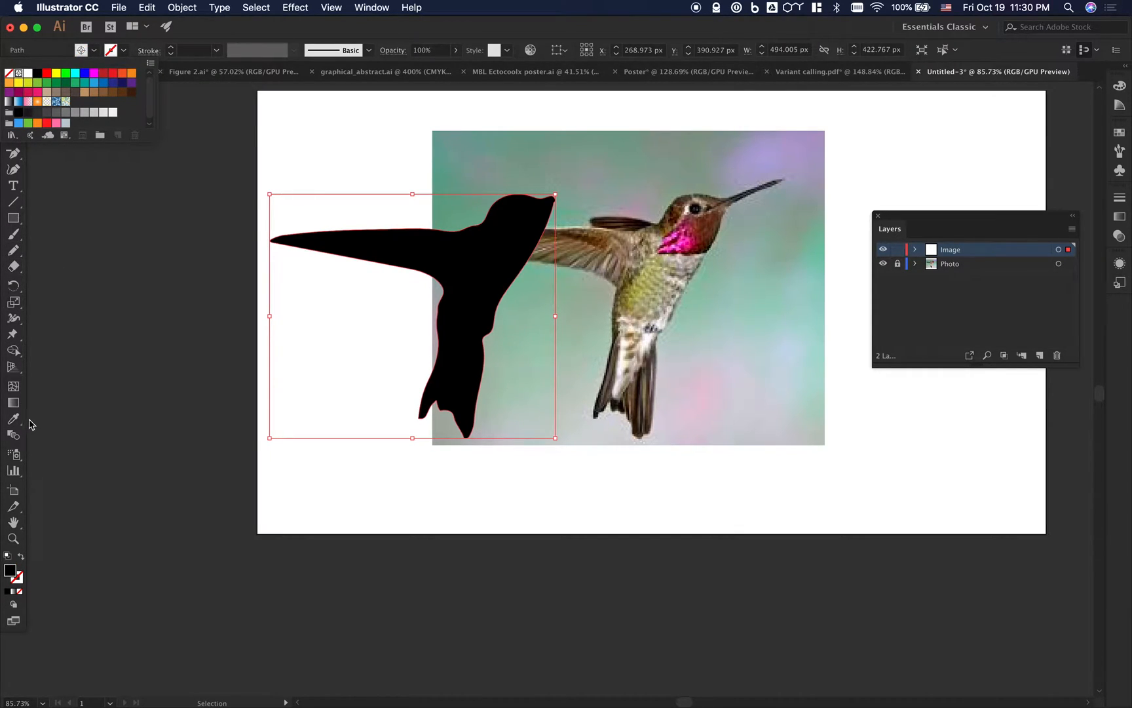
{"action": "left_click", "coordinate": [13, 420]}
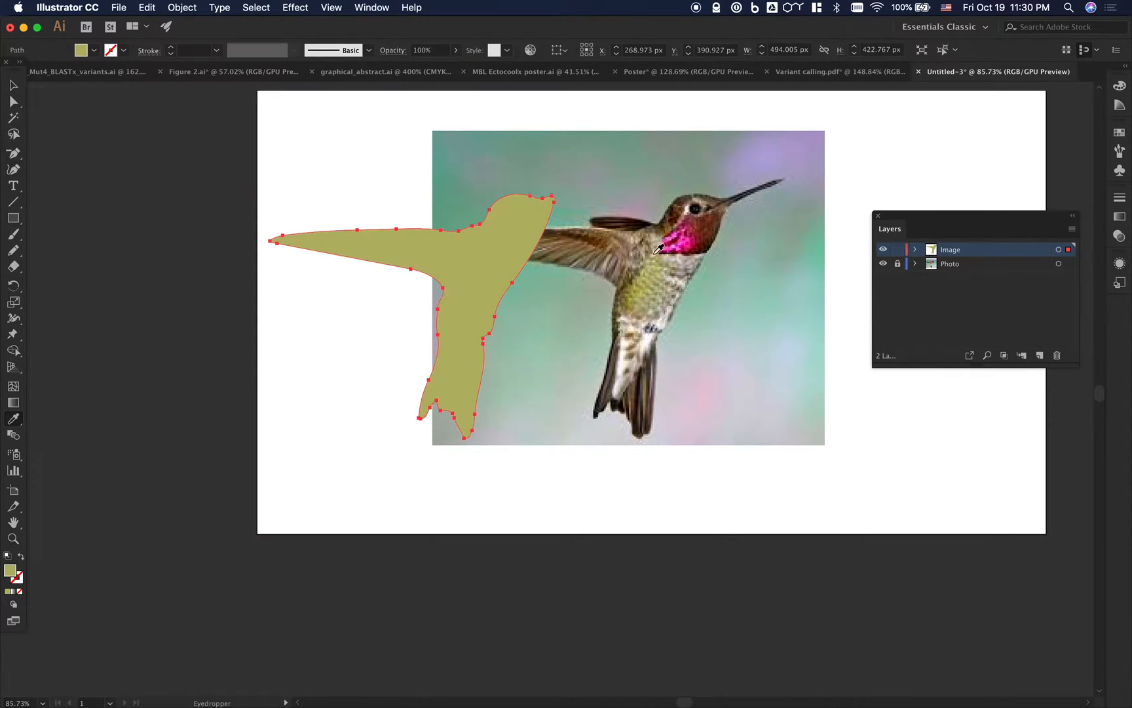
{"action": "left_click", "coordinate": [656, 266]}
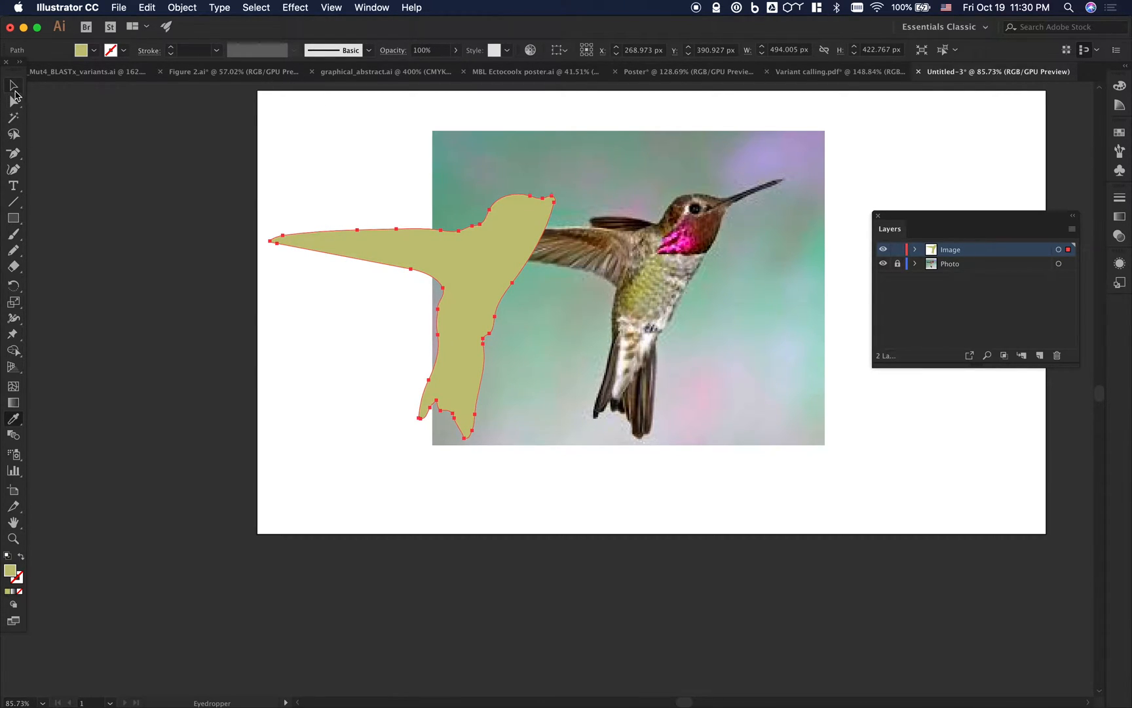
{"action": "left_click", "coordinate": [737, 249]}
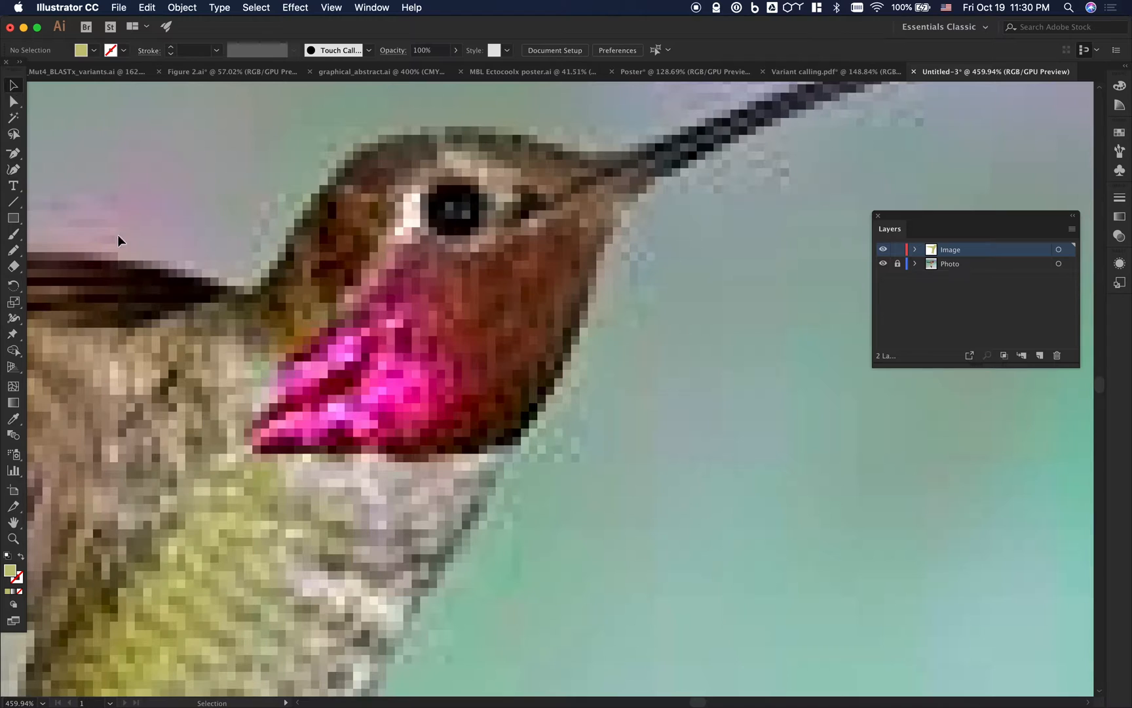
{"action": "mouse_move", "coordinate": [42, 239]}
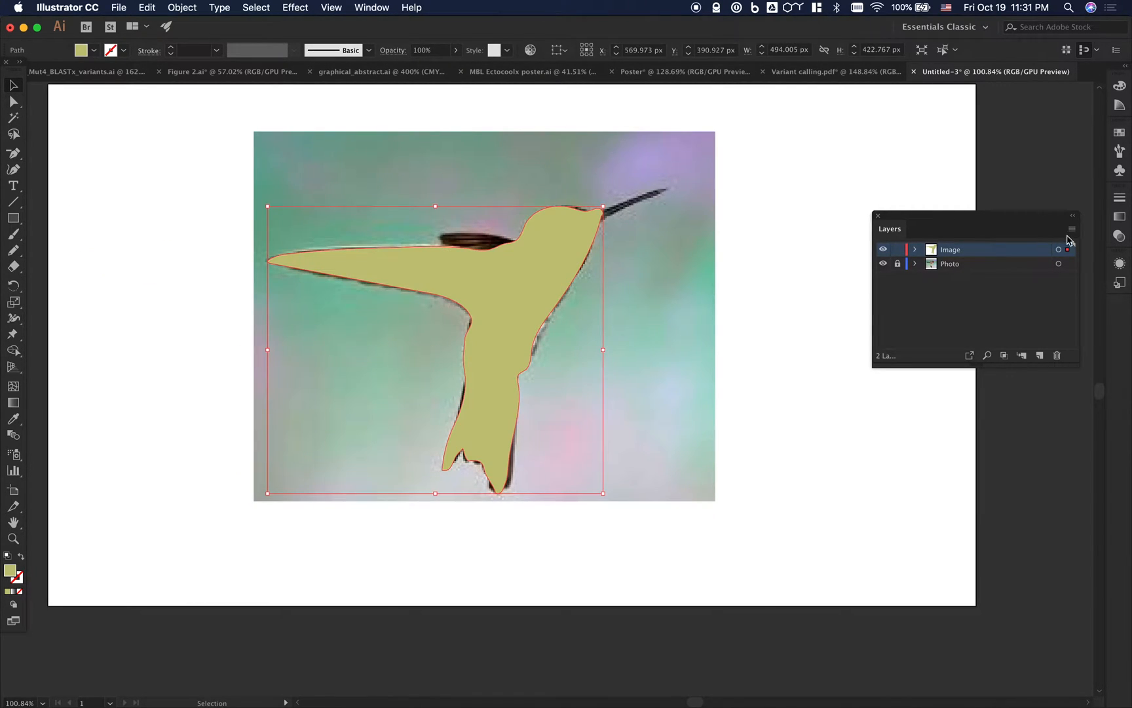
Step: Expand the Image layer to list its two paths after placing the body back over the bird
{"action": "left_click", "coordinate": [916, 249]}
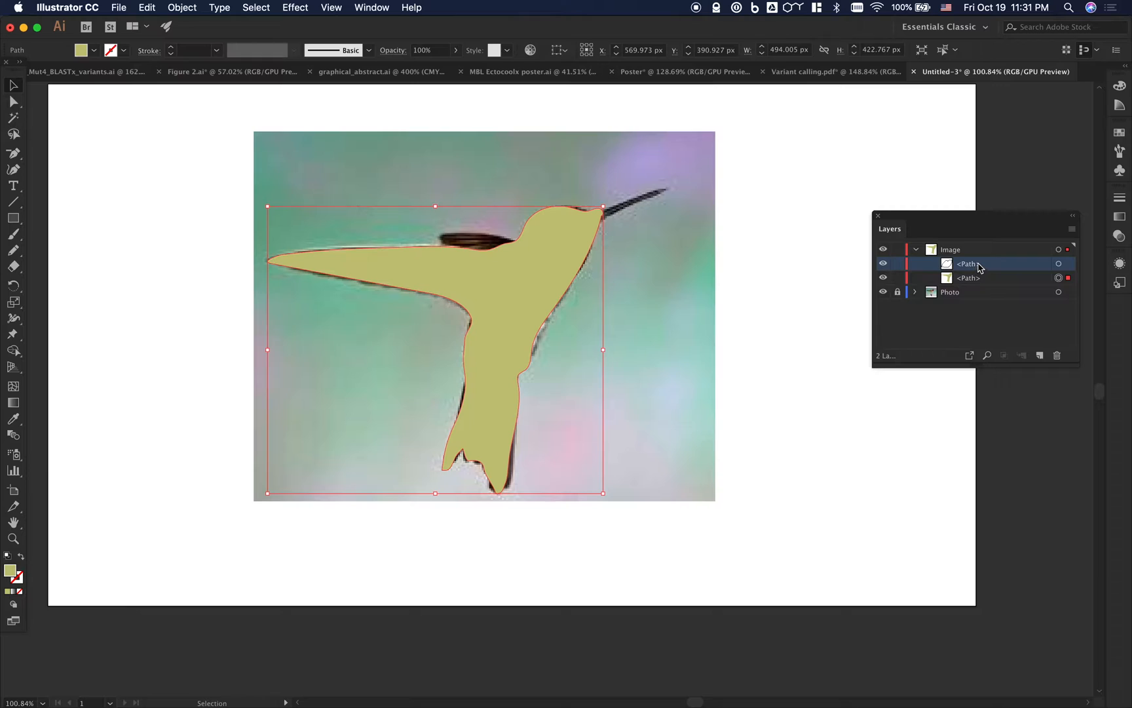
Step: Trace a closed throat-patch path with the Pen tool, fill it, and position it over the bird's gorget
{"action": "left_click", "coordinate": [967, 278]}
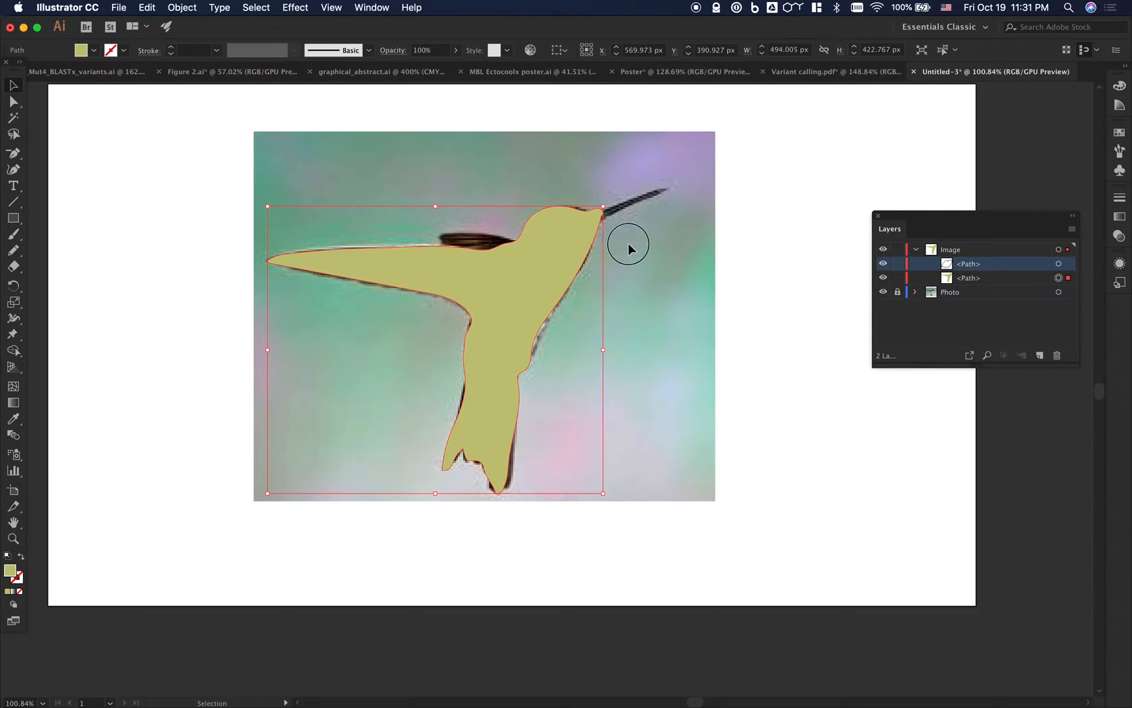
{"action": "left_click", "coordinate": [556, 253]}
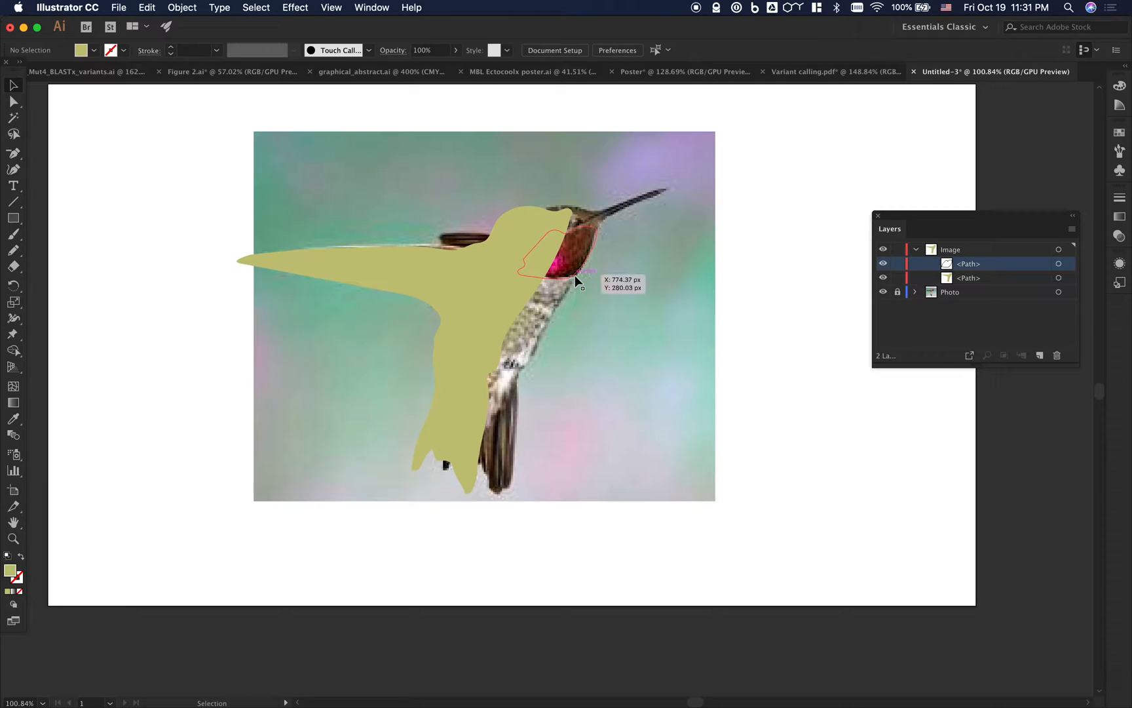
{"action": "left_click", "coordinate": [556, 253]}
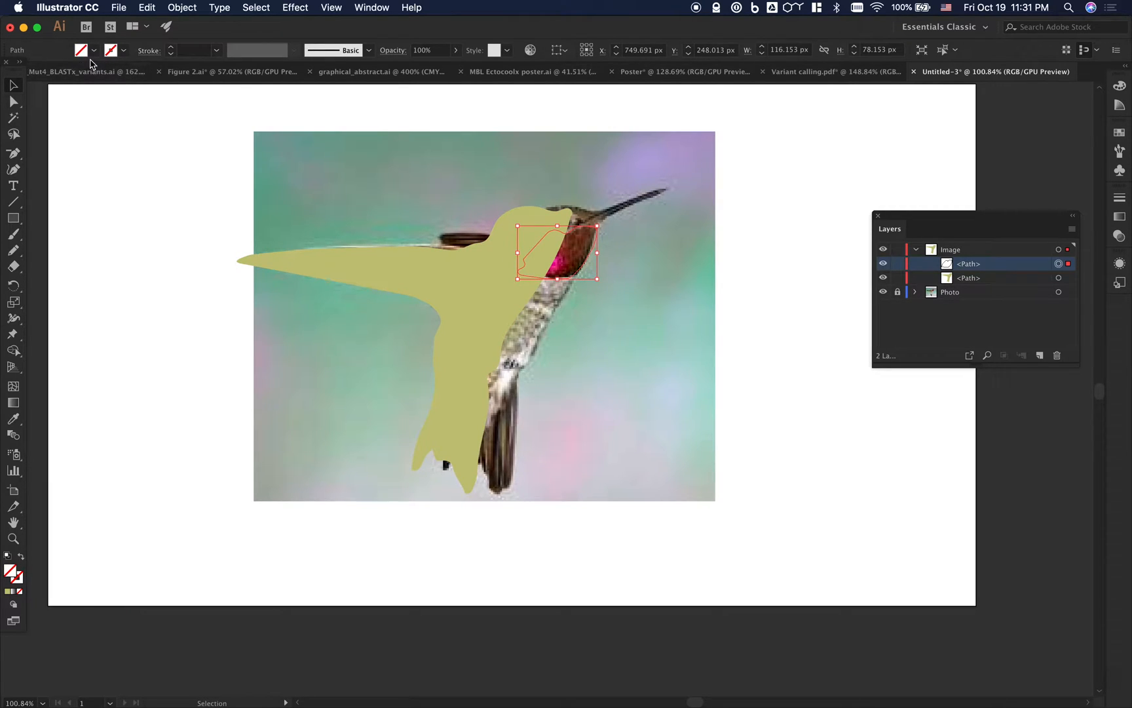
{"action": "left_click", "coordinate": [79, 49]}
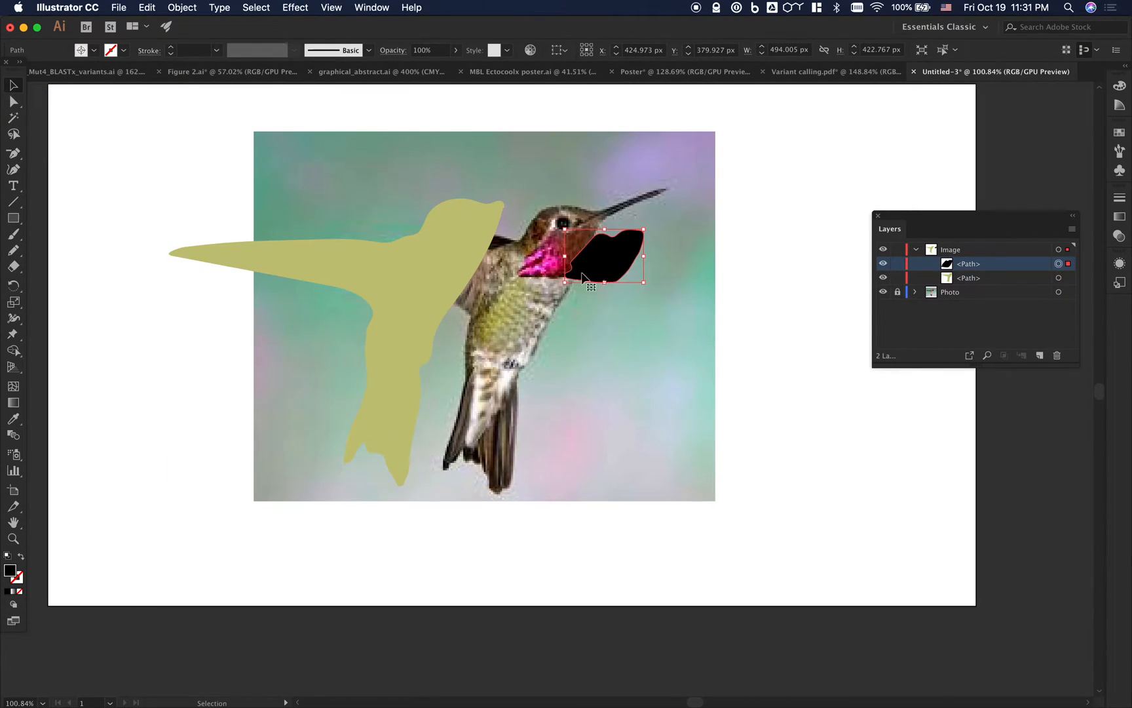
{"action": "left_click", "coordinate": [546, 264]}
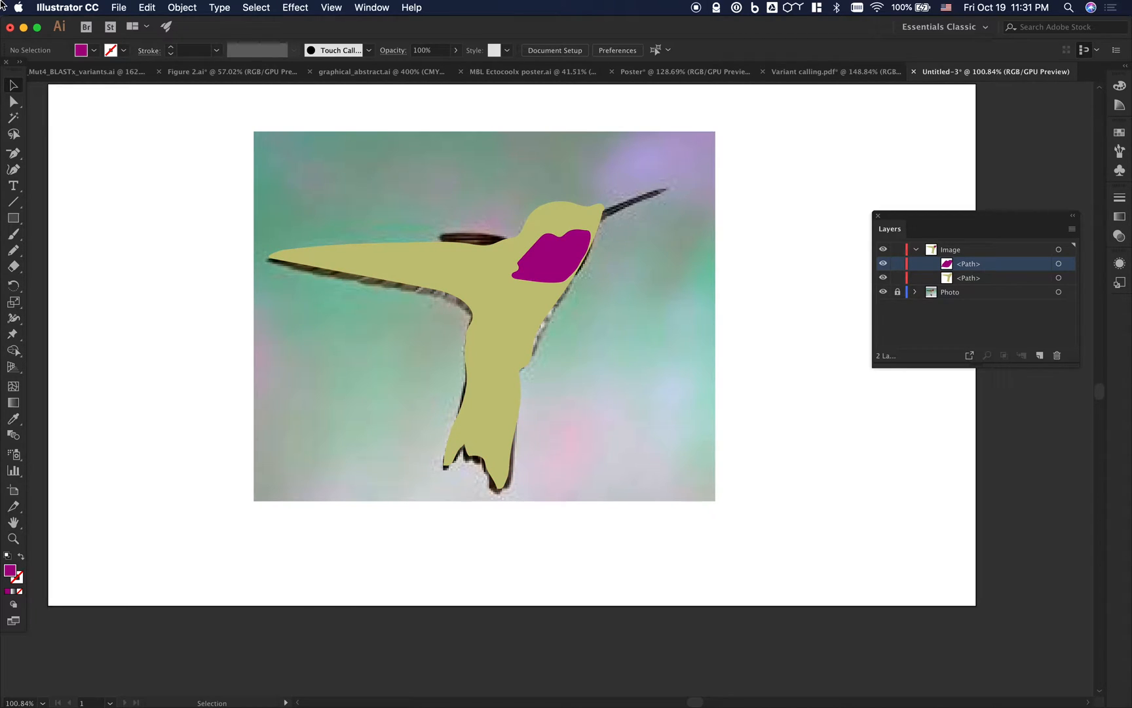
{"action": "mouse_move", "coordinate": [13, 159]}
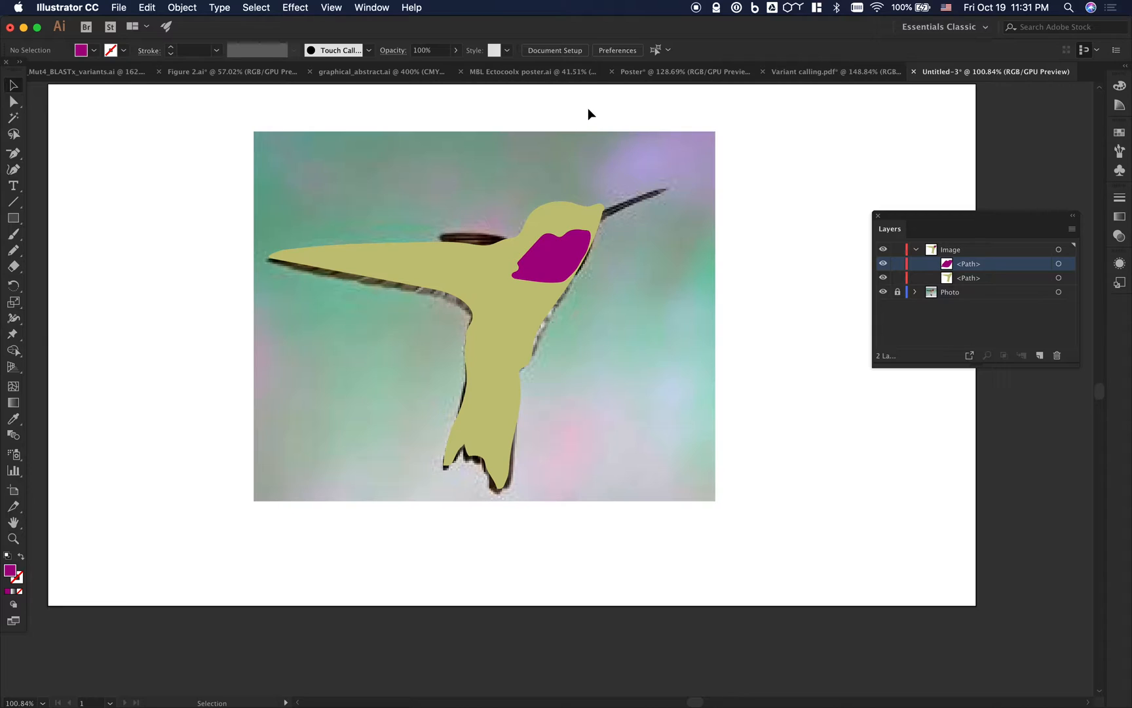
{"action": "mouse_move", "coordinate": [850, 327]}
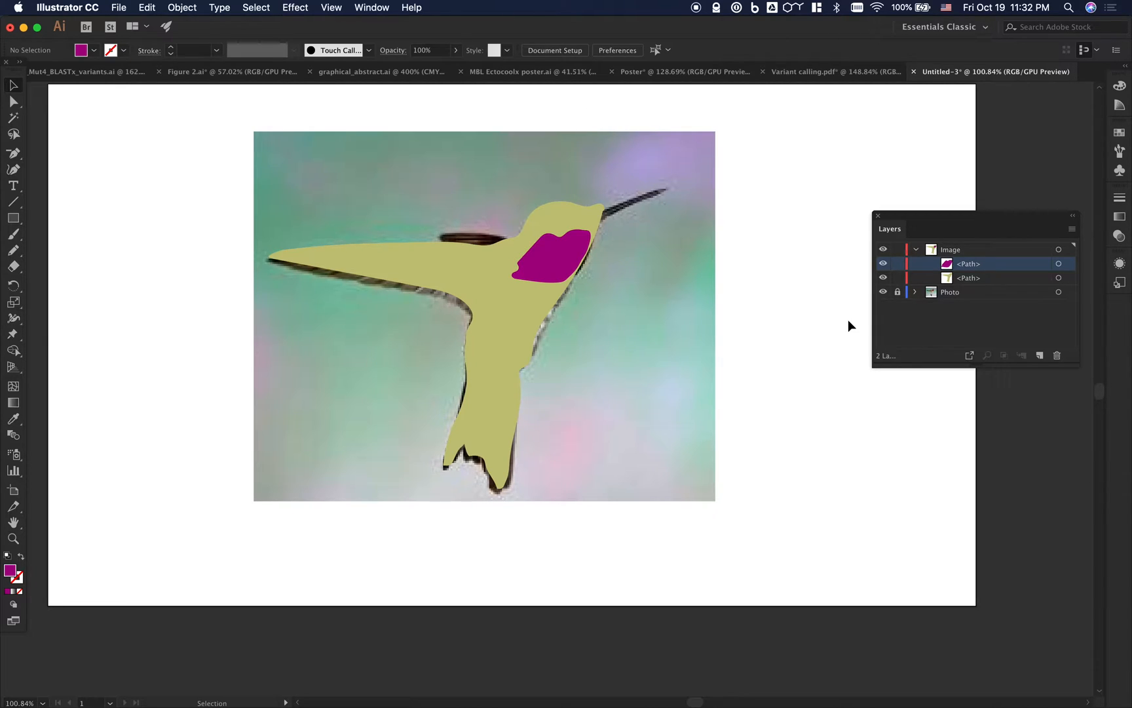
{"action": "mouse_move", "coordinate": [13, 249]}
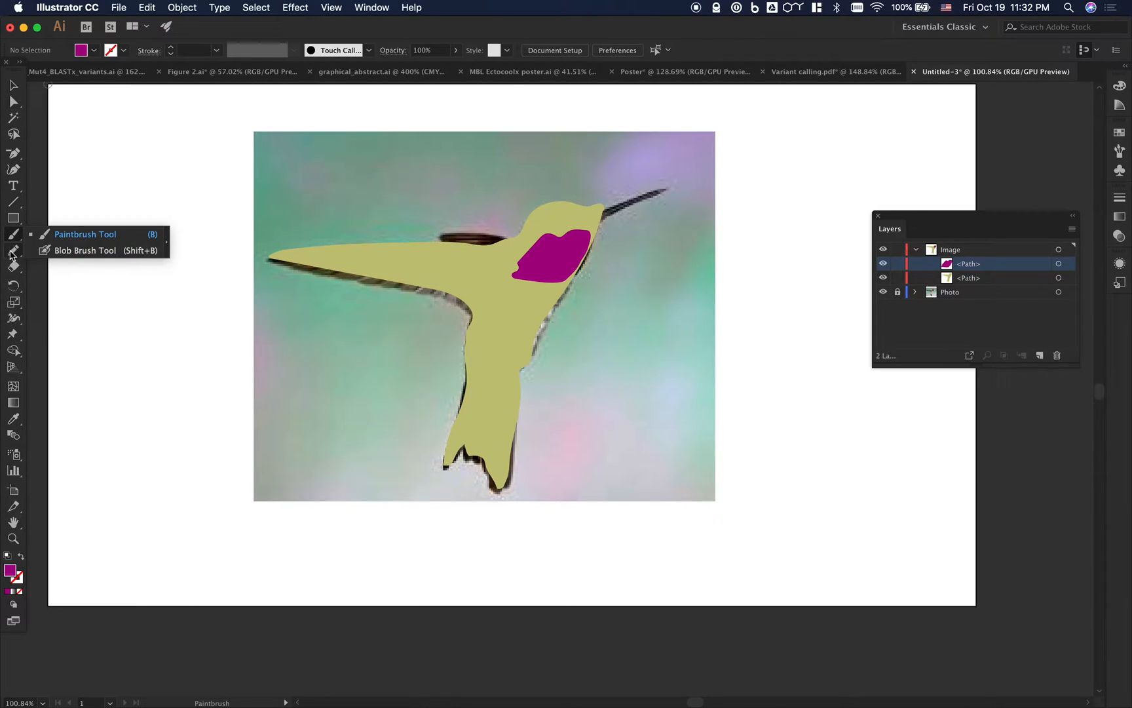
Step: Browse the Paintbrush tool flyout, then return to editing anchor points
{"action": "left_click", "coordinate": [11, 251]}
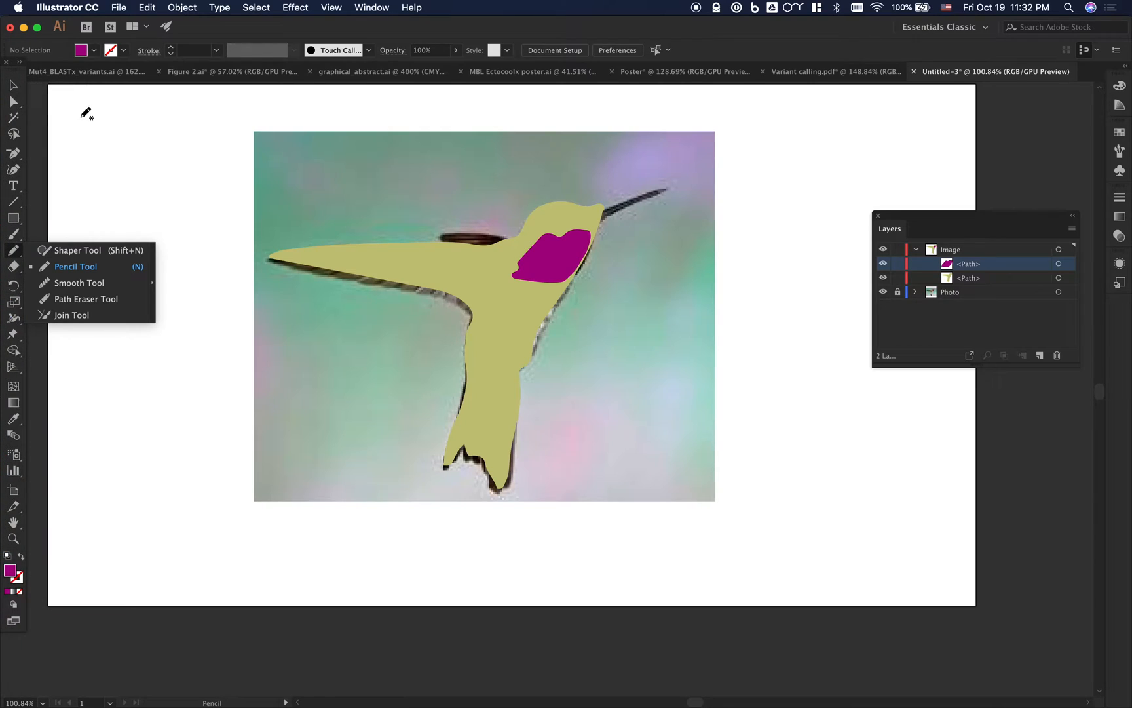
{"action": "left_click", "coordinate": [12, 101]}
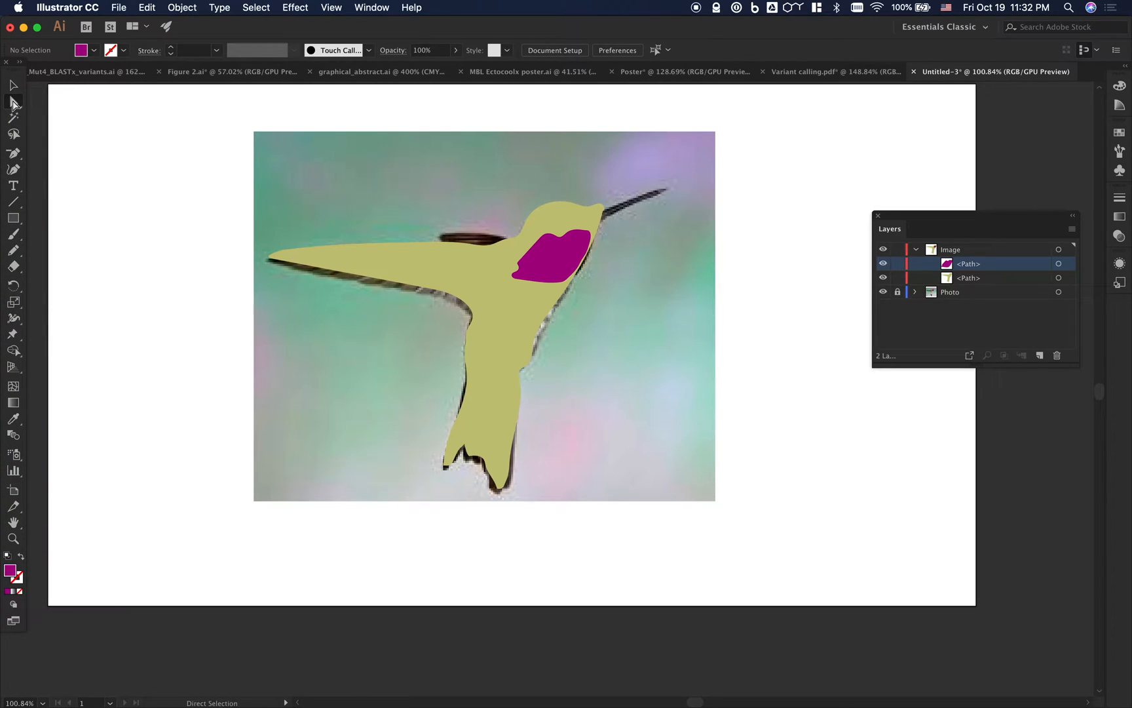
{"action": "mouse_move", "coordinate": [474, 196]}
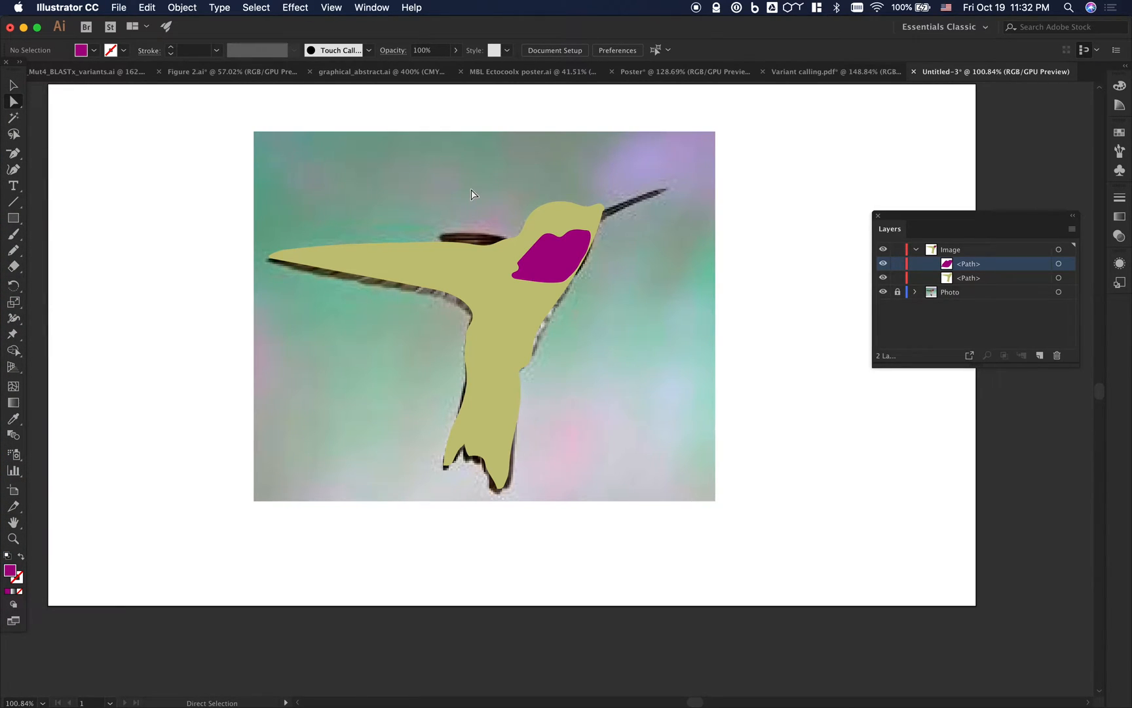
Step: Draw an ellipse over the hummingbird's eye and fill it with black from the swatches
{"action": "left_click", "coordinate": [407, 259]}
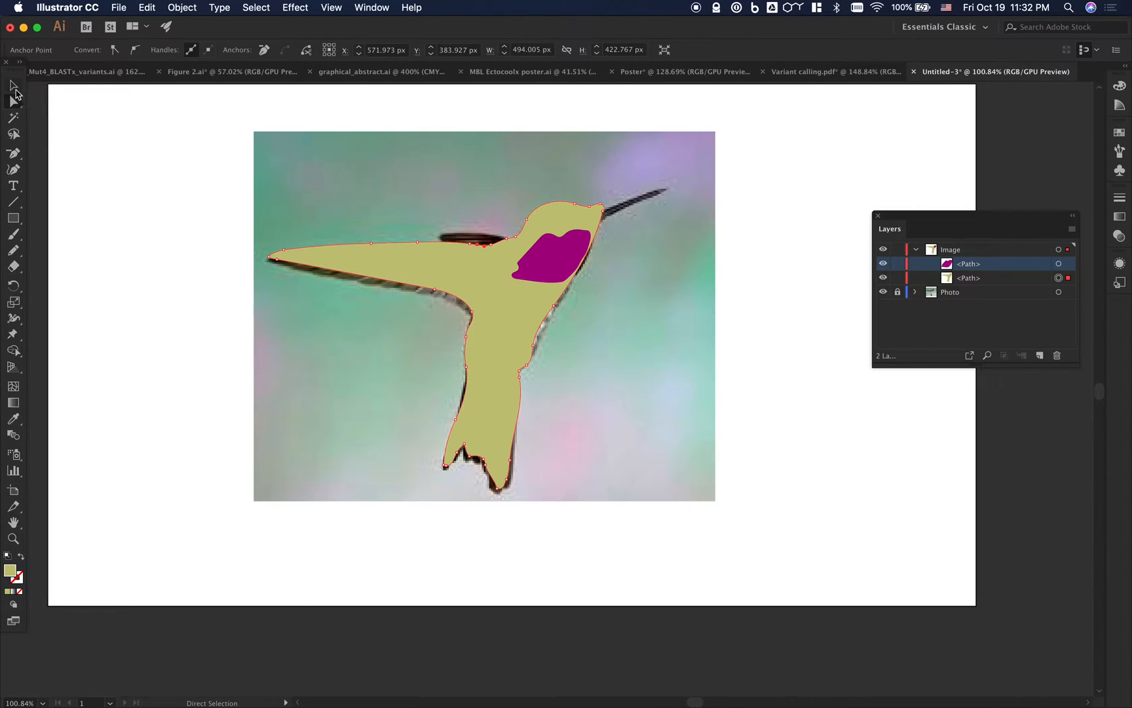
{"action": "left_click", "coordinate": [12, 84]}
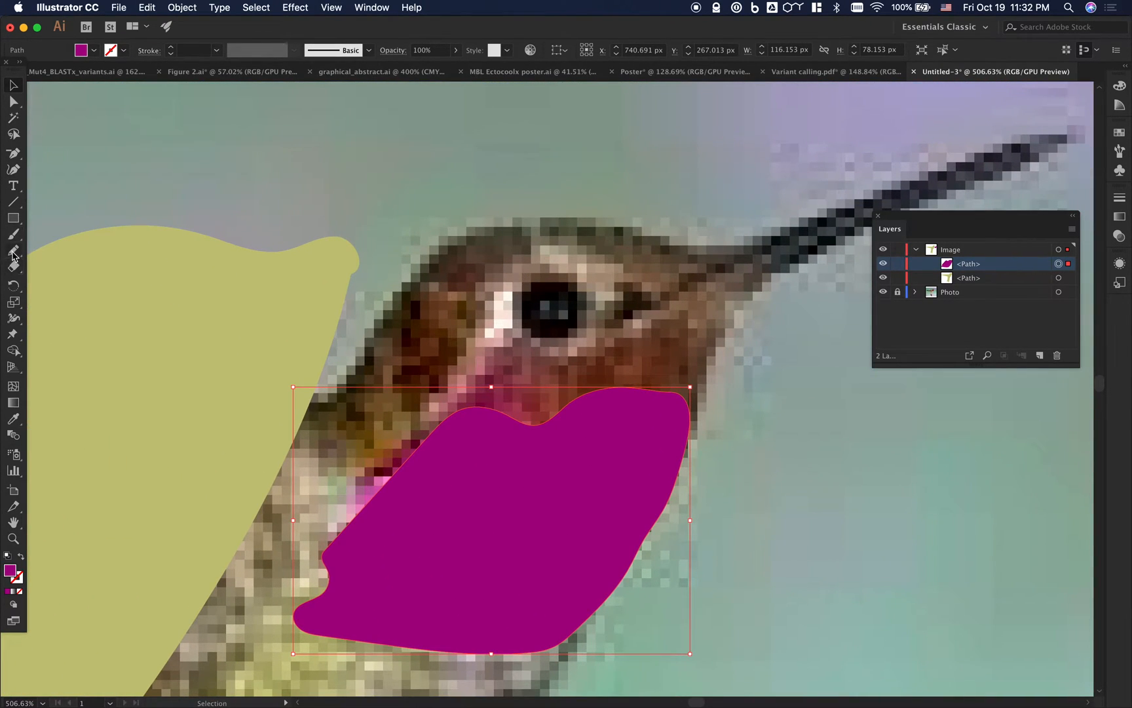
{"action": "left_click", "coordinate": [13, 255]}
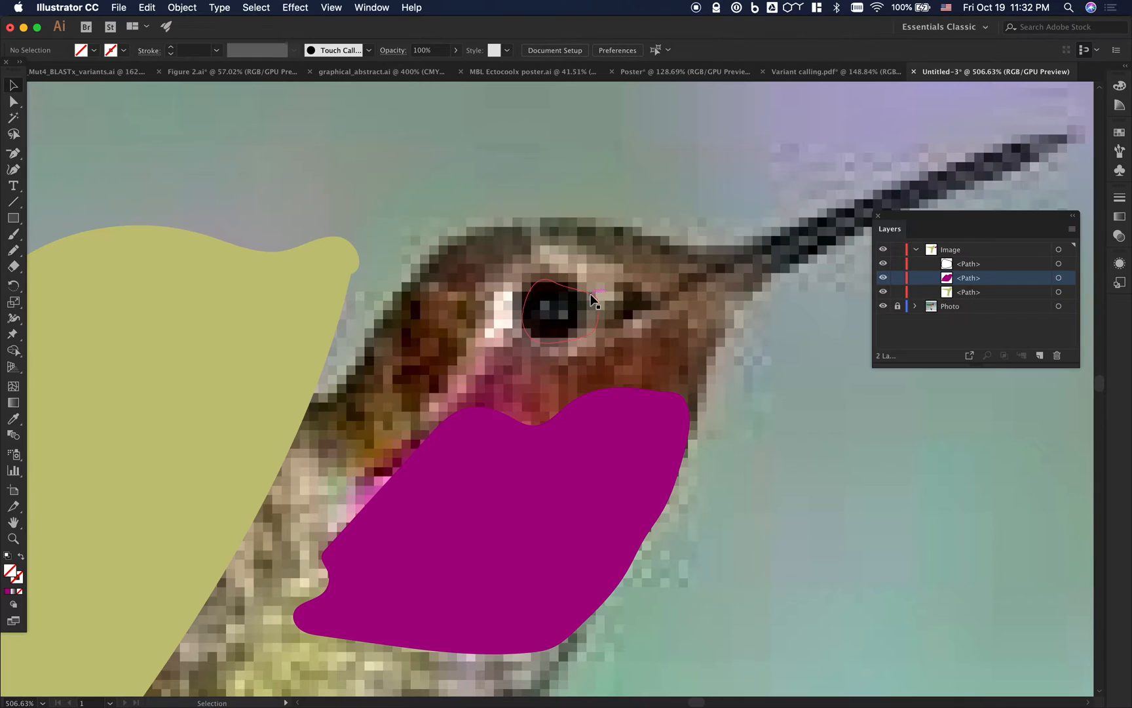
{"action": "left_click", "coordinate": [560, 310]}
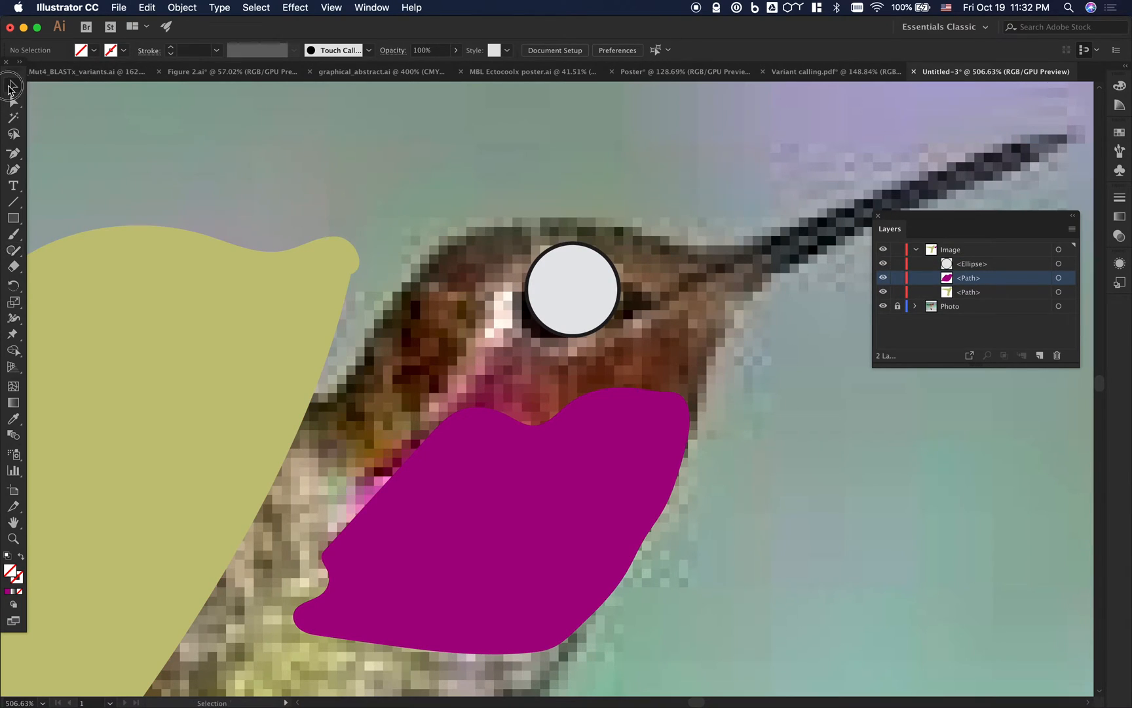
{"action": "left_click", "coordinate": [573, 288]}
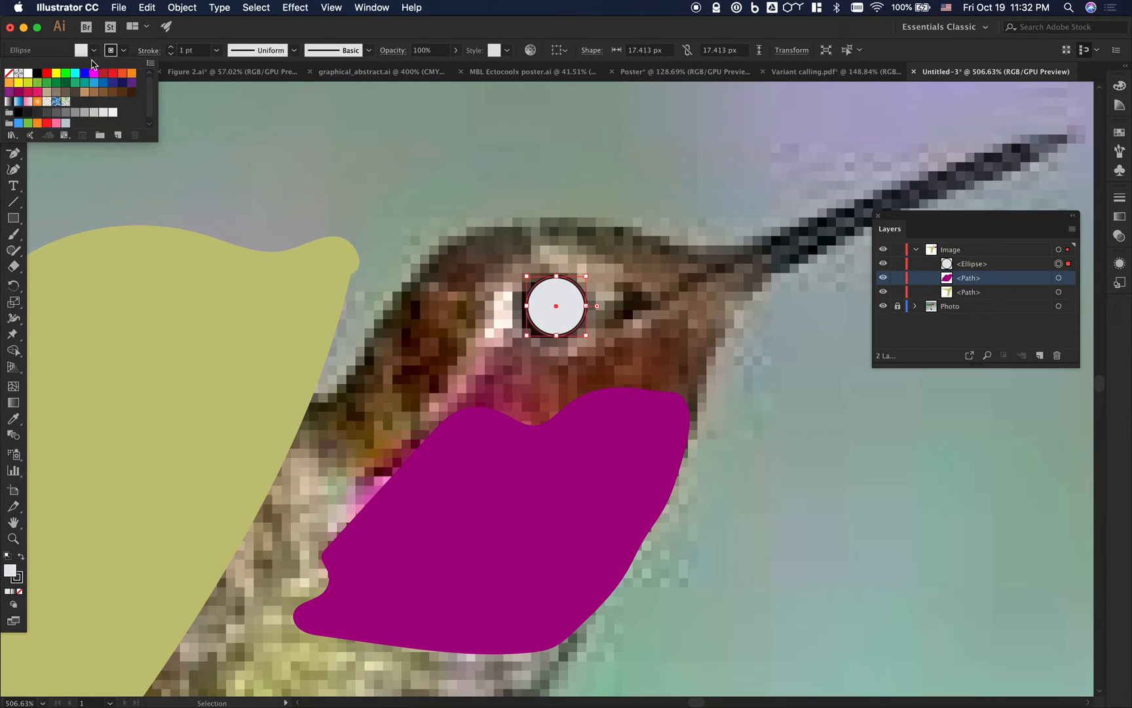
{"action": "left_click", "coordinate": [30, 72]}
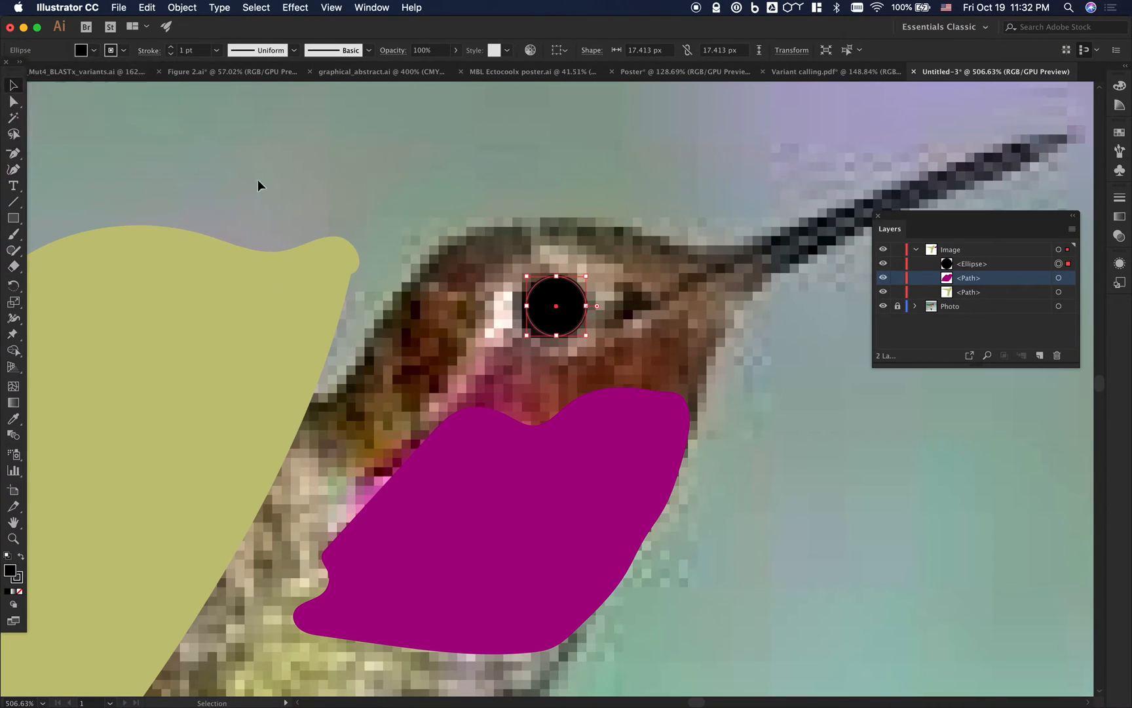
{"action": "mouse_move", "coordinate": [111, 159]}
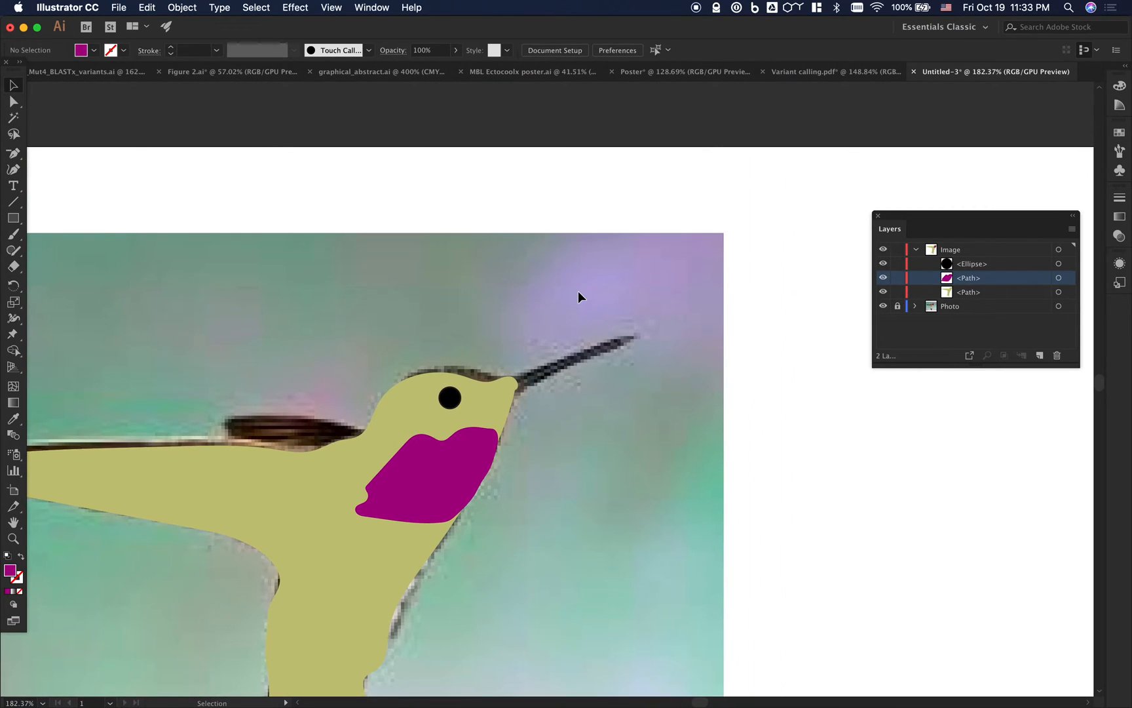
{"action": "mouse_move", "coordinate": [46, 235]}
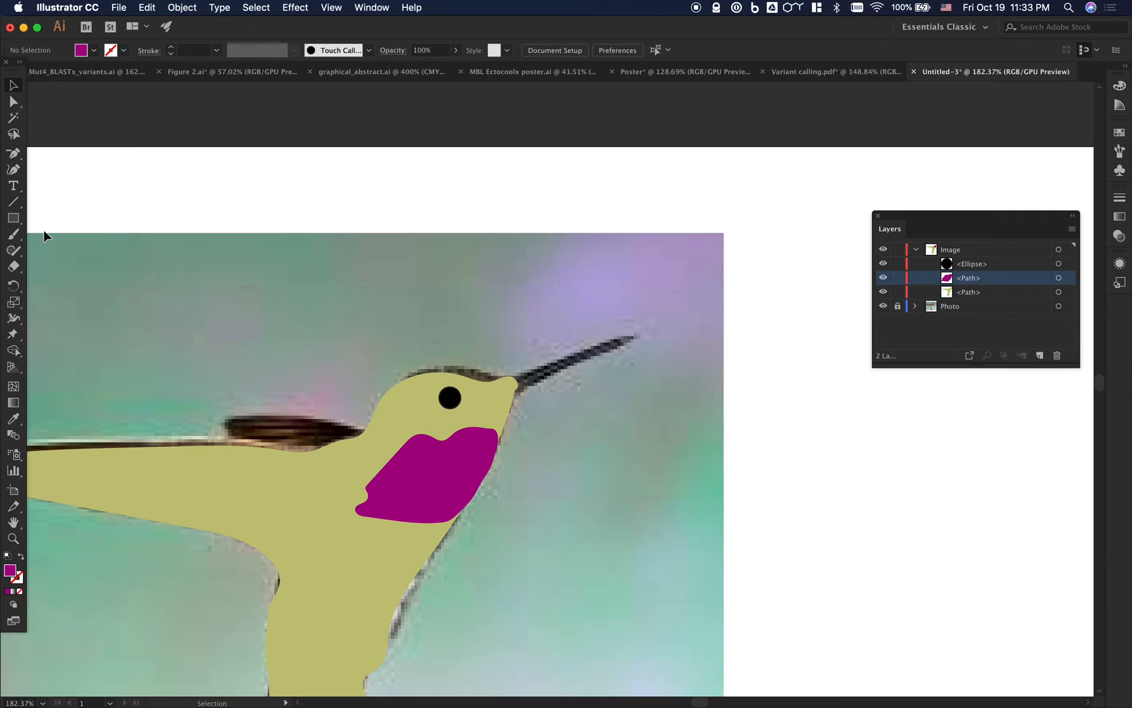
{"action": "mouse_move", "coordinate": [18, 260]}
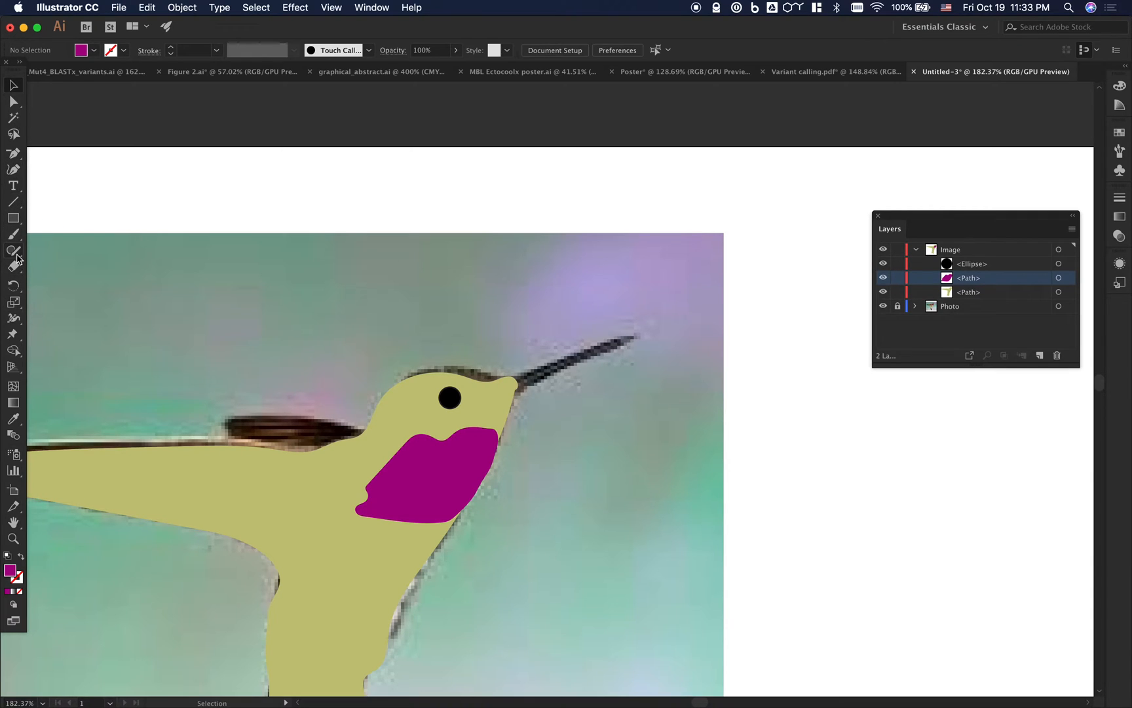
Step: Trace a slender closed Pencil path around the photo's beak
{"action": "left_click", "coordinate": [13, 250]}
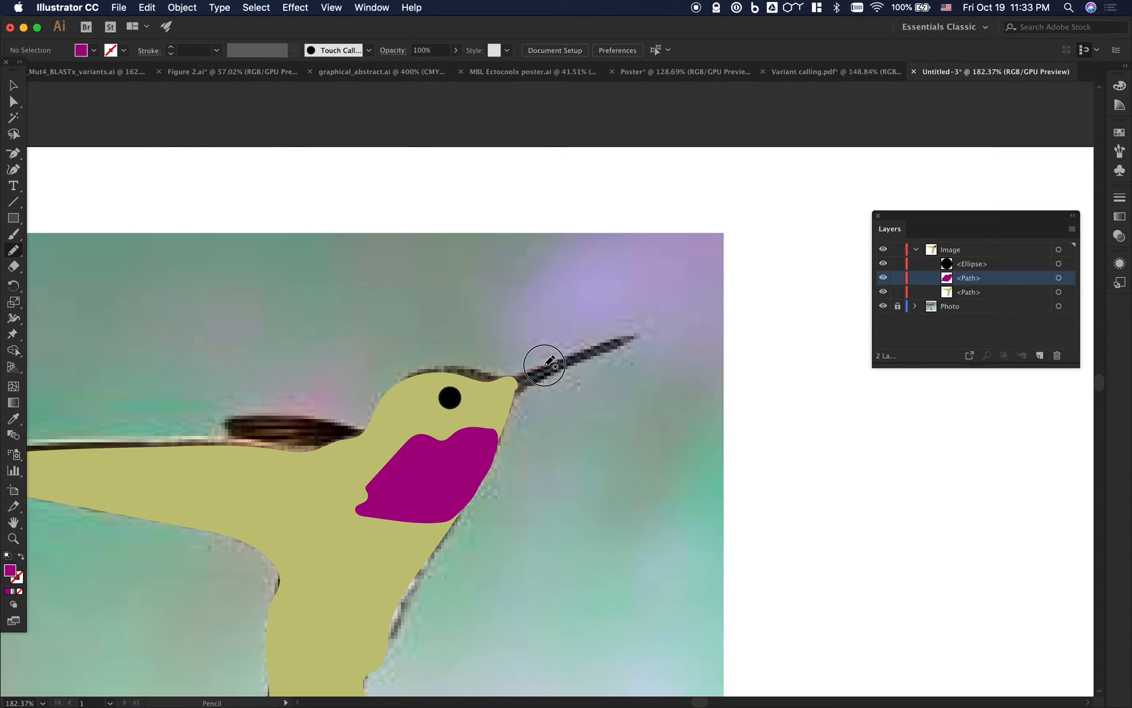
{"action": "mouse_move", "coordinate": [621, 343]}
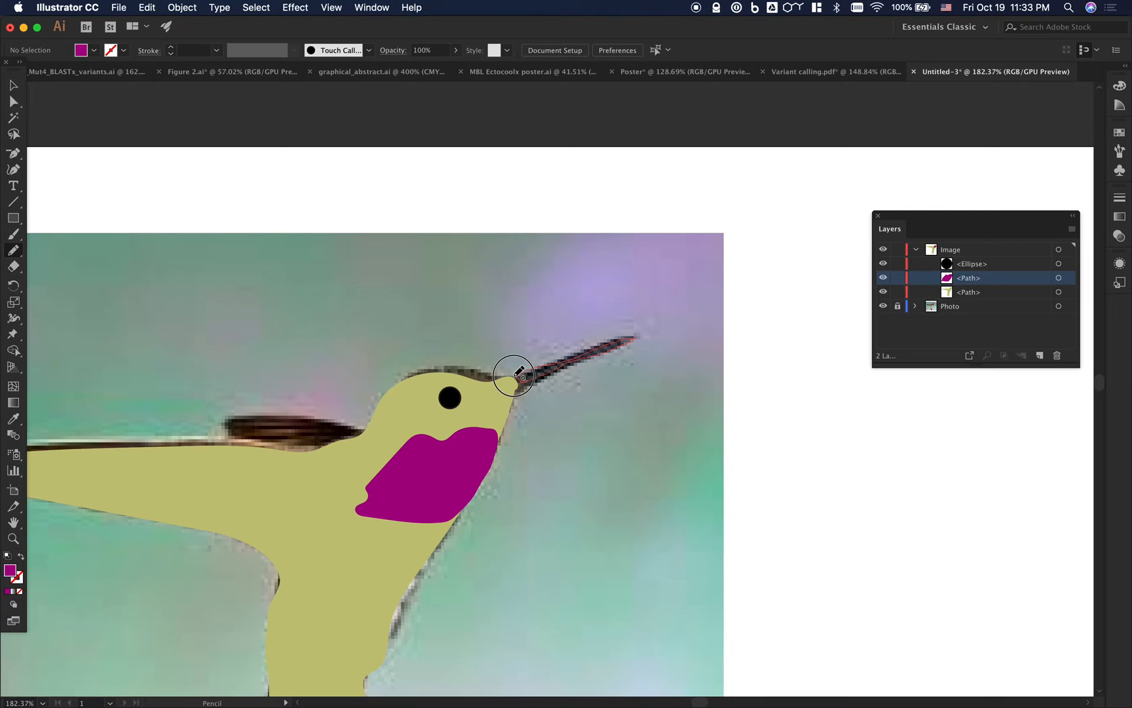
{"action": "left_click", "coordinate": [12, 84]}
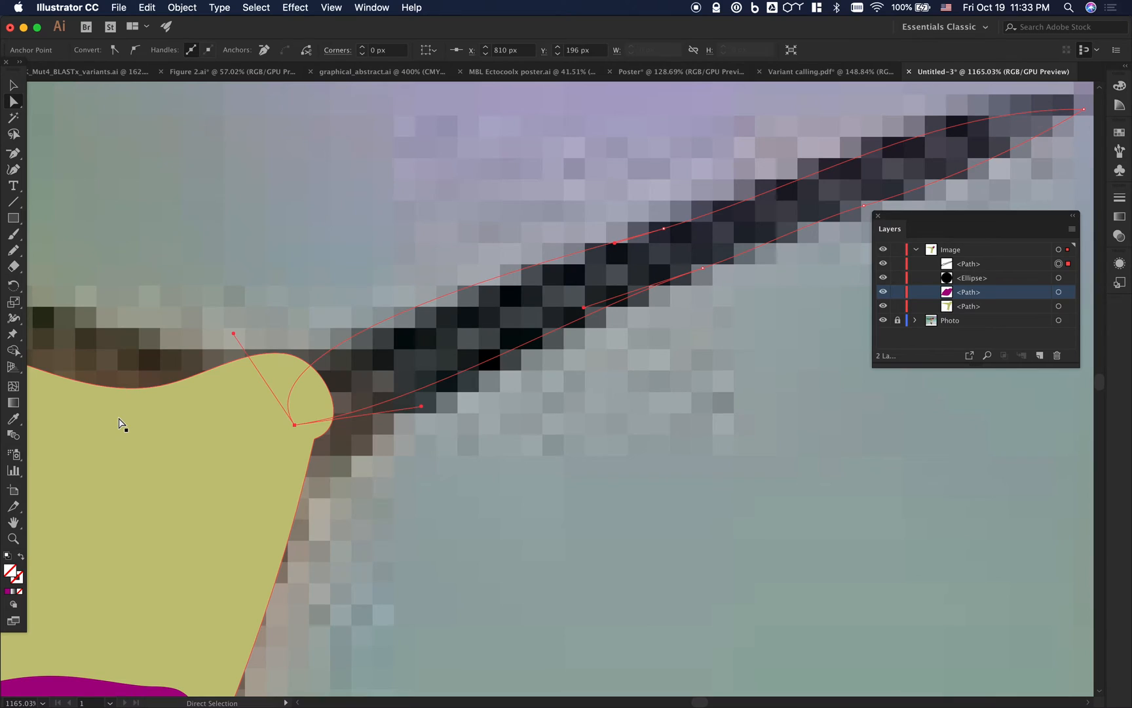
Step: Remove extra anchor points at the beak's base and fill the beak black
{"action": "left_click", "coordinate": [13, 152]}
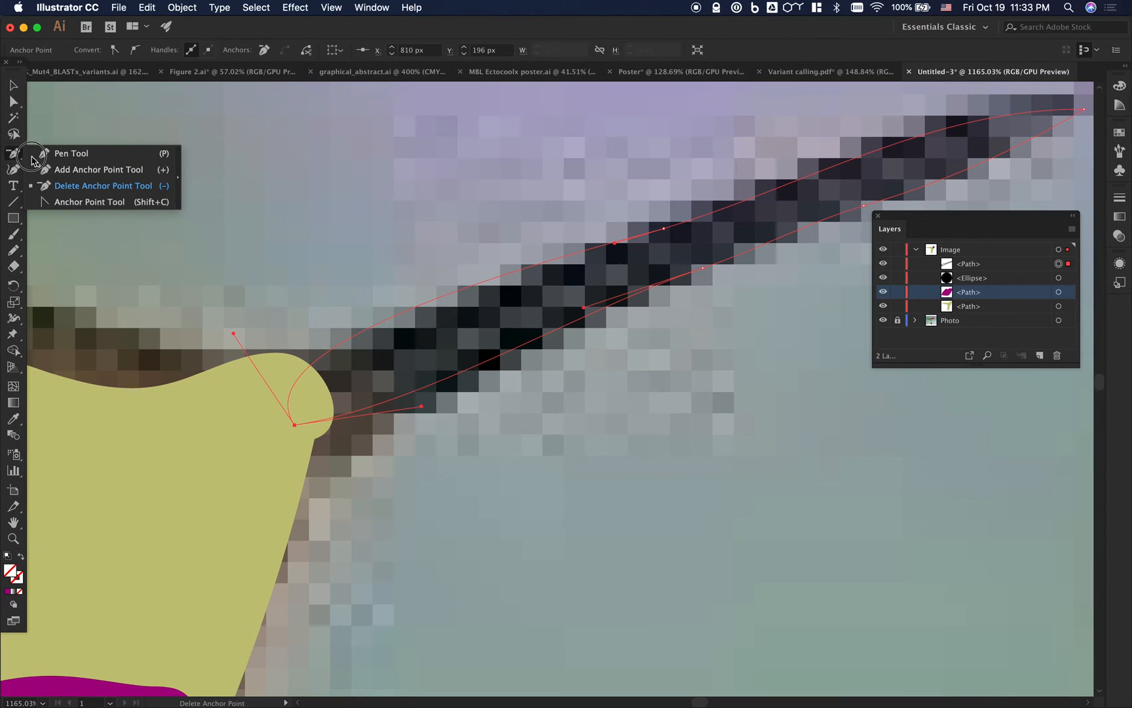
{"action": "left_click", "coordinate": [98, 169]}
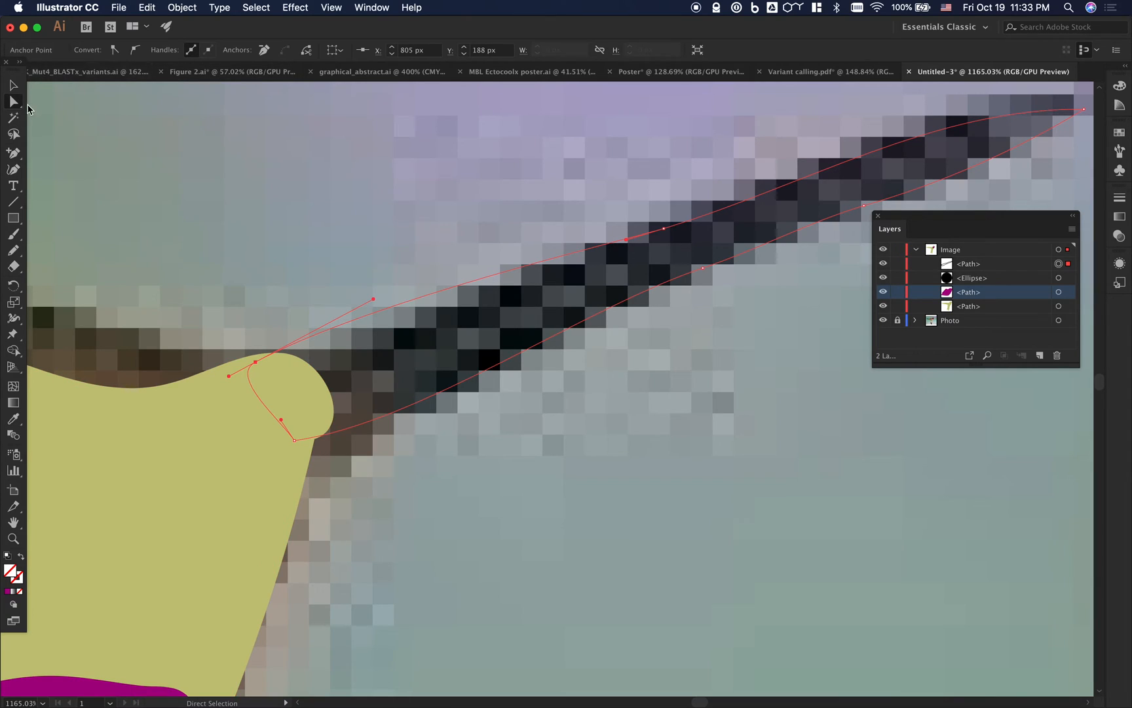
{"action": "left_click", "coordinate": [13, 84]}
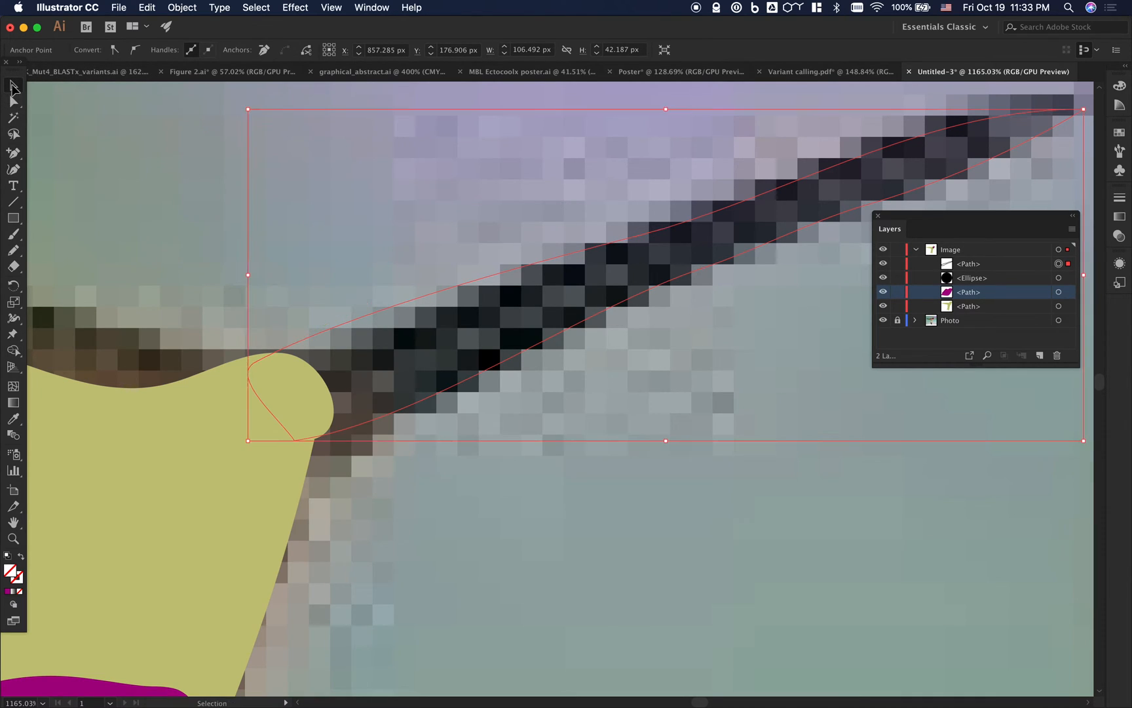
{"action": "left_click", "coordinate": [359, 321]}
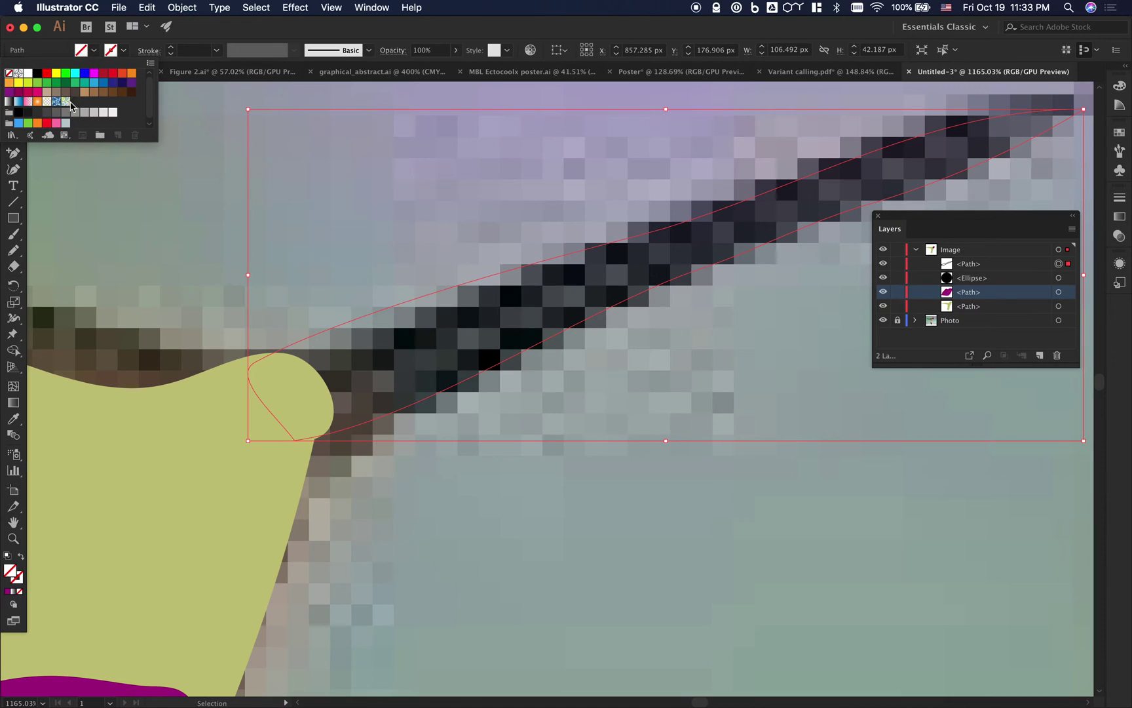
{"action": "left_click", "coordinate": [27, 112]}
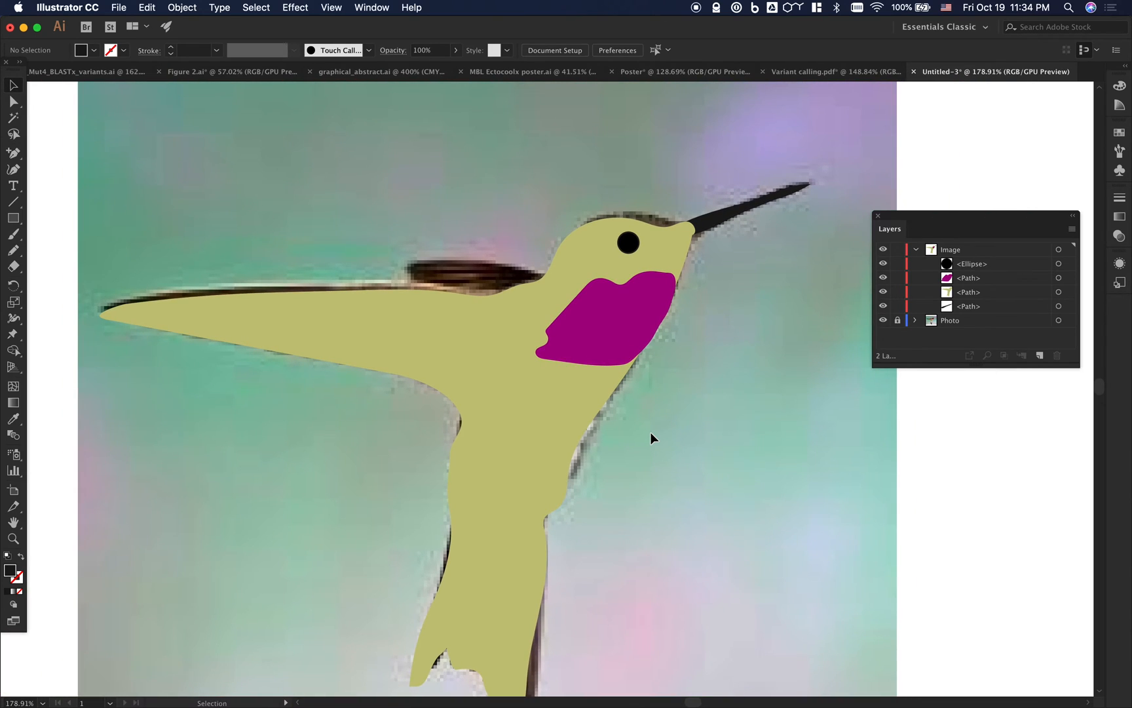
Step: Hide the Photo layer and group the four hummingbird shapes into one object
{"action": "left_click", "coordinate": [882, 320]}
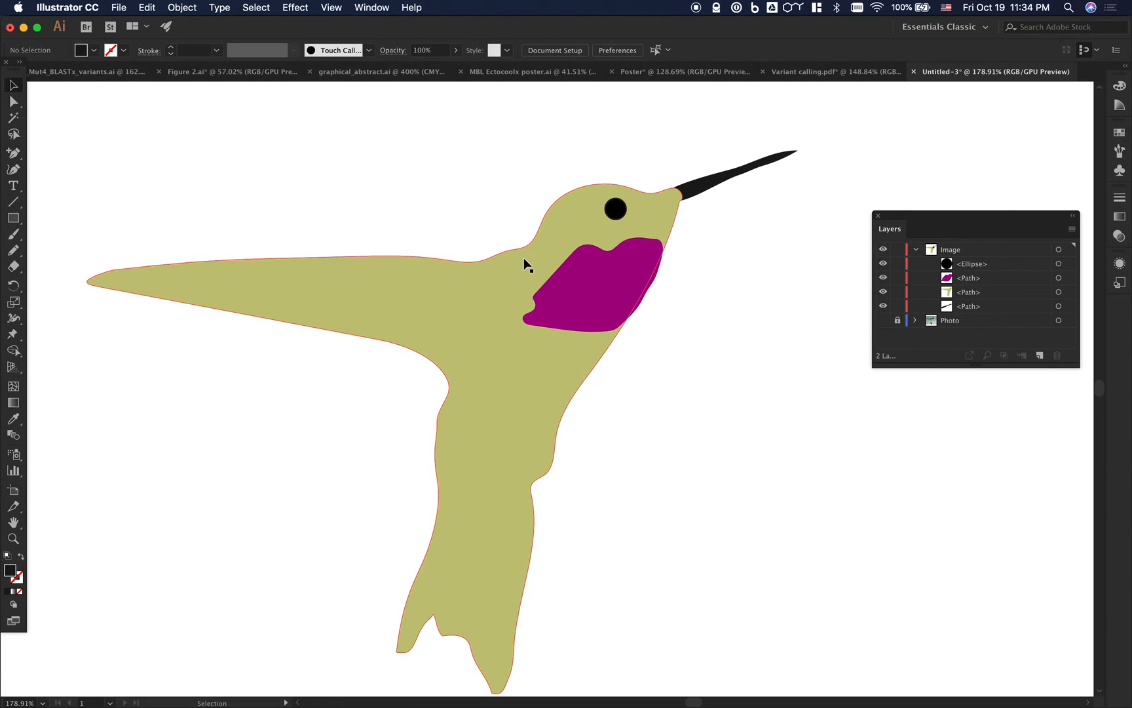
{"action": "left_click", "coordinate": [578, 288]}
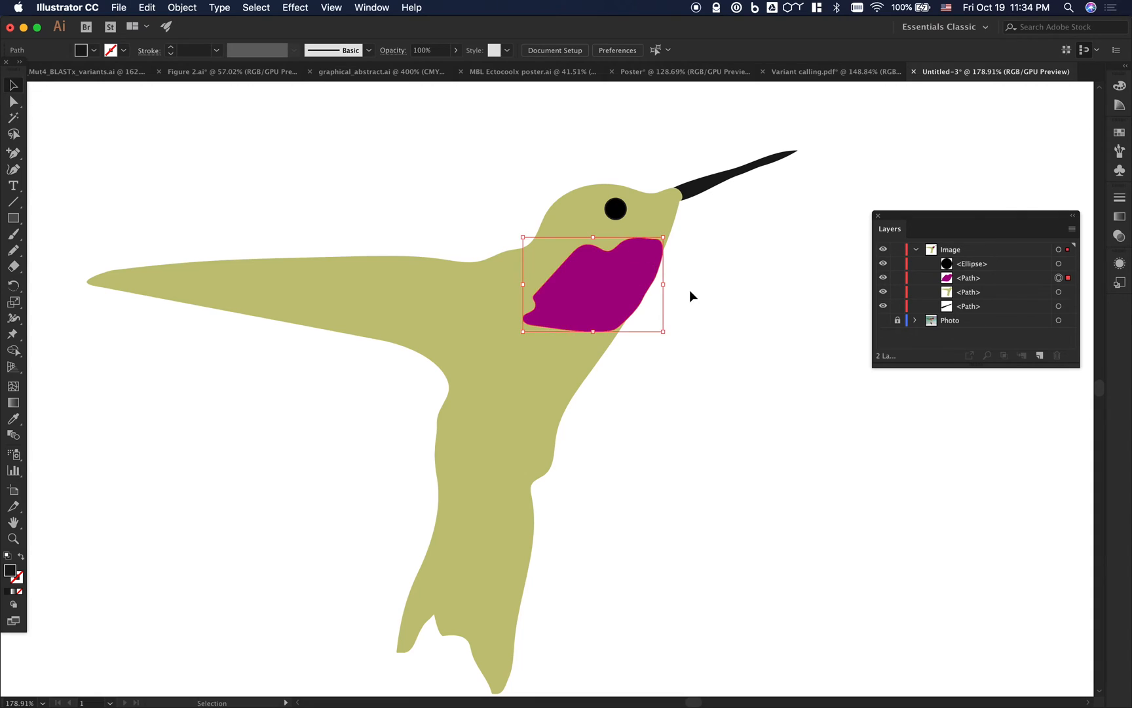
{"action": "left_click", "coordinate": [216, 251]}
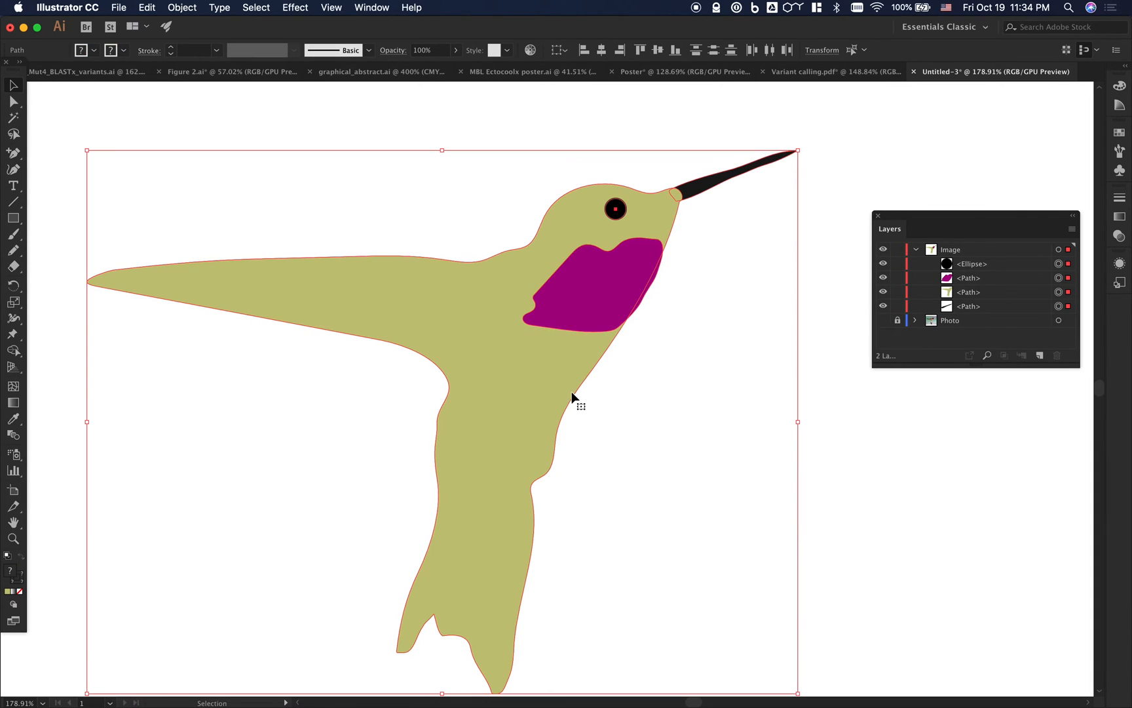
{"action": "right_click", "coordinate": [574, 397]}
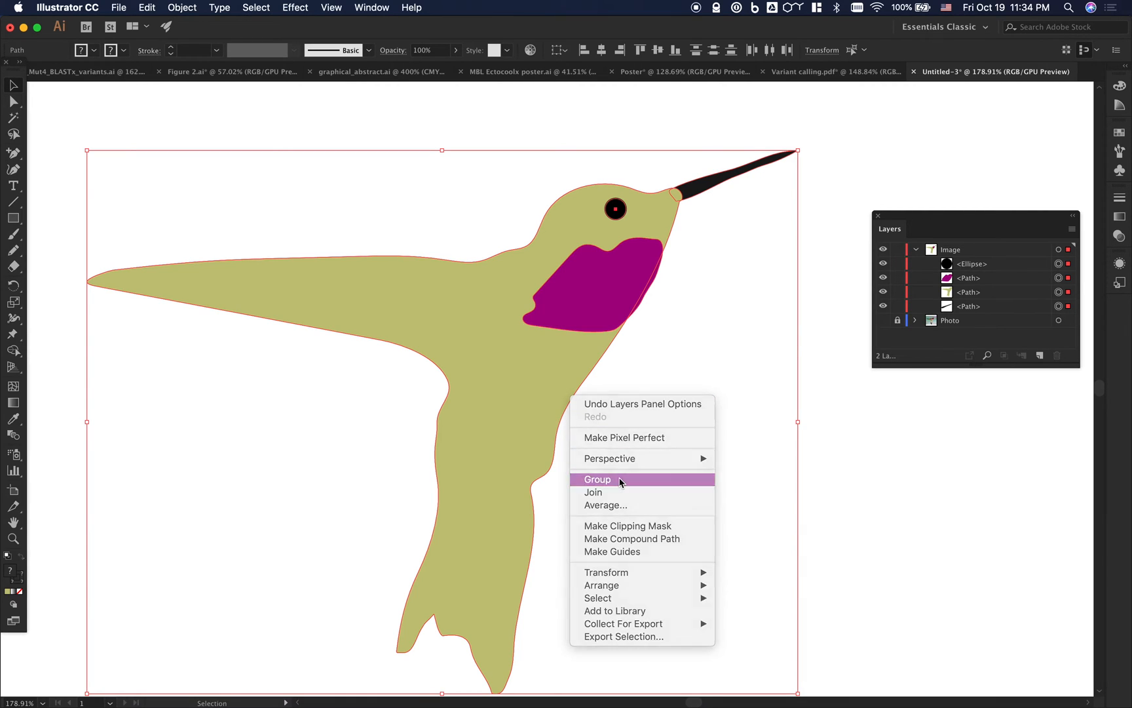
{"action": "left_click", "coordinate": [596, 479]}
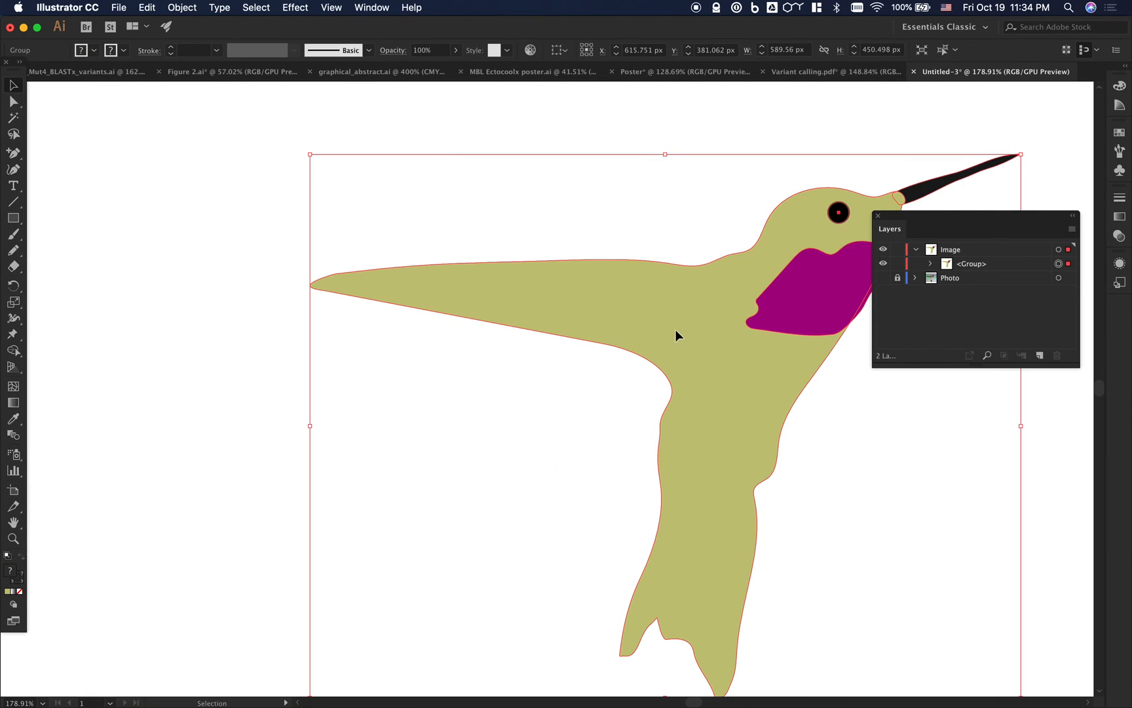
{"action": "left_click", "coordinate": [889, 497]}
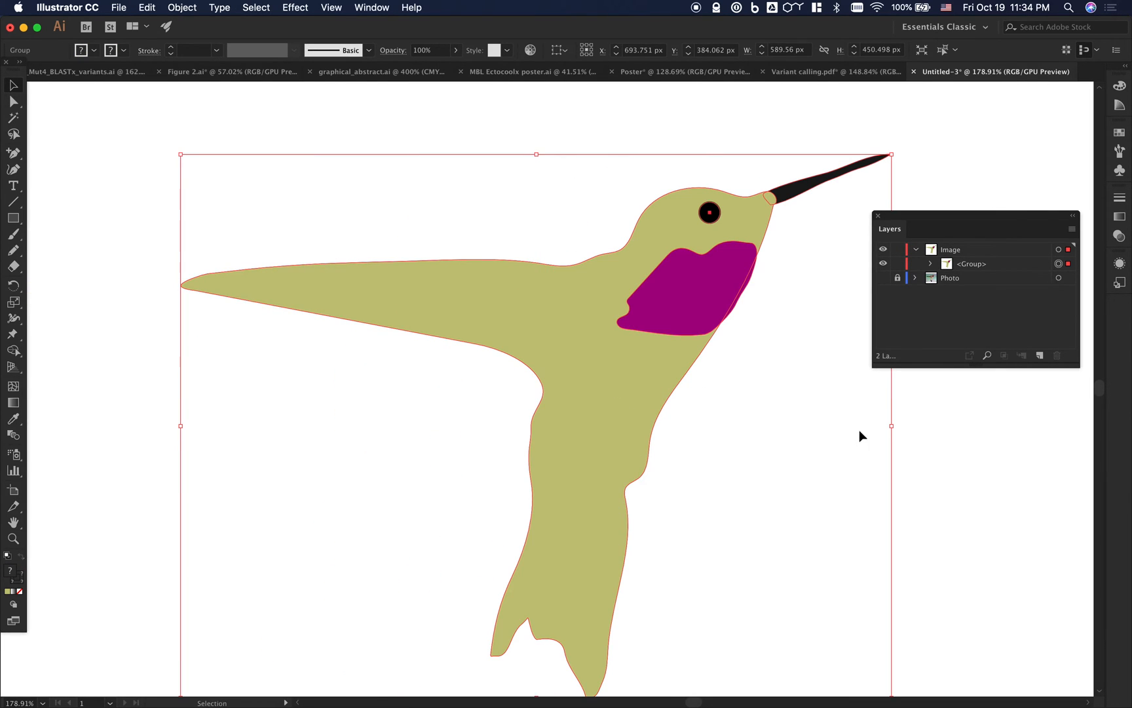
Step: Enter the group and recolour the olive body to pale mint green via the Color panel
{"action": "double_click", "coordinate": [708, 303]}
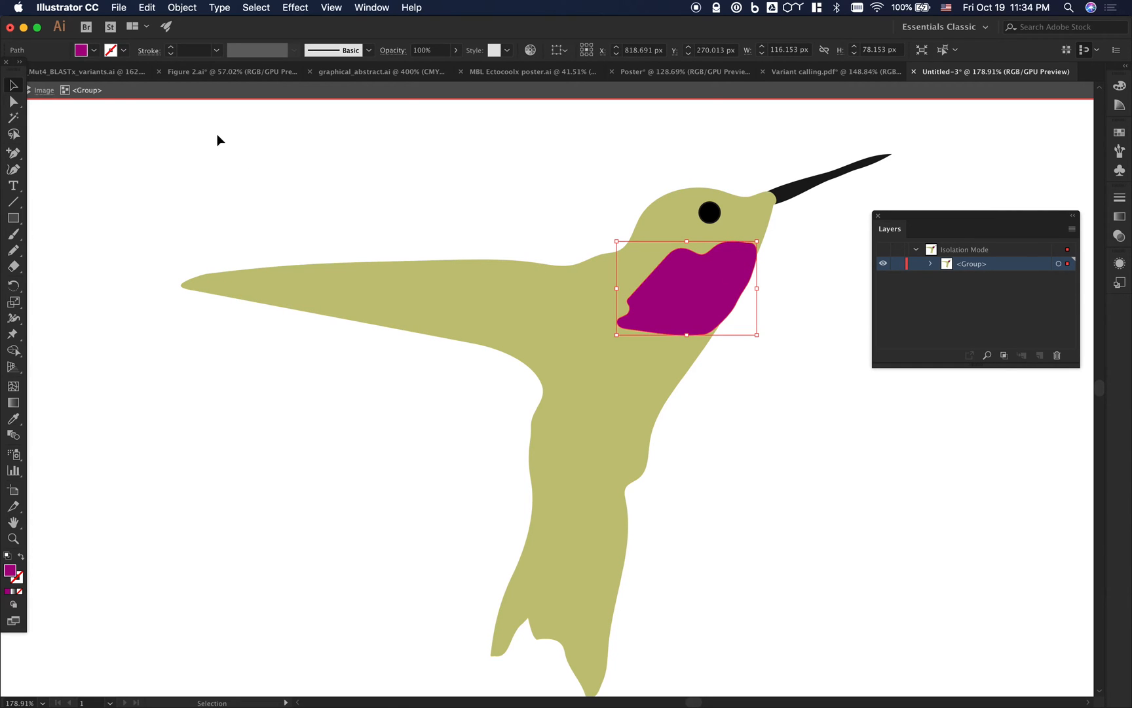
{"action": "left_click", "coordinate": [584, 387]}
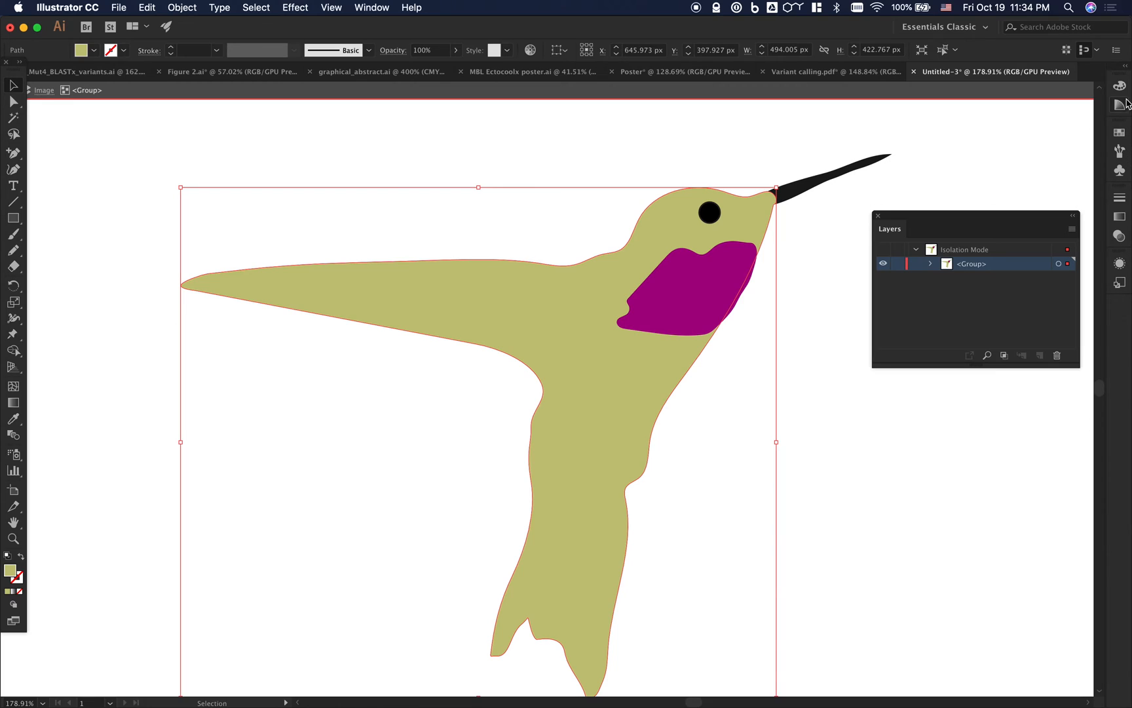
{"action": "left_click", "coordinate": [1119, 84]}
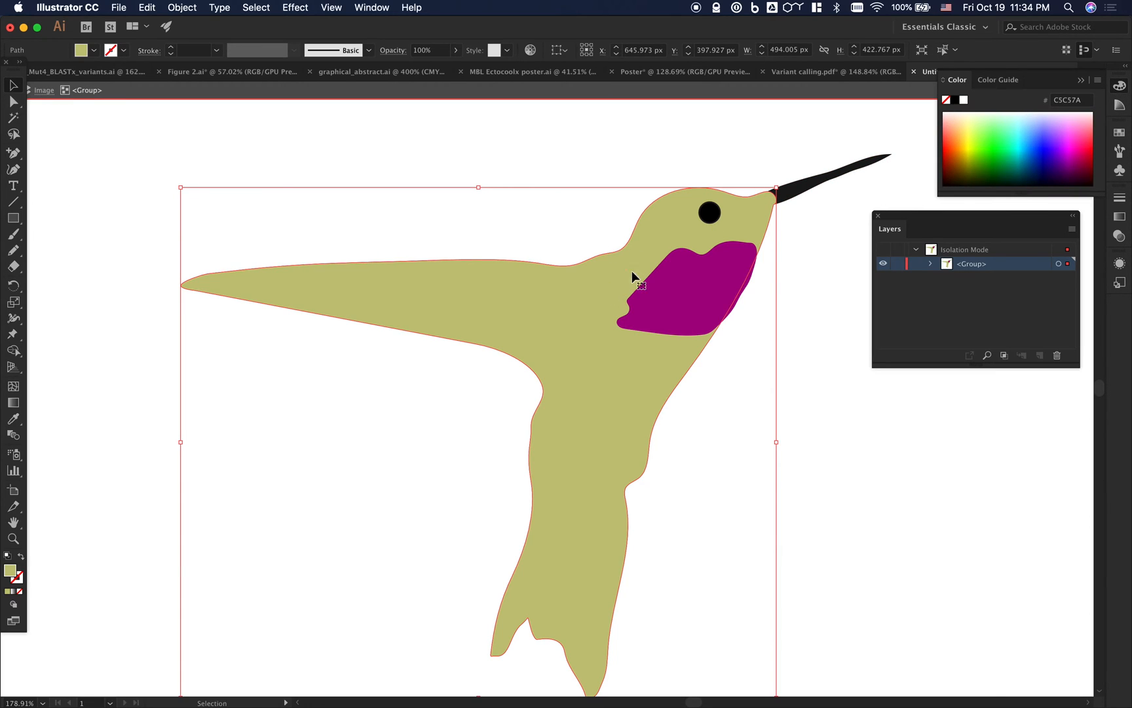
{"action": "mouse_move", "coordinate": [960, 144]}
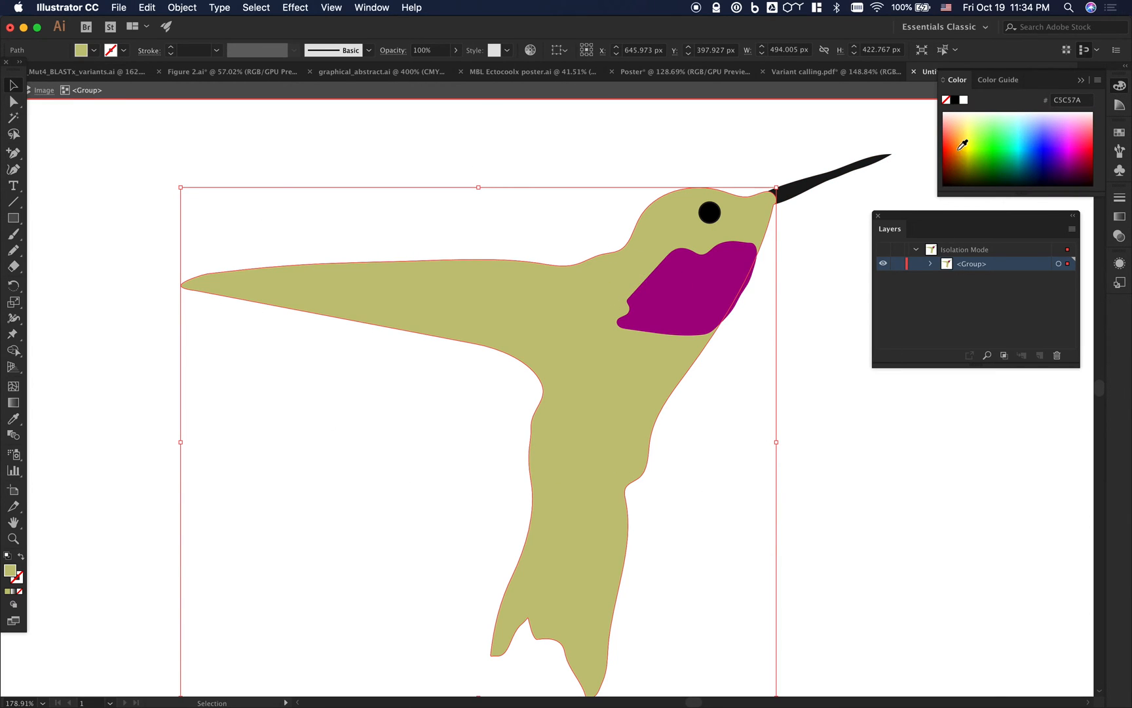
{"action": "left_click", "coordinate": [987, 110]}
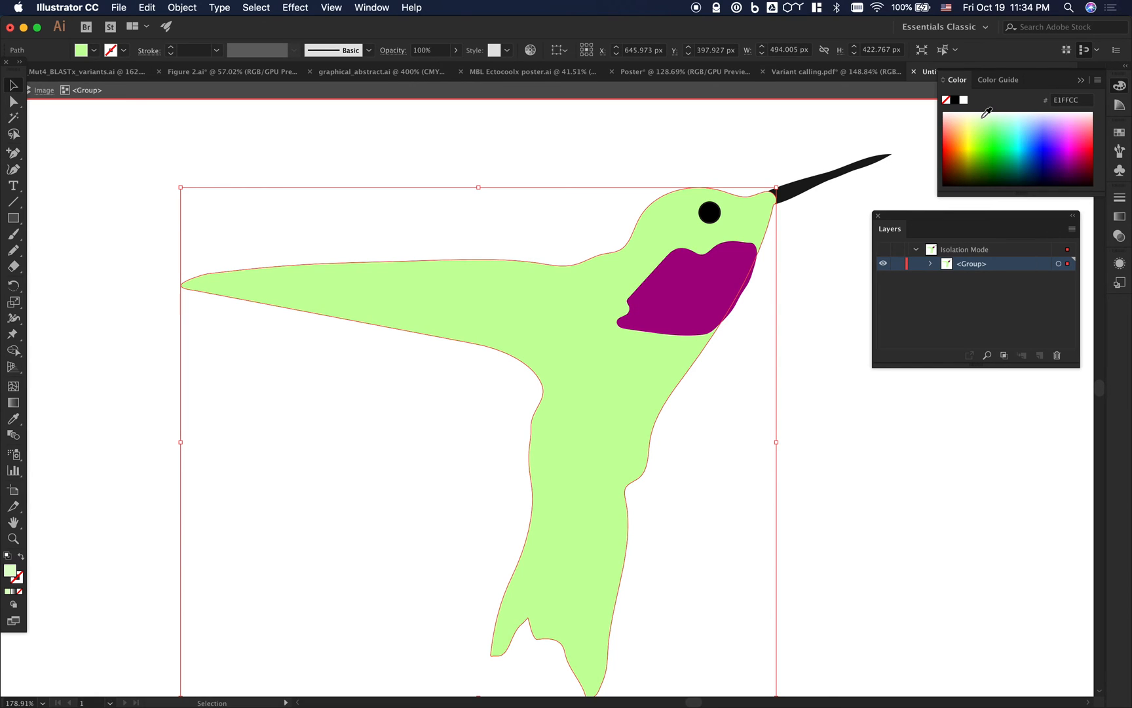
{"action": "left_click", "coordinate": [698, 153]}
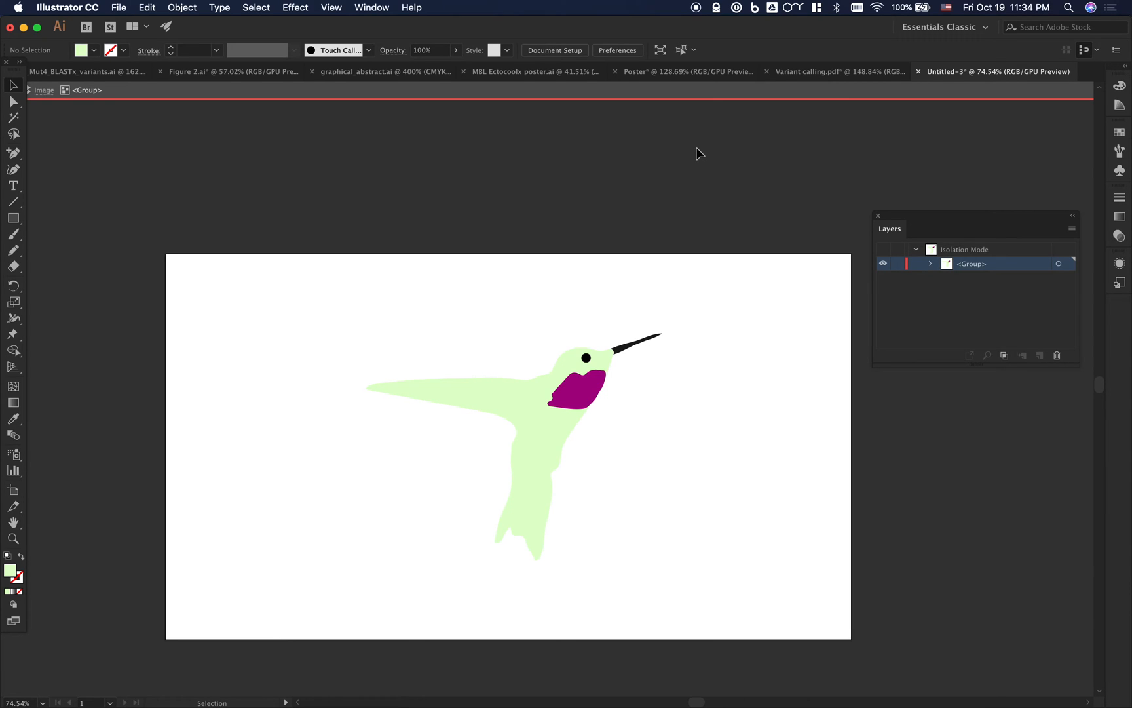
{"action": "mouse_move", "coordinate": [653, 371]}
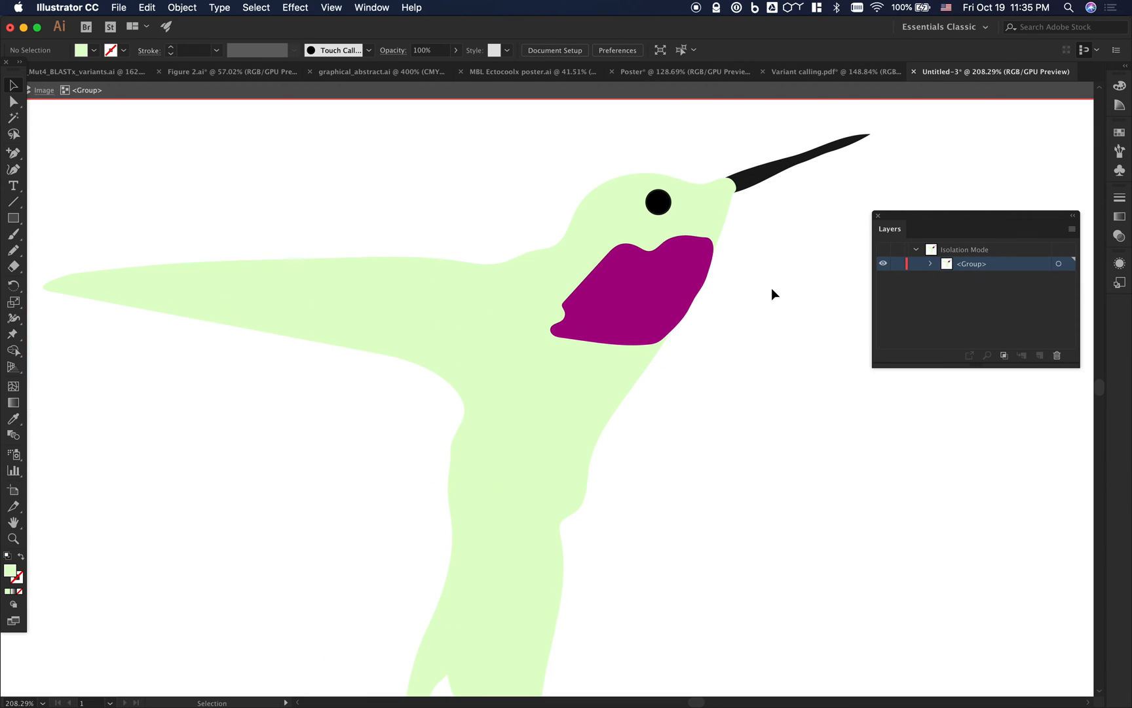
{"action": "scroll", "scroll_direction": "down", "scroll_amount": 3}
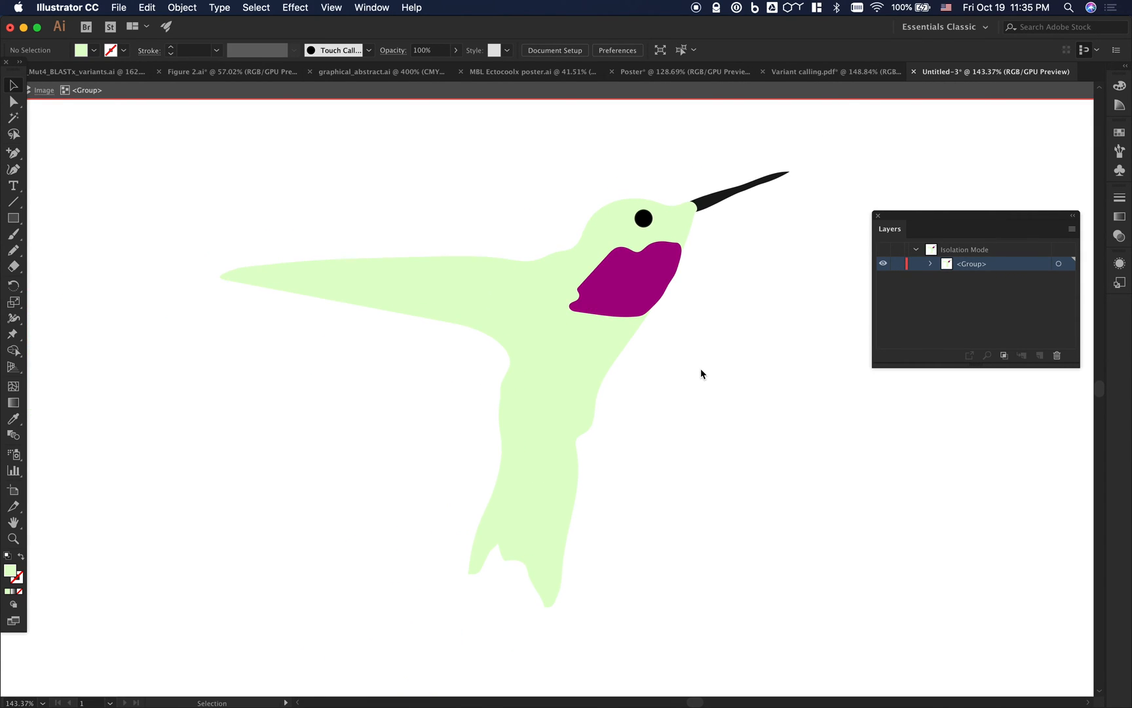
{"action": "left_click", "coordinate": [54, 8]}
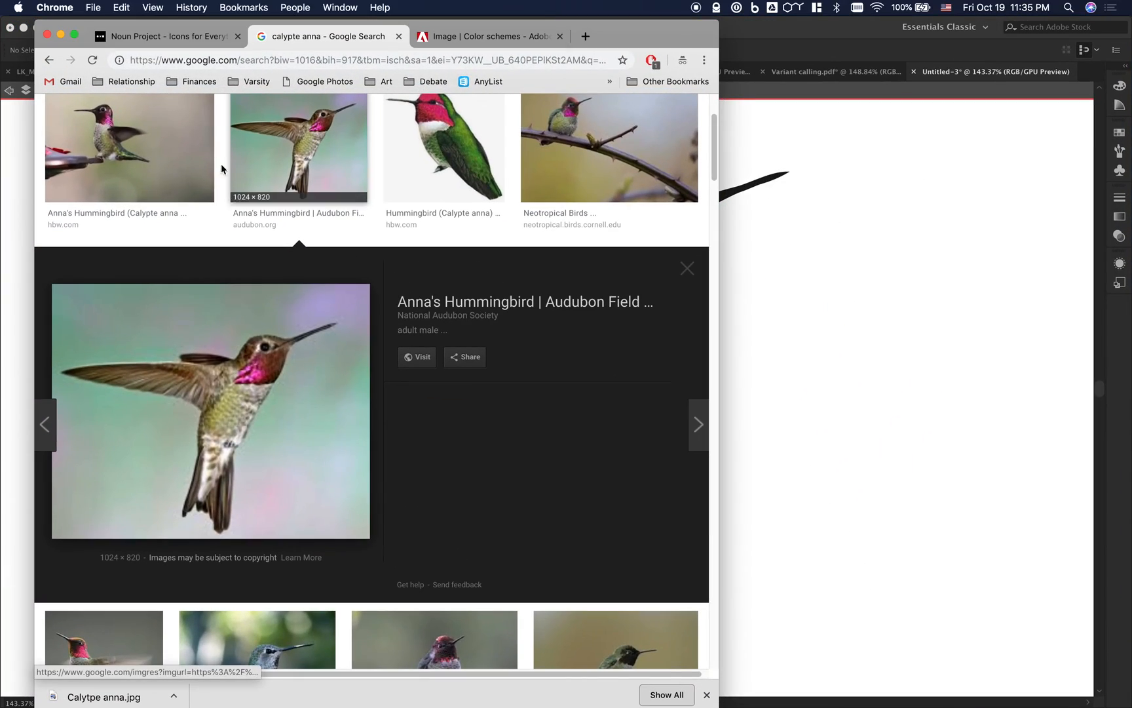
{"action": "left_click", "coordinate": [166, 37]}
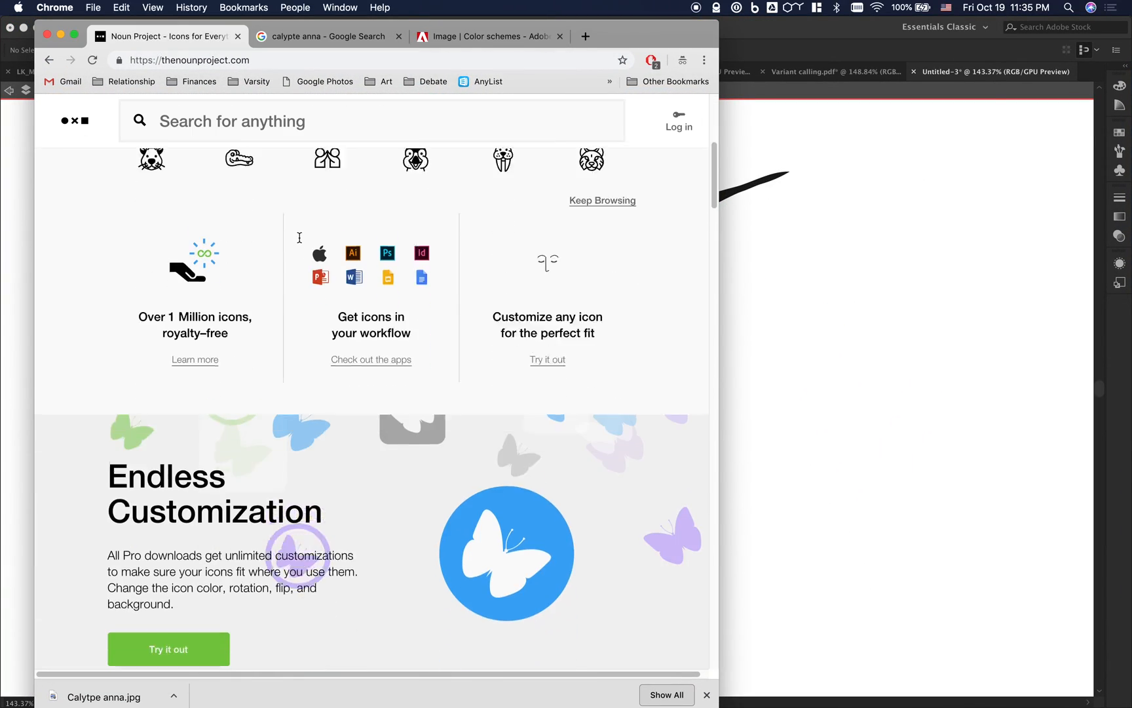
{"action": "scroll", "scroll_direction": "up", "scroll_amount": 3}
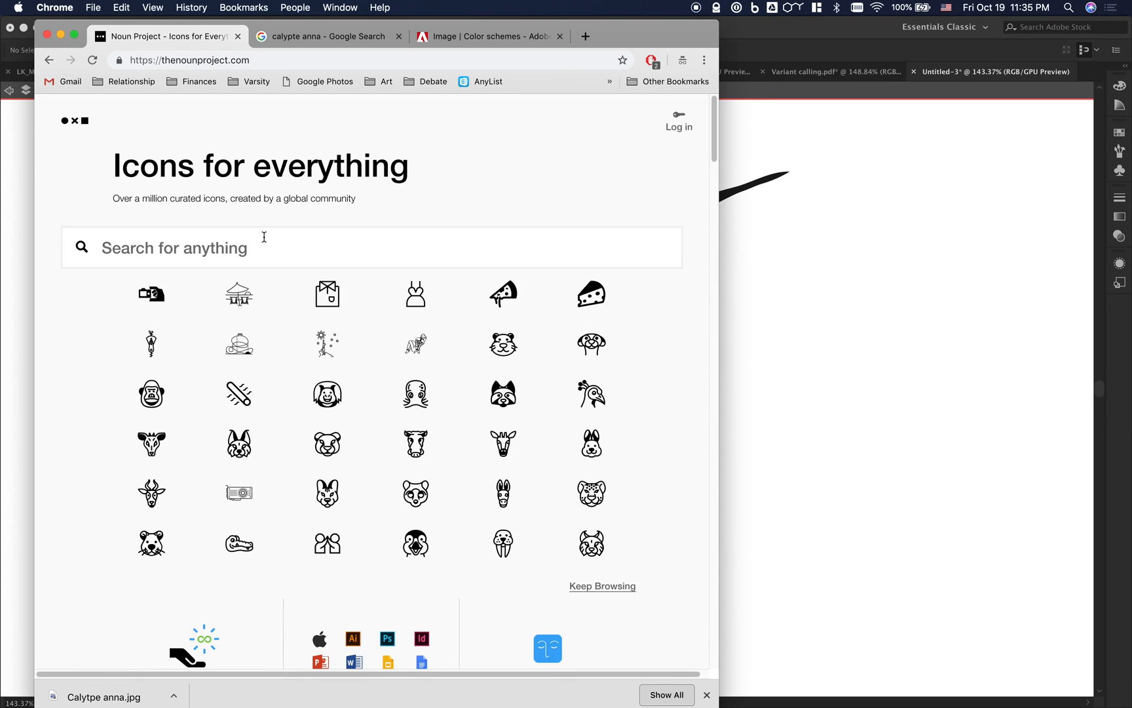
{"action": "type", "text": "bi"}
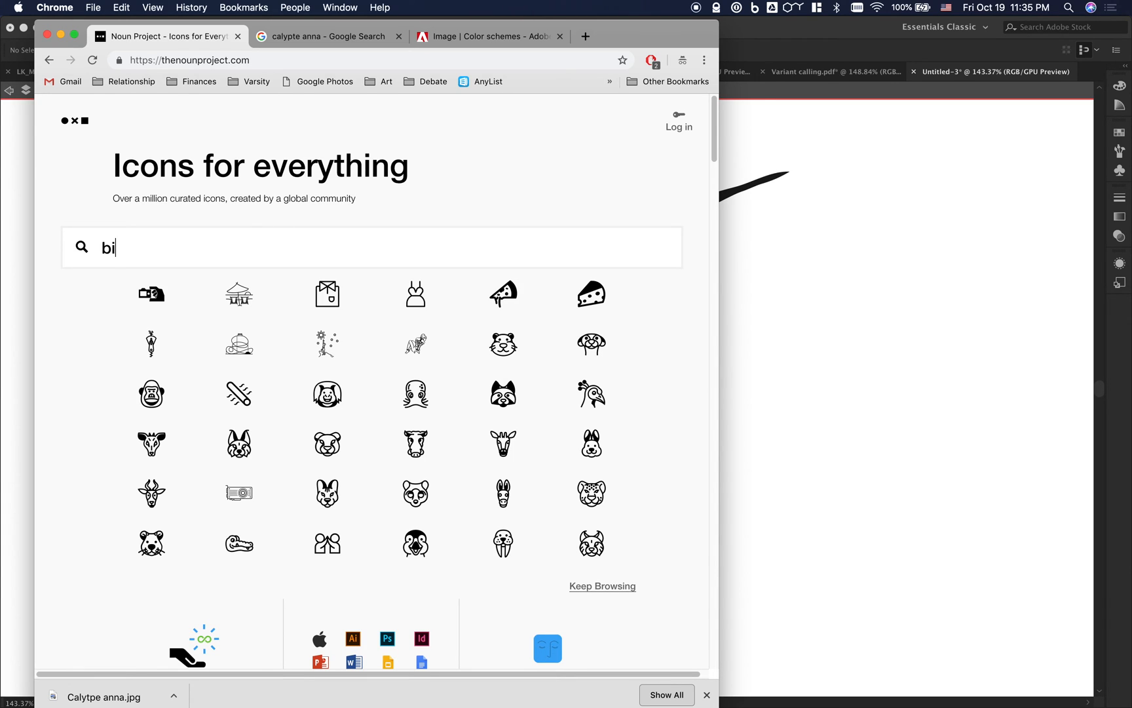
{"action": "type", "text": "rd"}
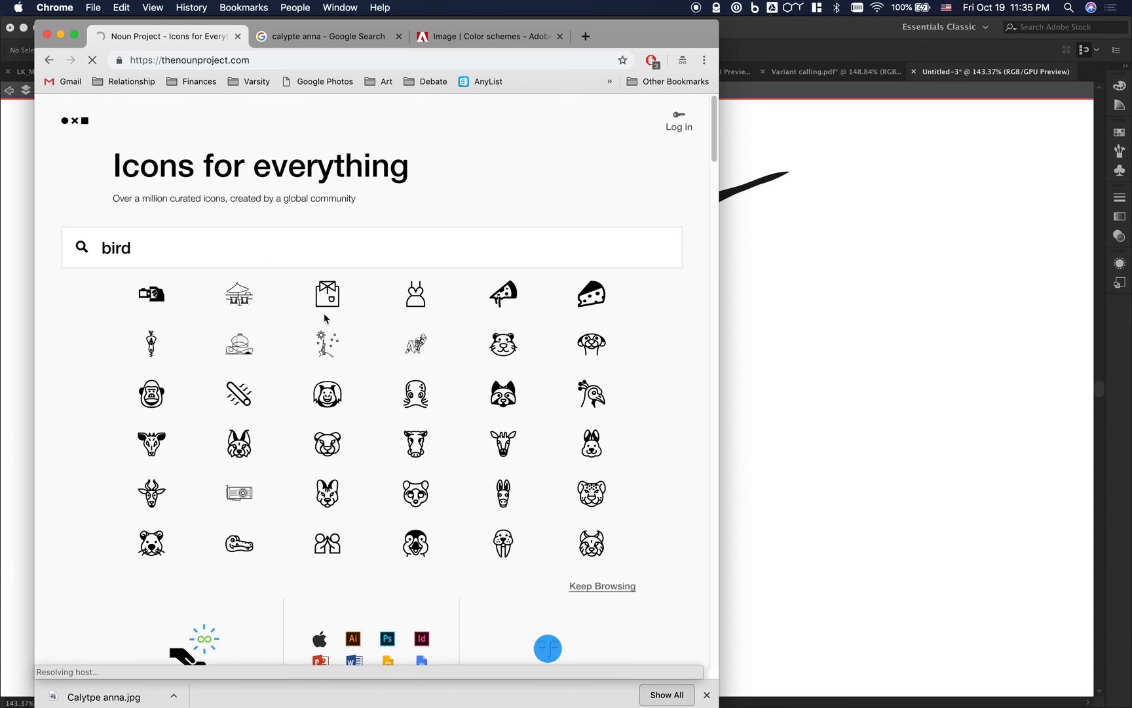
{"action": "mouse_move", "coordinate": [267, 274]}
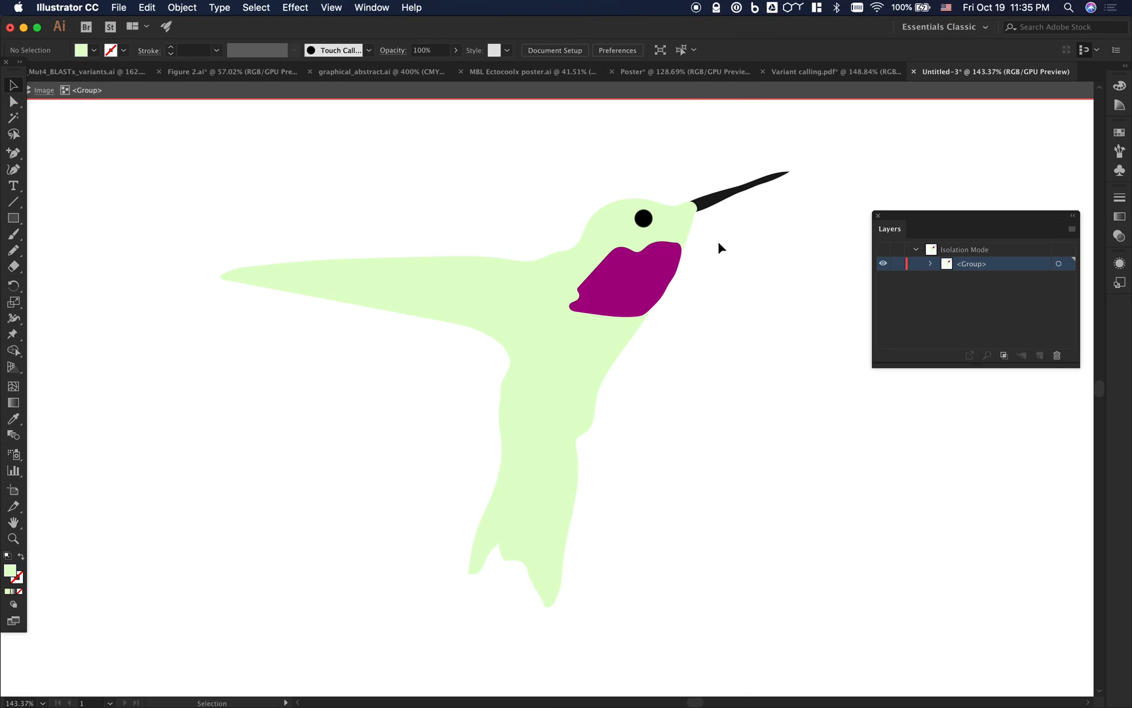
{"action": "mouse_move", "coordinate": [712, 447]}
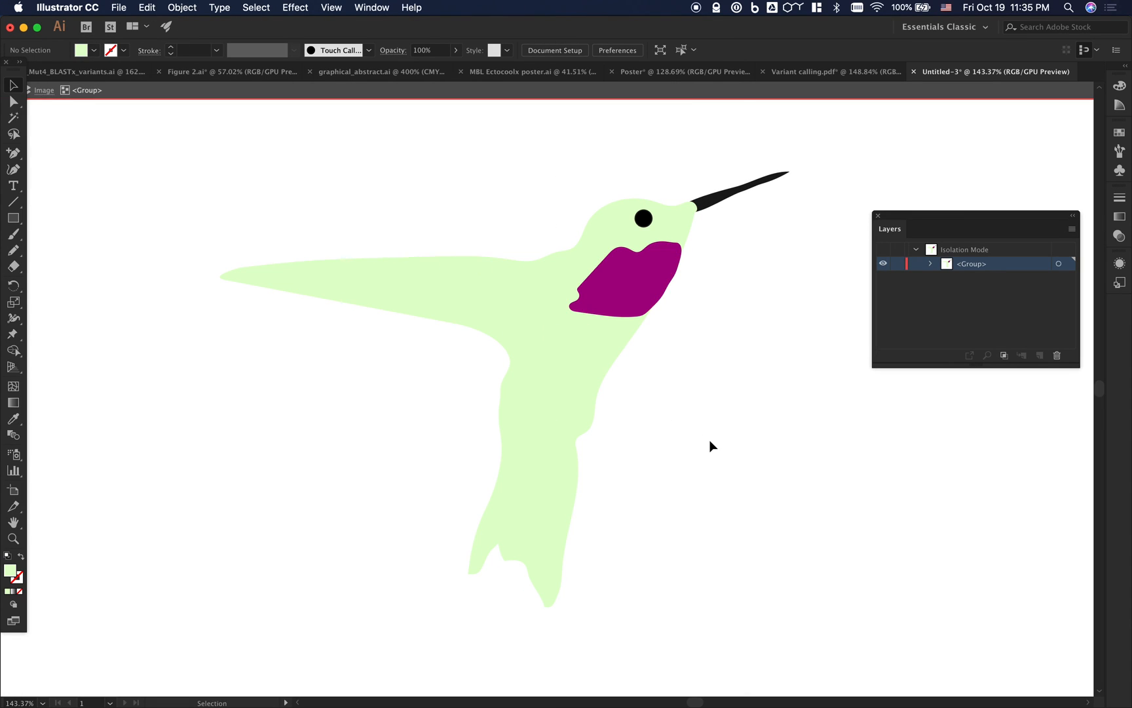